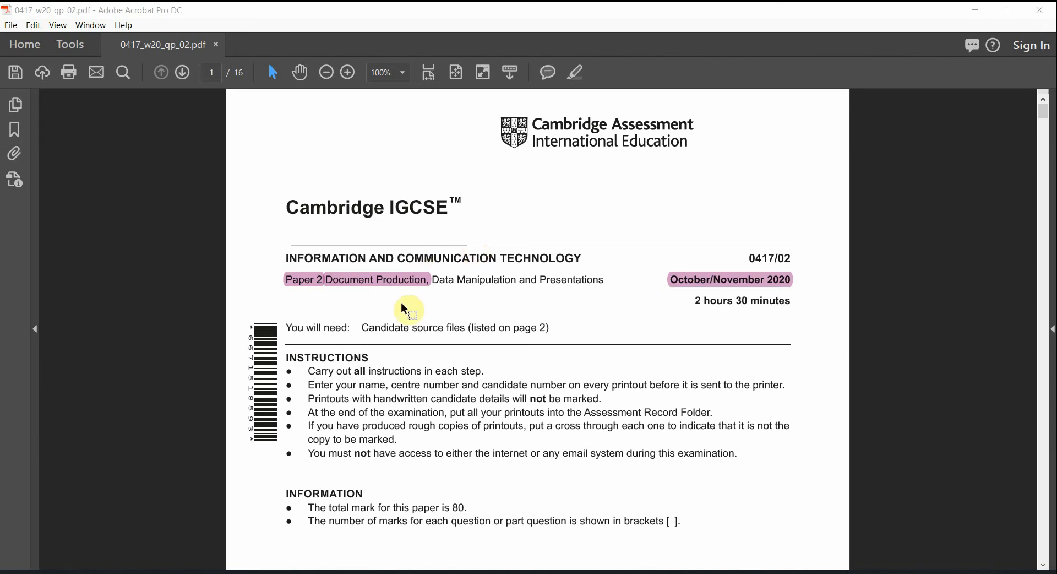
mouse_move(1041, 136)
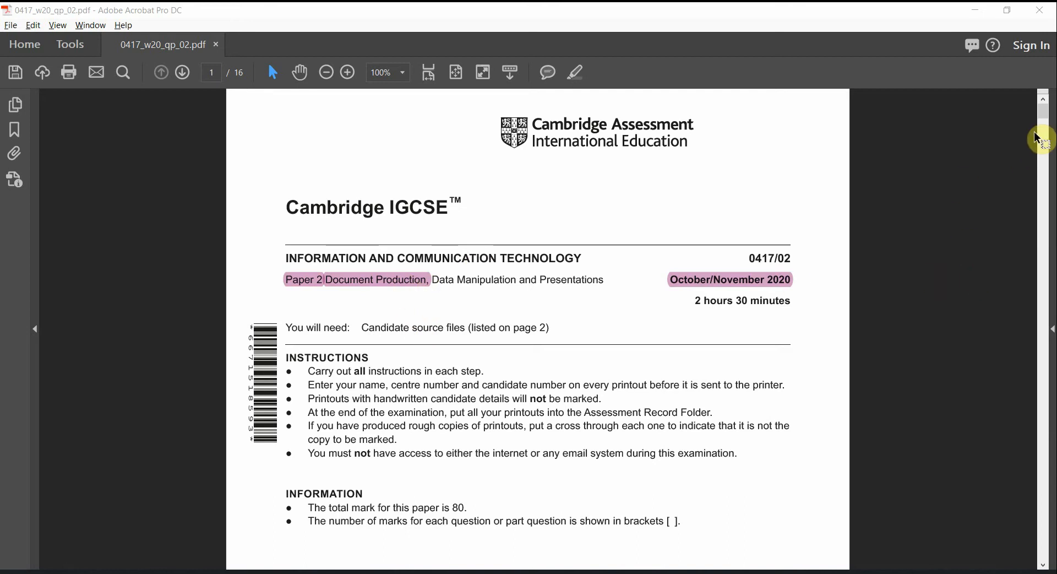
Zoom into the Task 4 mail merge question and highlight N220SPONSOR.rtf and N220RANK.rtf
left_click_drag(1041, 136, 1041, 245)
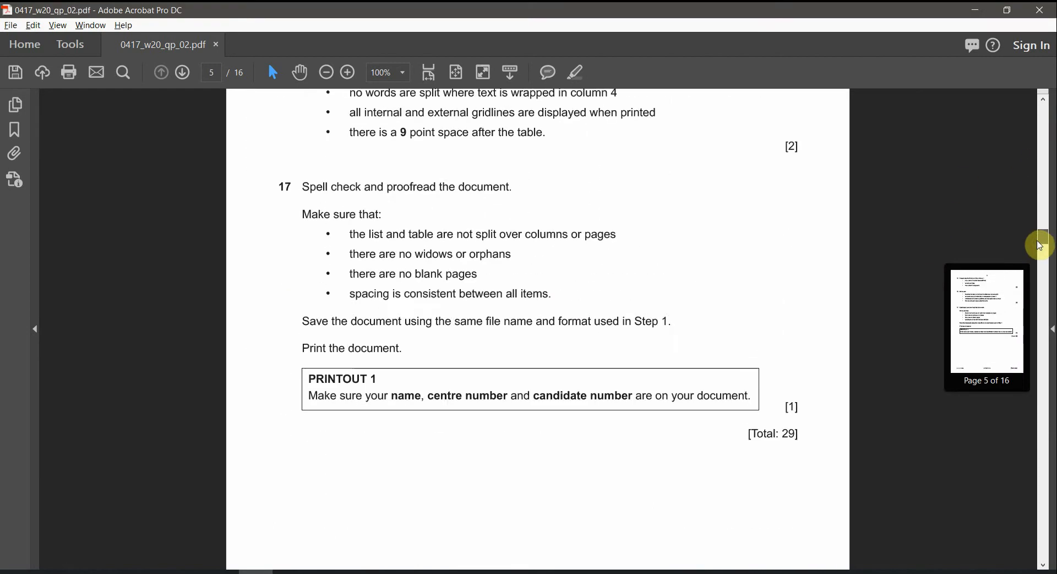
scroll("down", 3)
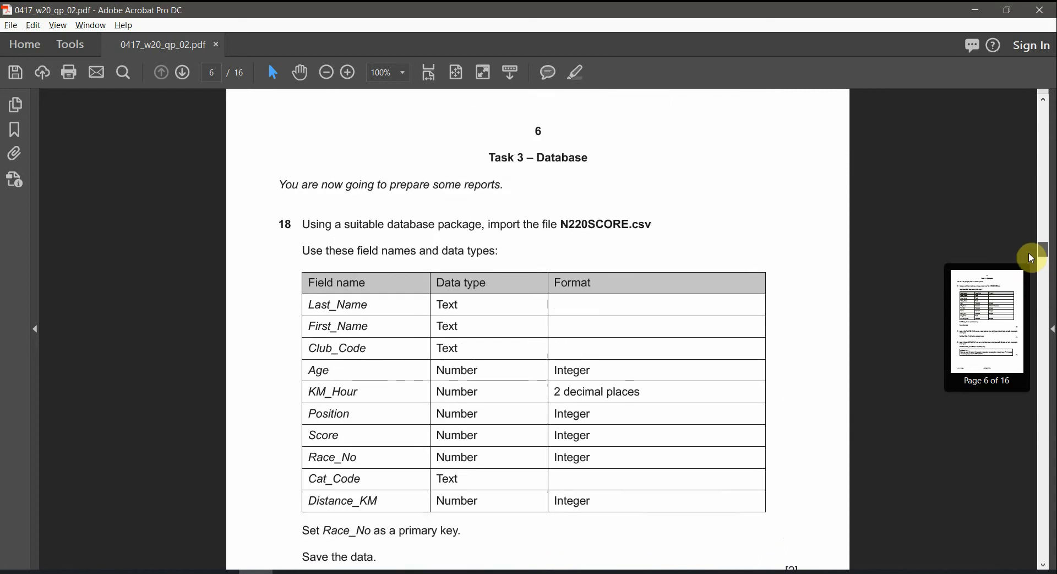
scroll("down", 3)
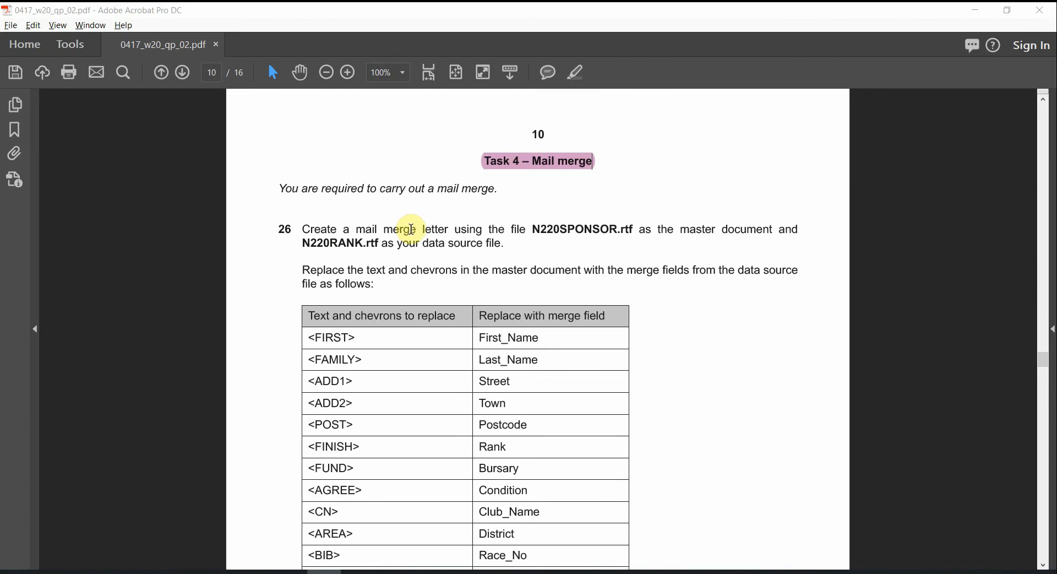
left_click(347, 73)
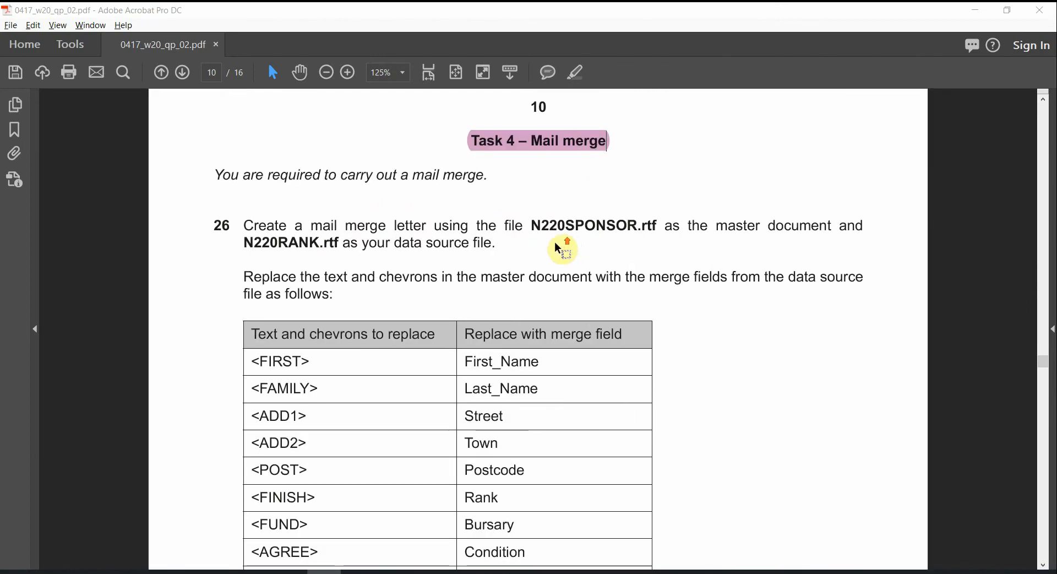
left_click(346, 73)
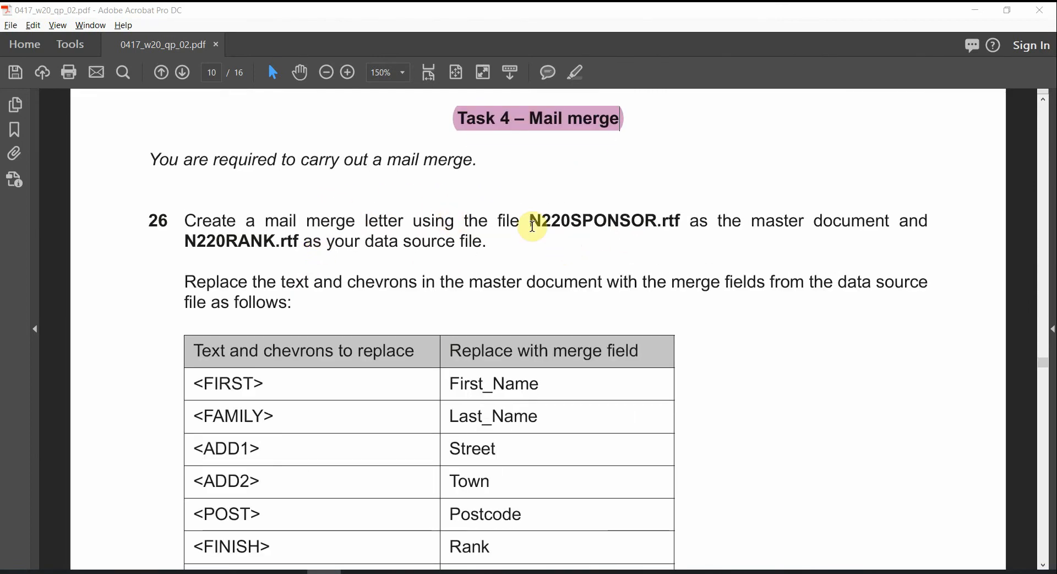
left_click_drag(530, 221, 679, 222)
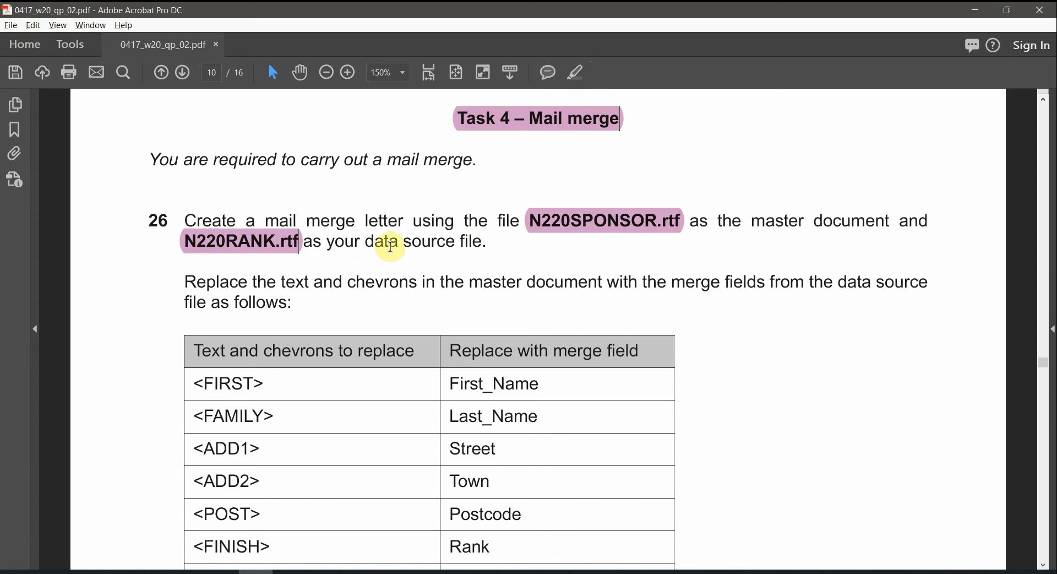
left_click(326, 73)
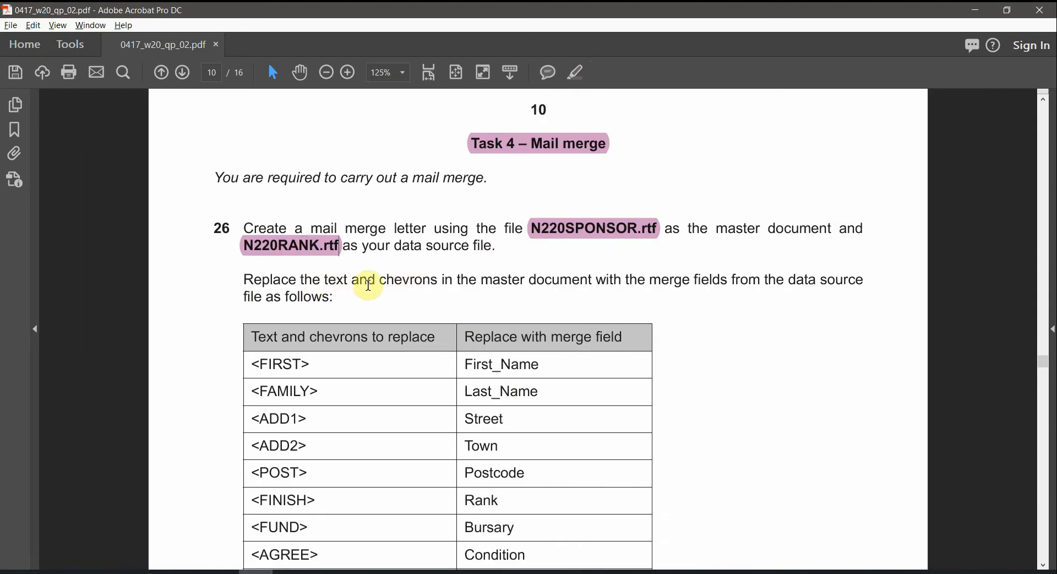
mouse_move(599, 283)
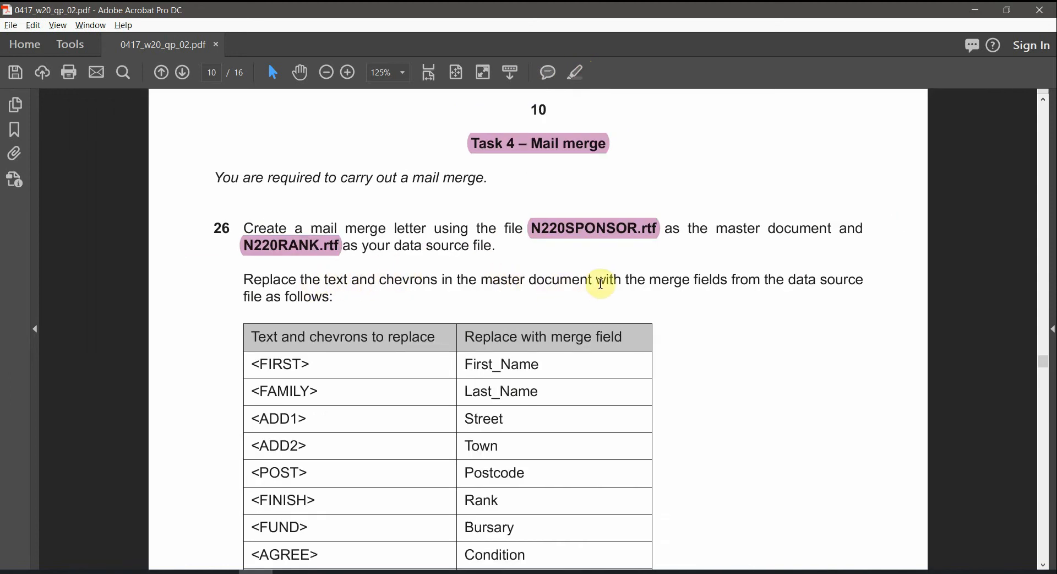
mouse_move(749, 279)
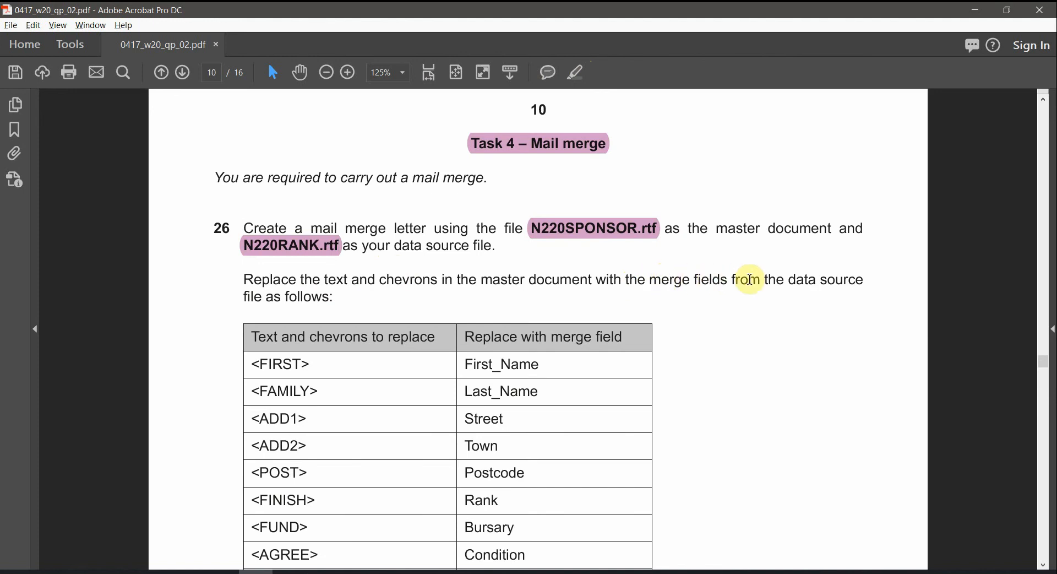
mouse_move(415, 311)
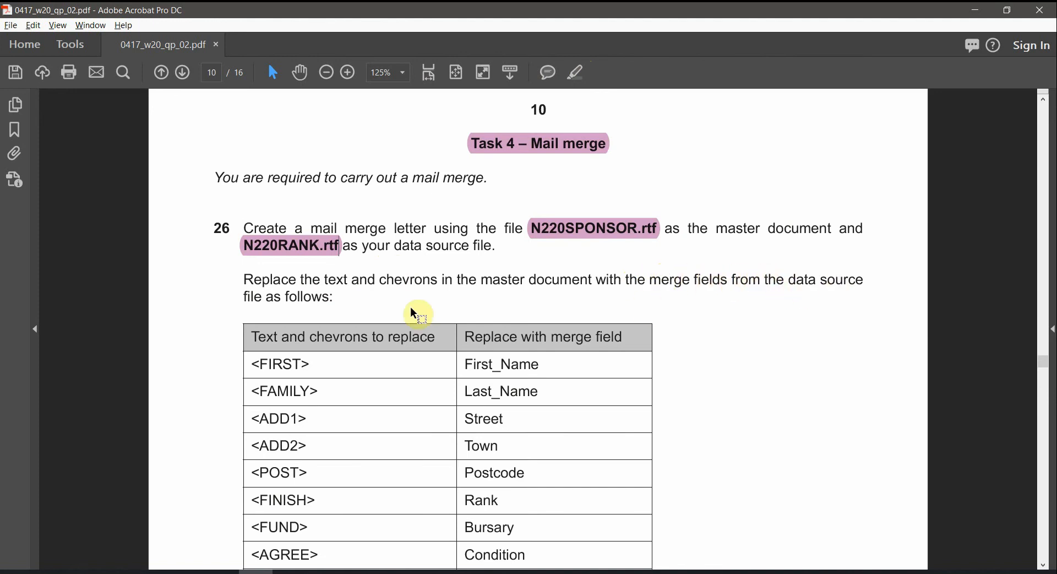
scroll("down", 3)
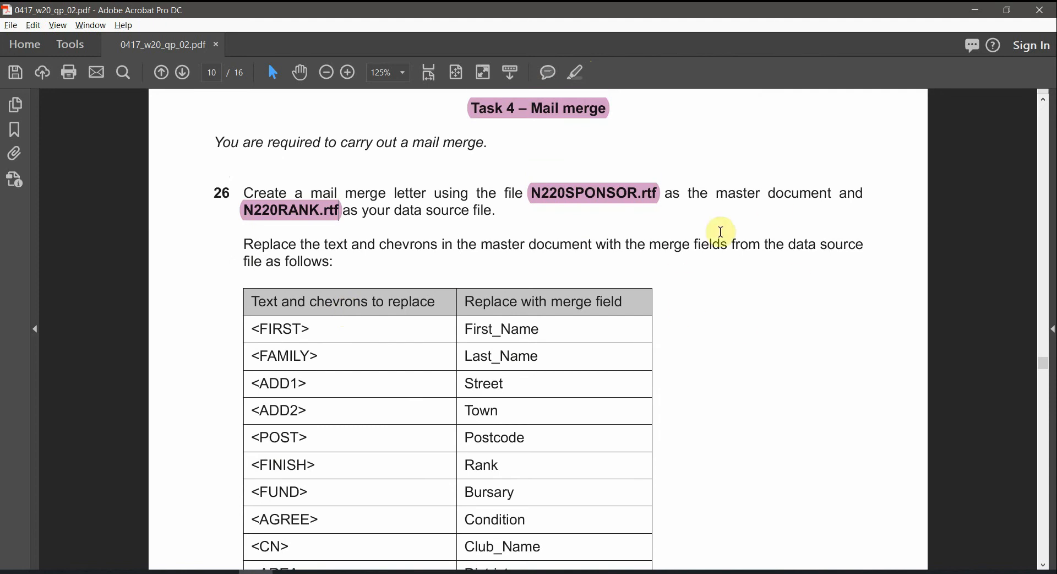
mouse_move(569, 229)
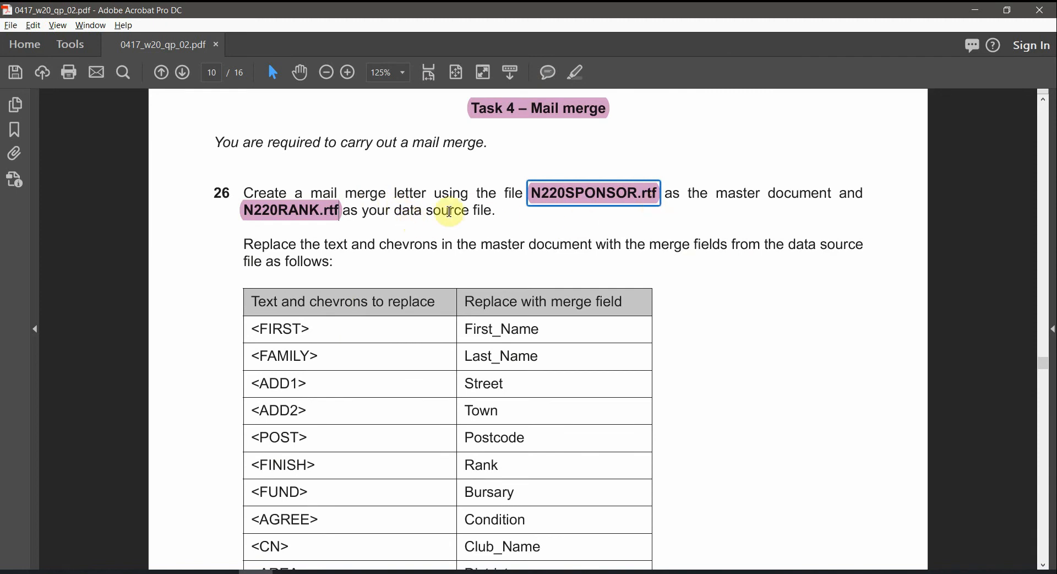
mouse_move(612, 201)
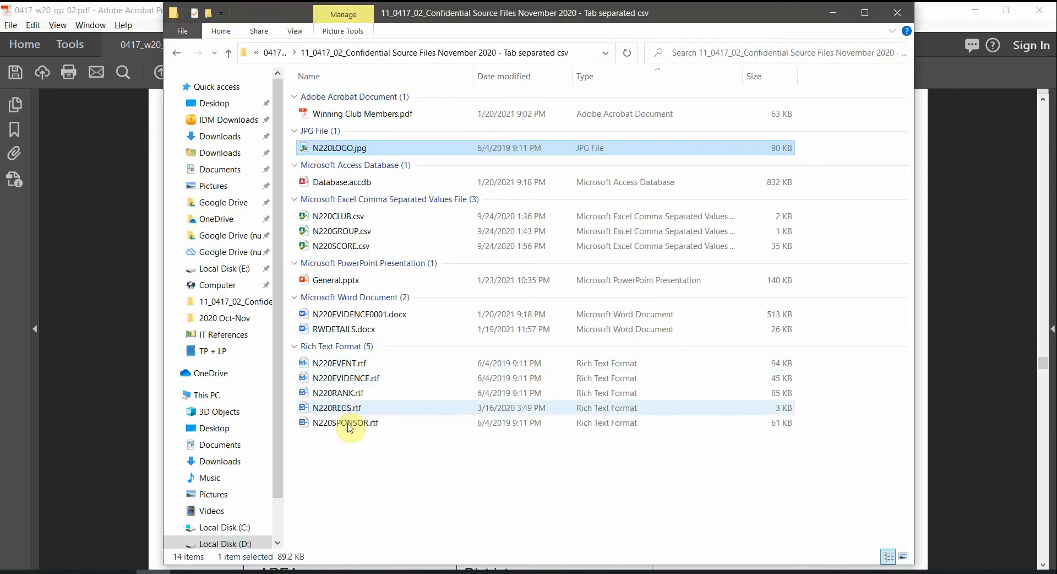
Open N220SPONSOR.rtf from the source files folder so the letter loads in Word
double_click(346, 423)
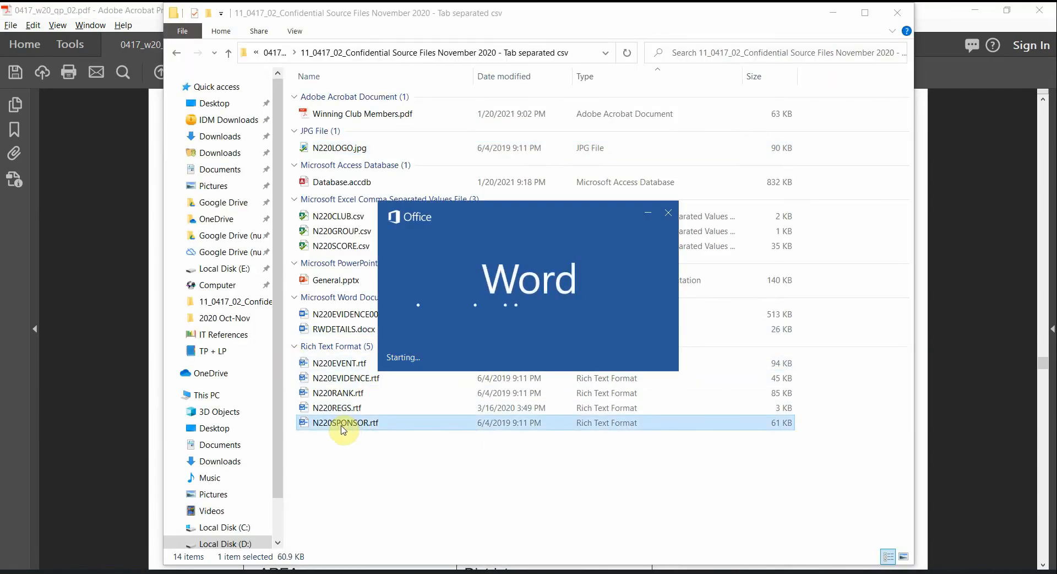
double_click(344, 422)
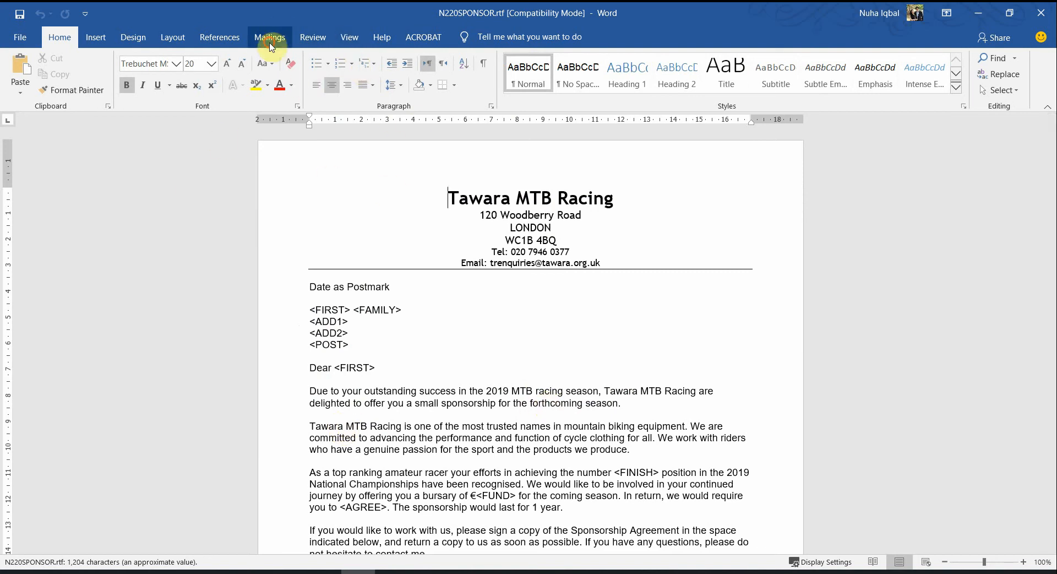
Choose Use an Existing List for recipients and browse to the source files folder on drive D
left_click(270, 38)
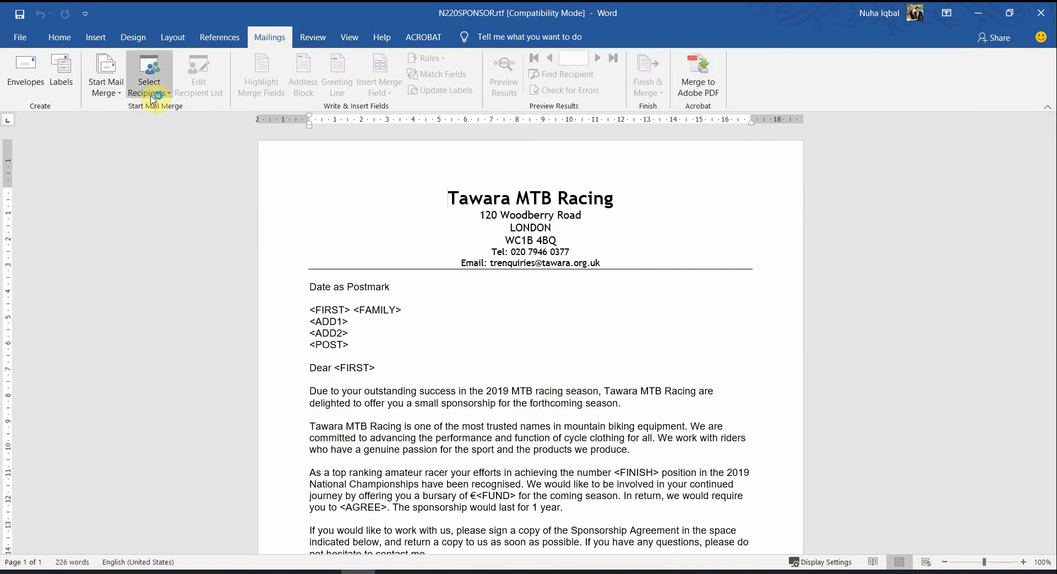
left_click(149, 74)
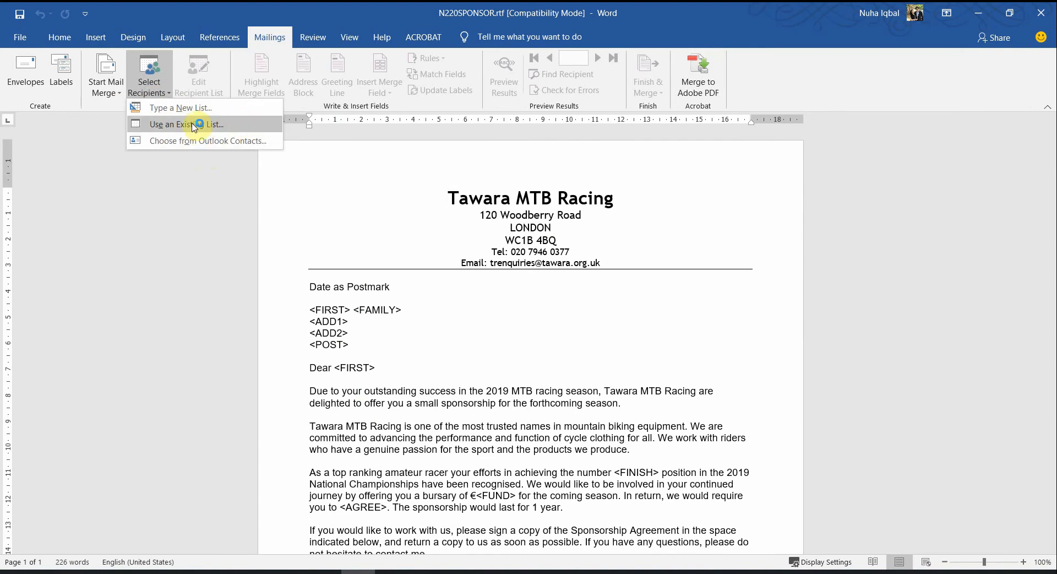
left_click(185, 125)
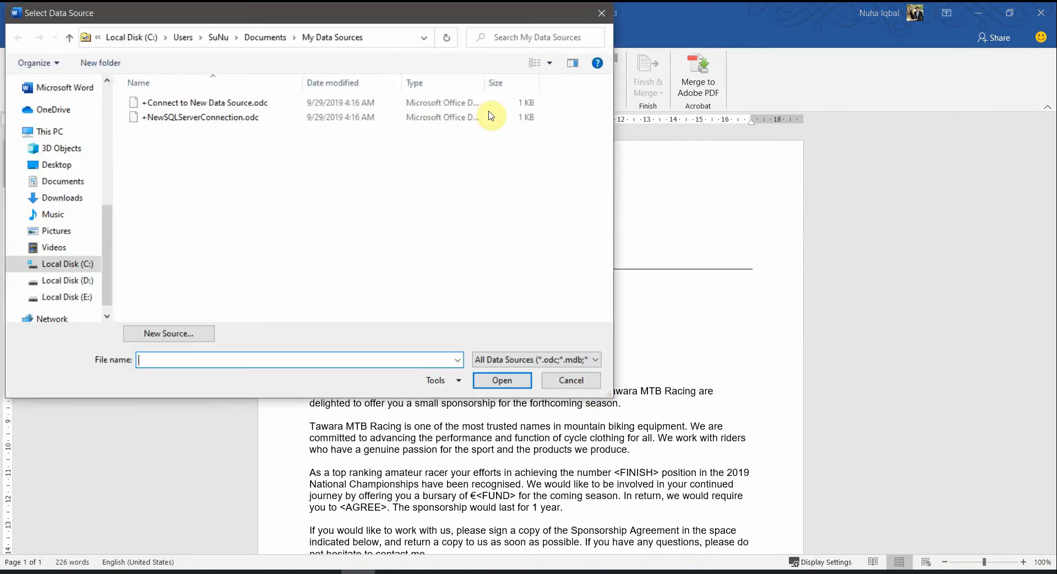
left_click(329, 198)
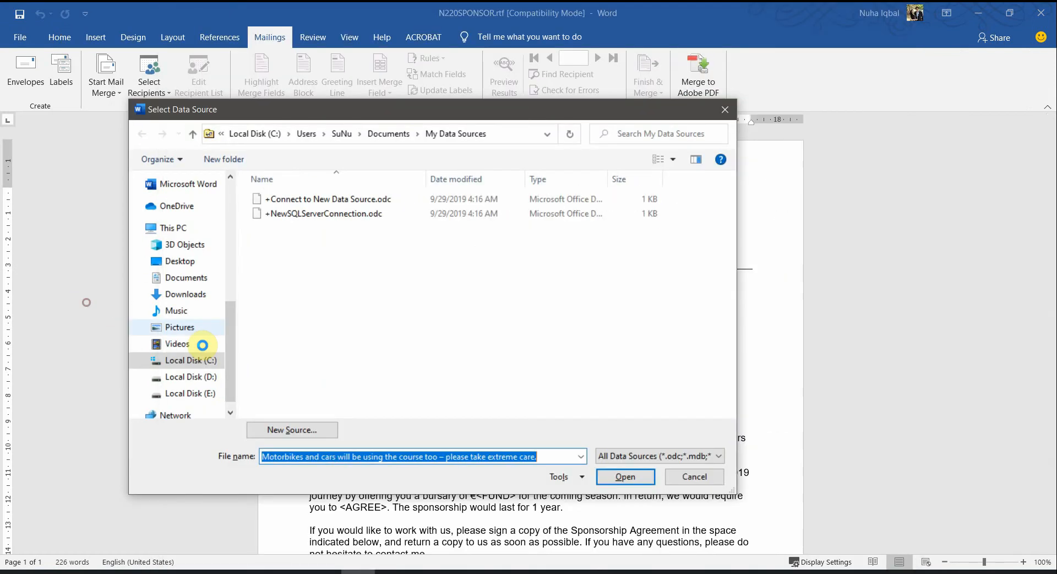
left_click(190, 376)
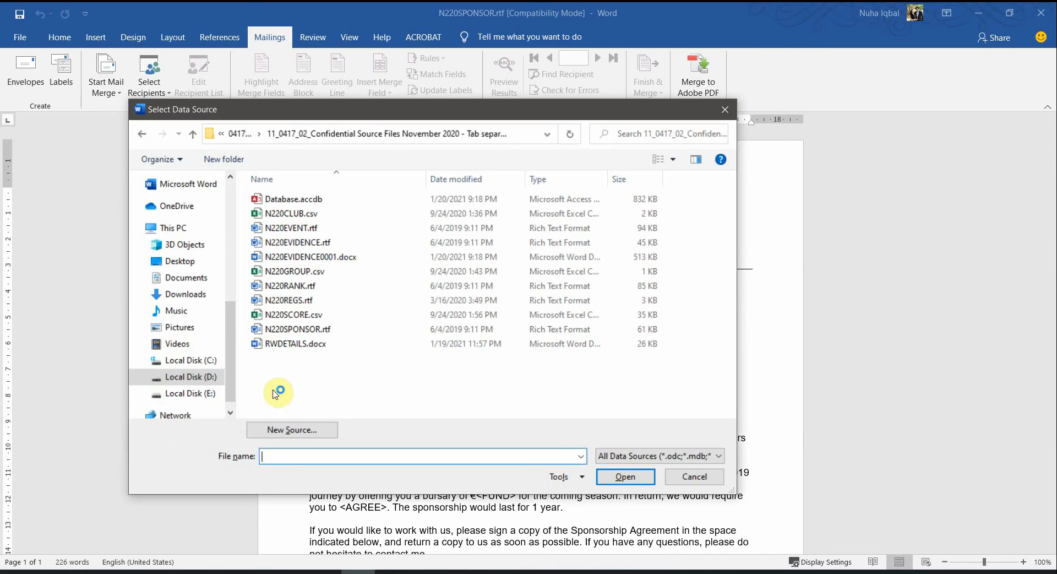
left_click(291, 287)
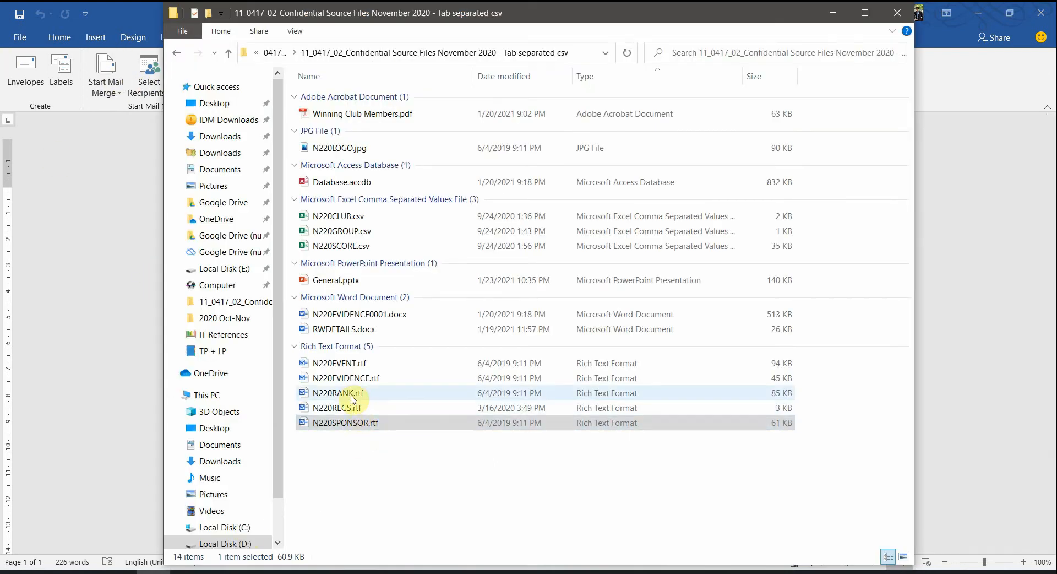
Attach N220RANK.rtf as the recipient data source for the sponsor letter
double_click(338, 392)
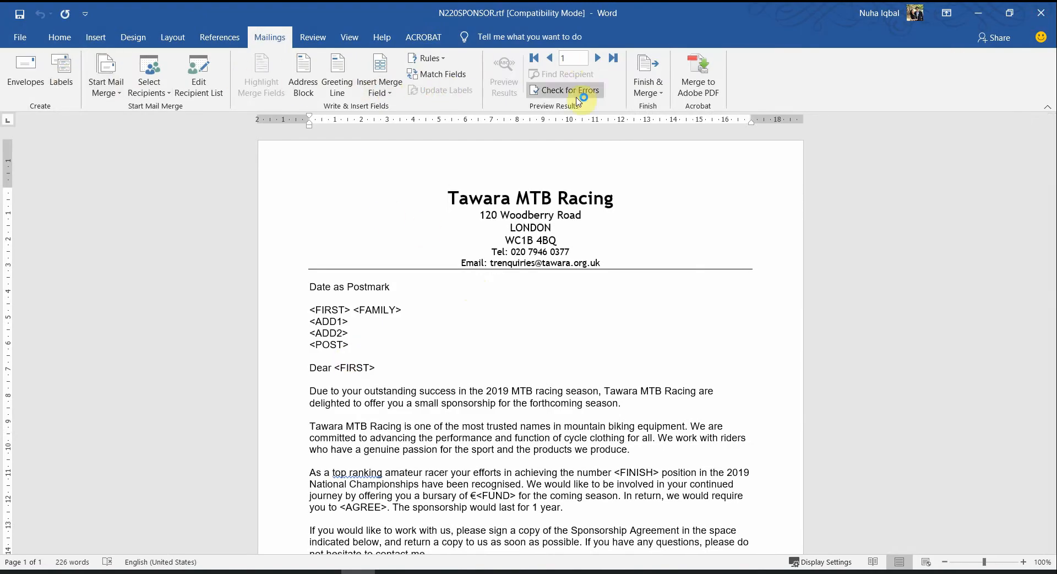
Preview the next rider record, then jump to the last record (record 10)
left_click(596, 57)
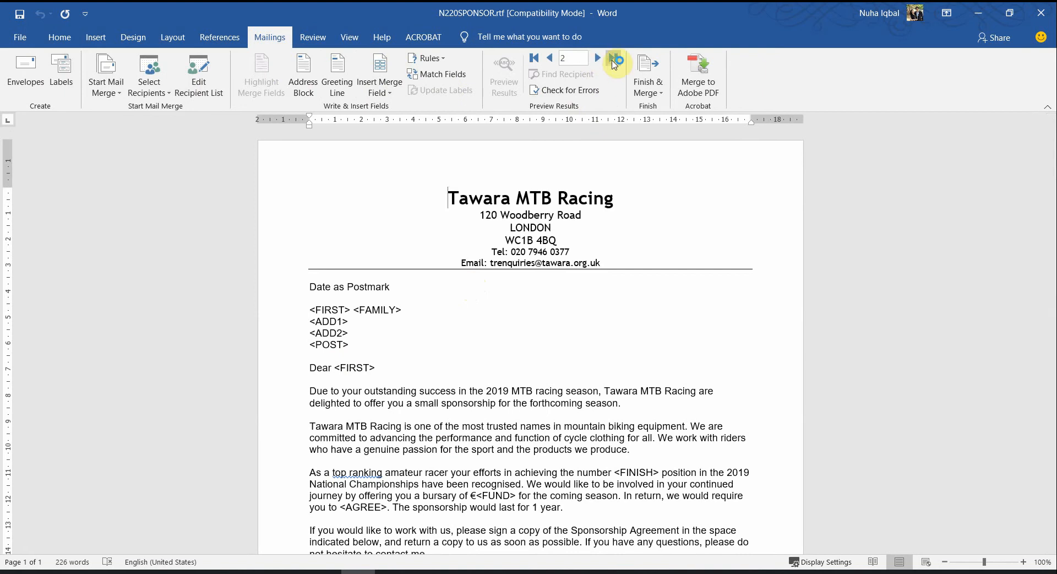
left_click(596, 58)
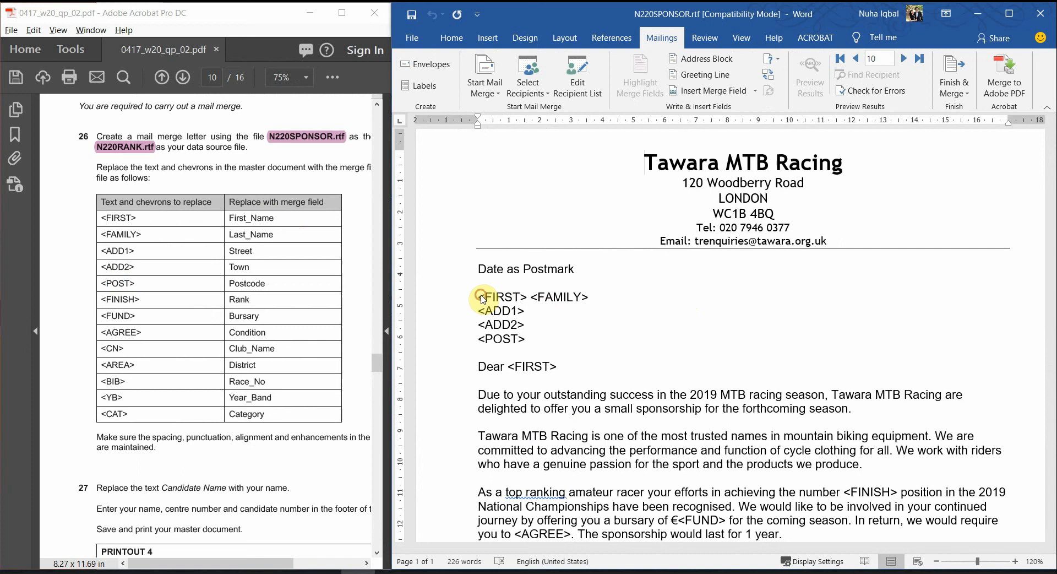
double_click(505, 296)
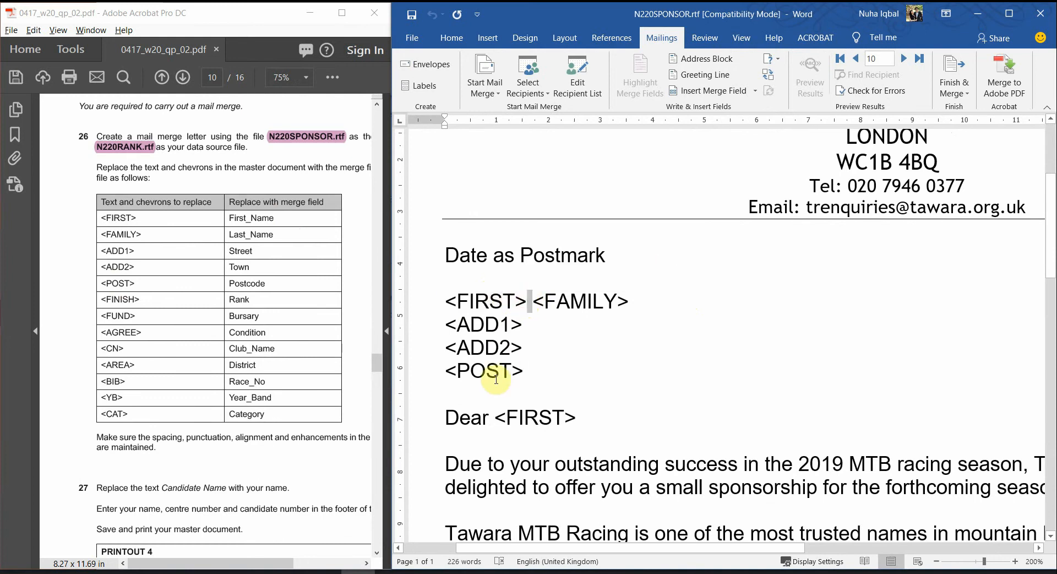
scroll("down", 3)
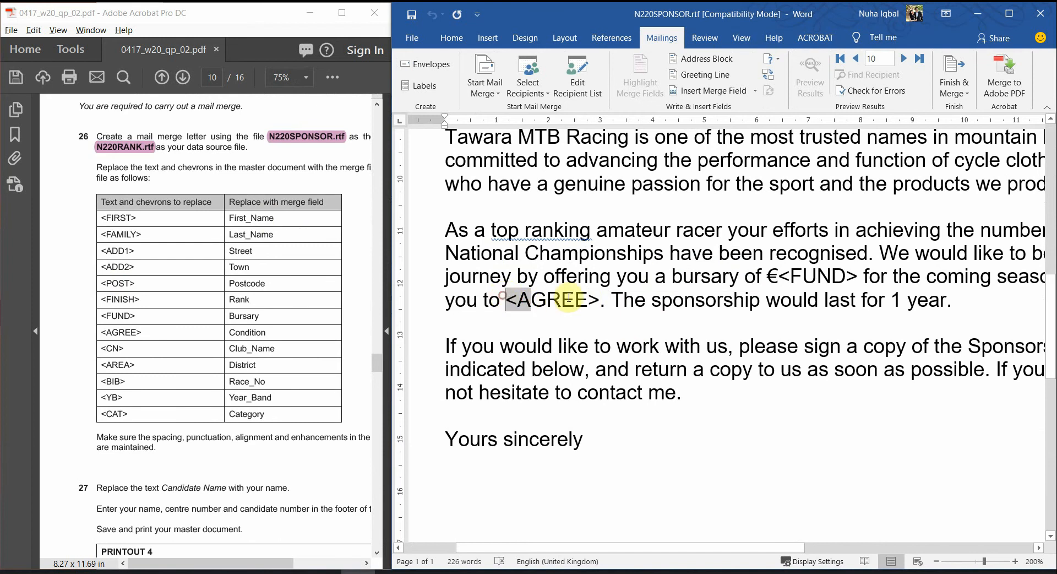
double_click(550, 300)
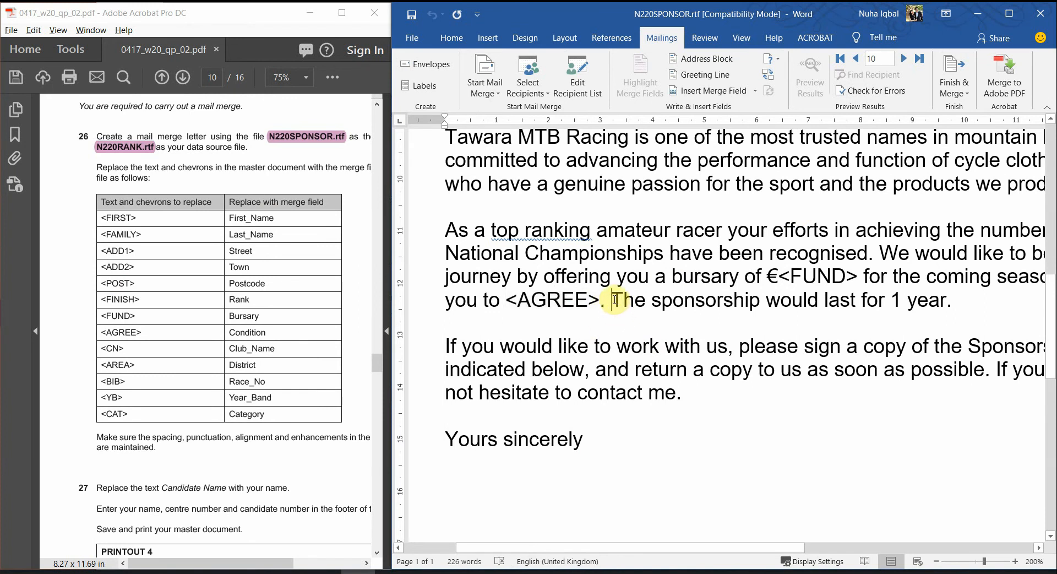
double_click(551, 299)
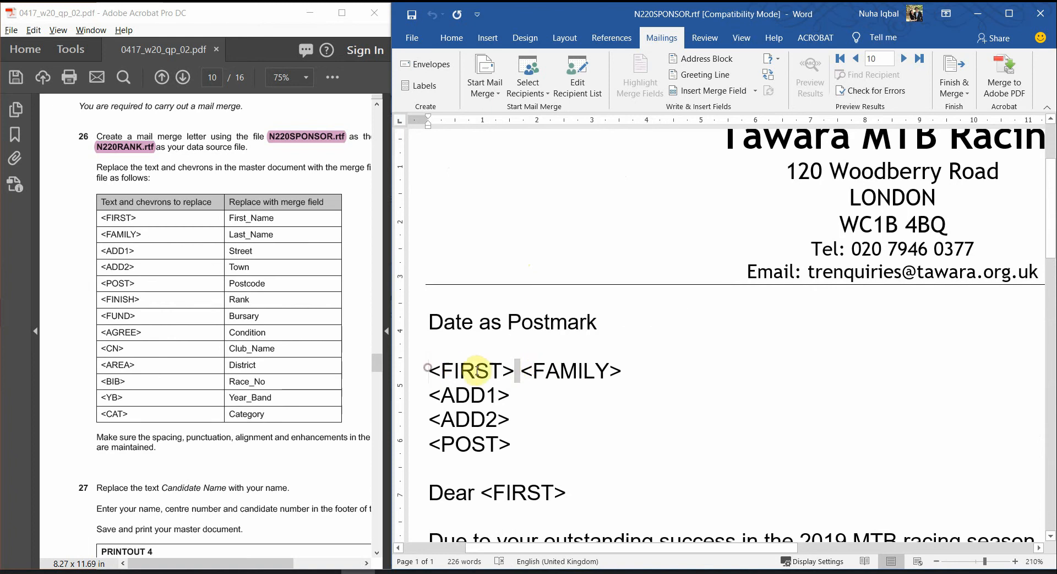
double_click(470, 370)
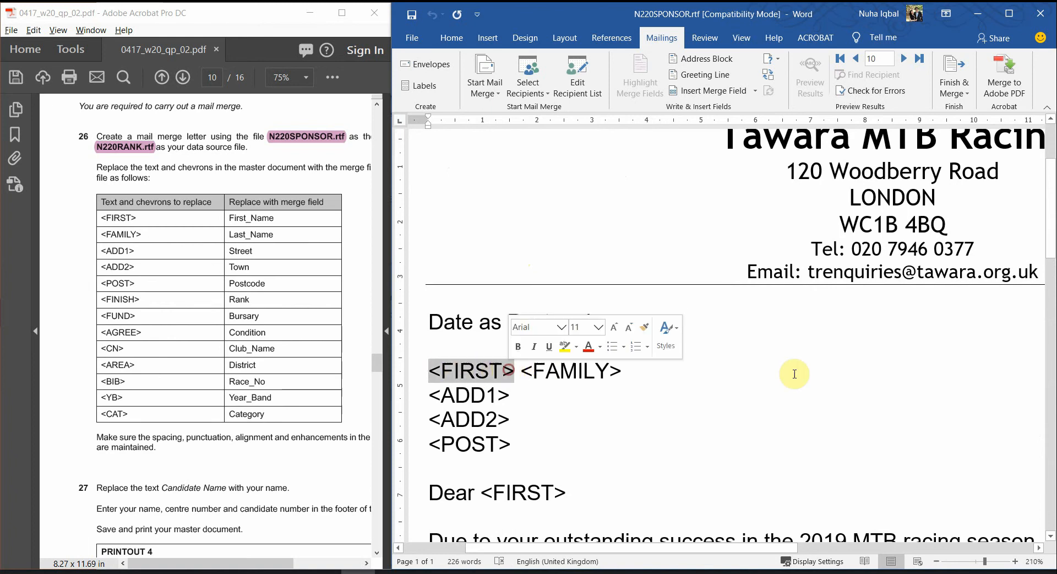
Replace the <FIRST> and <FAMILY> placeholders with First_Name and Last_Name merge fields
type("Postmark")
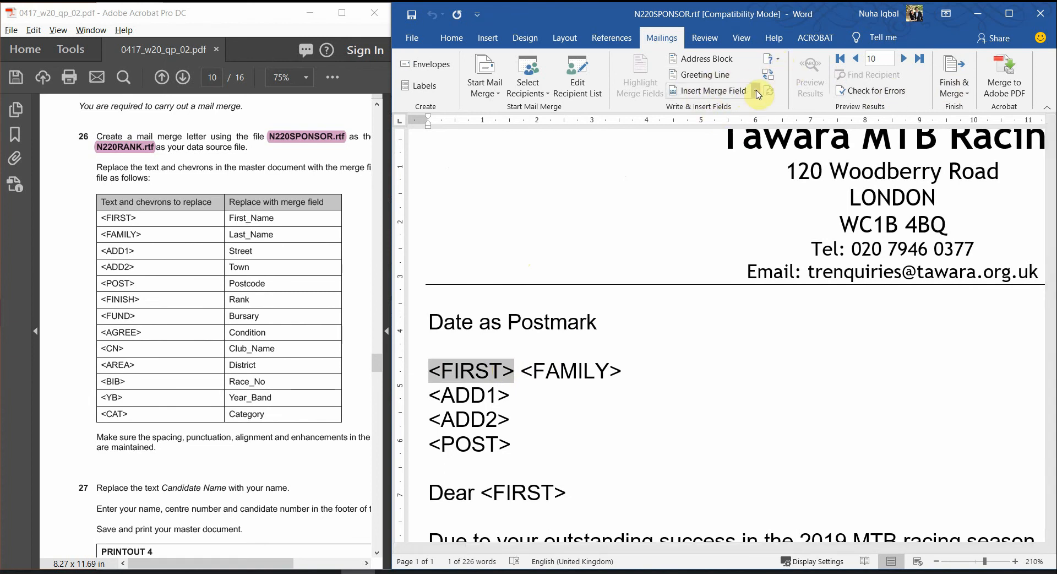
left_click(754, 91)
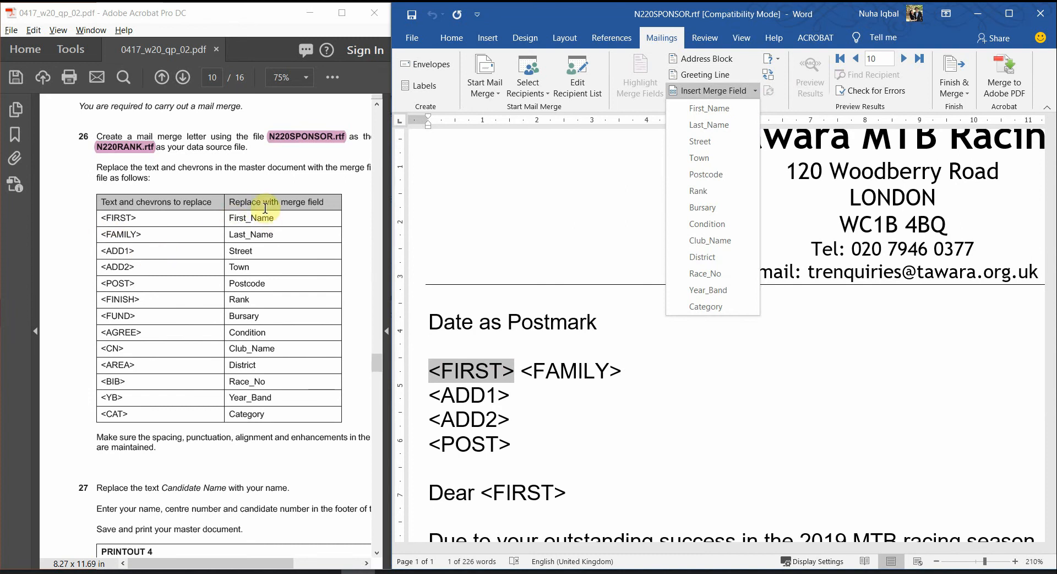
mouse_move(708, 108)
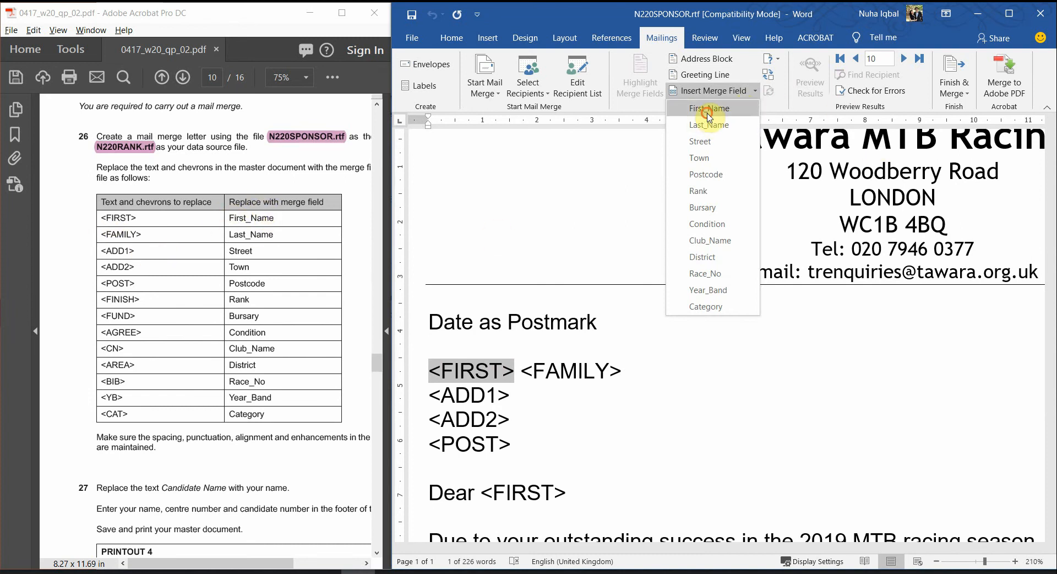
left_click(709, 108)
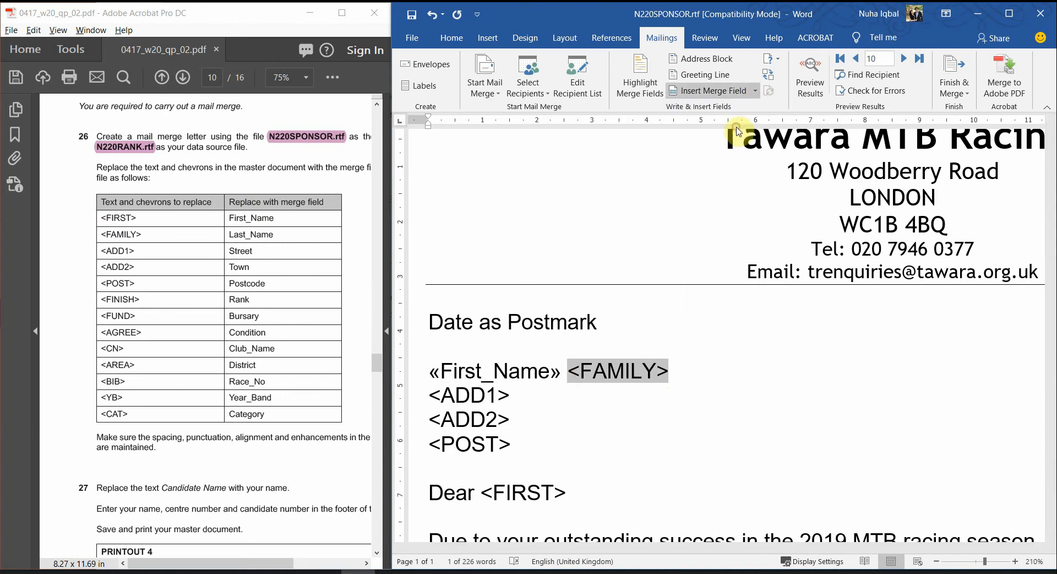
left_click(711, 90)
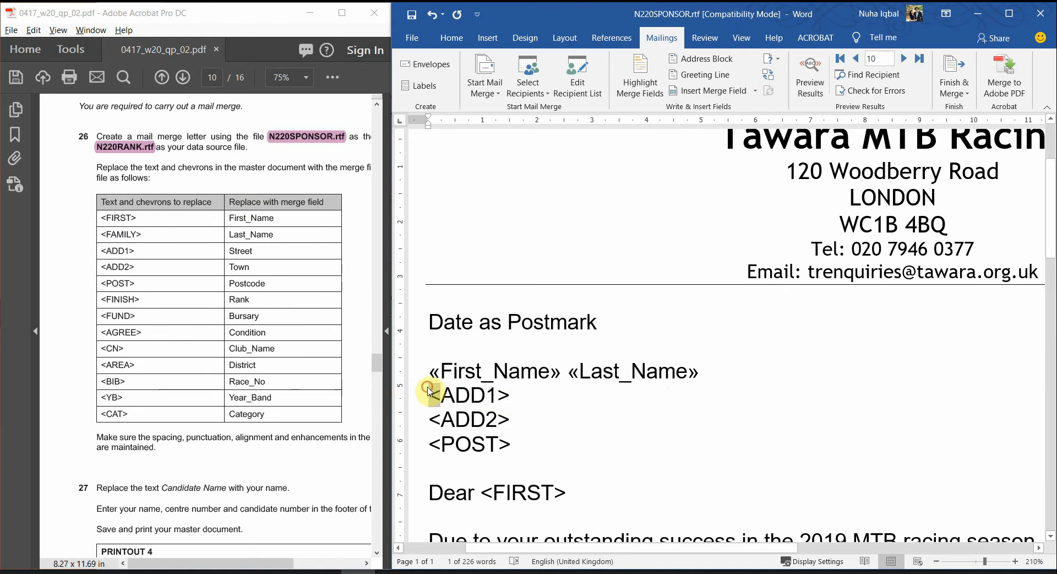
Replace <ADD1>, <ADD2> and <POST> with the Street, Town and Postcode merge fields
double_click(469, 395)
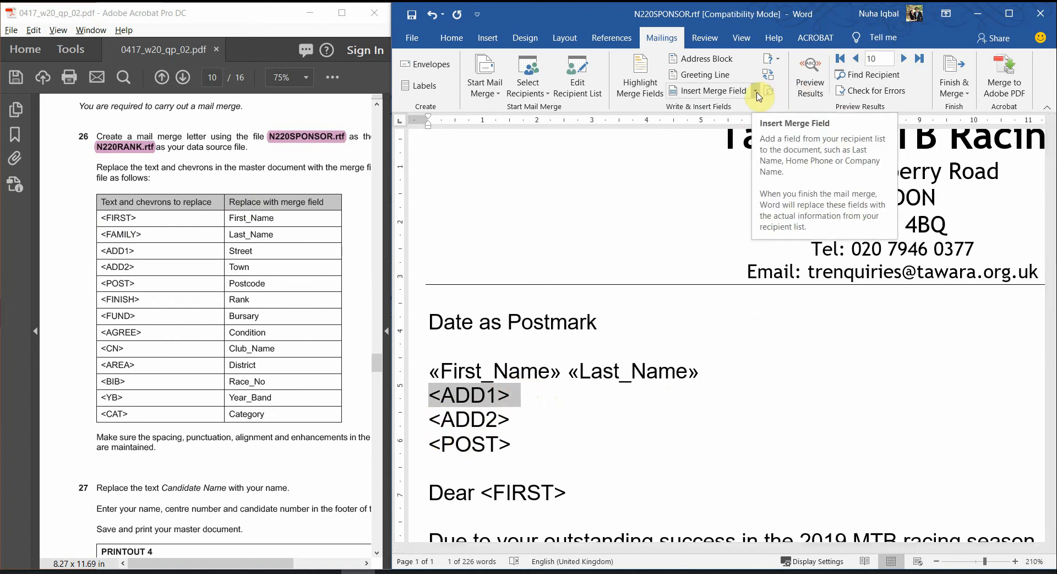
left_click(756, 90)
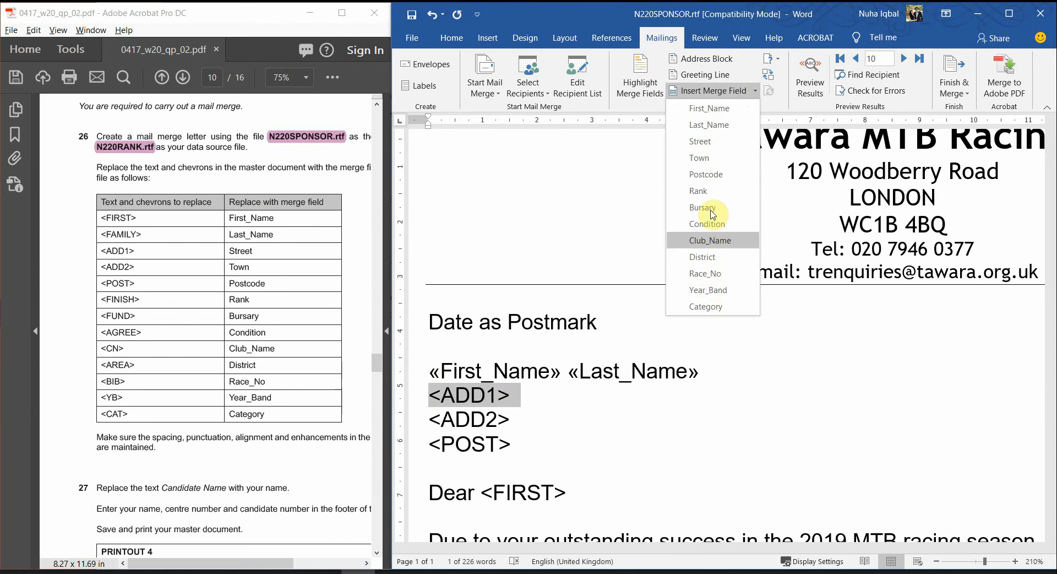
left_click(701, 141)
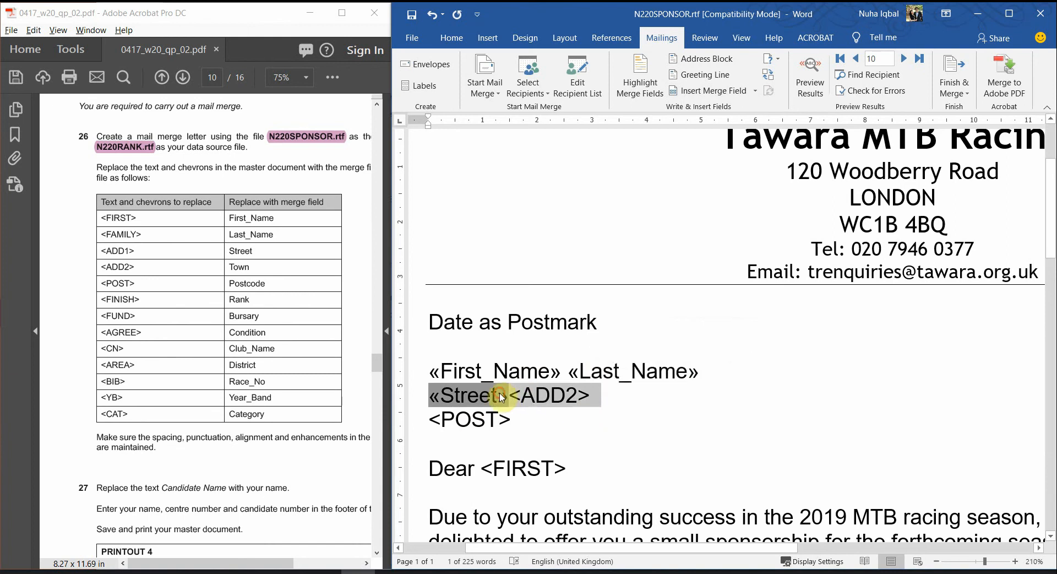
left_click(502, 394)
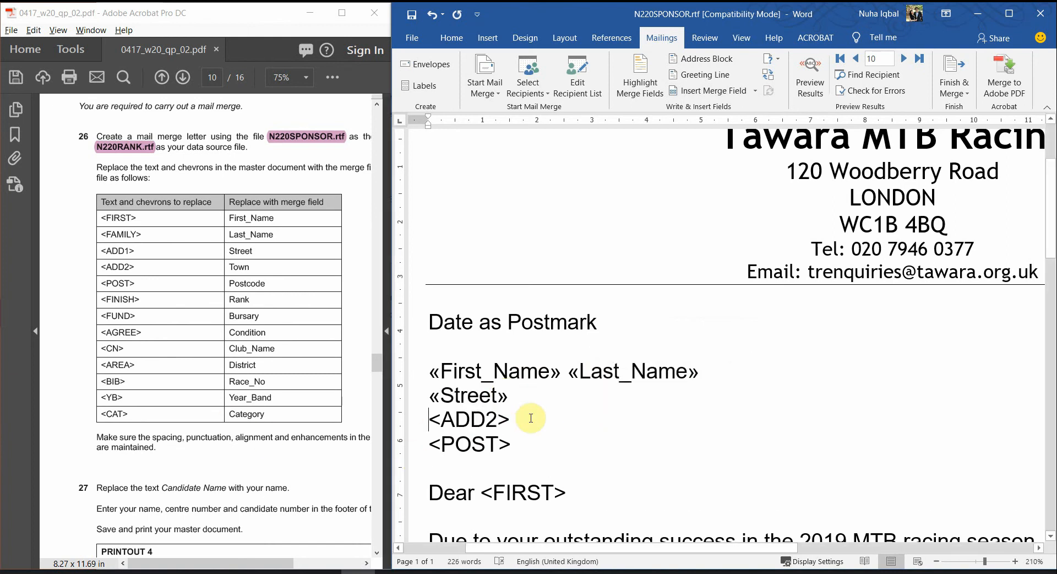
double_click(469, 418)
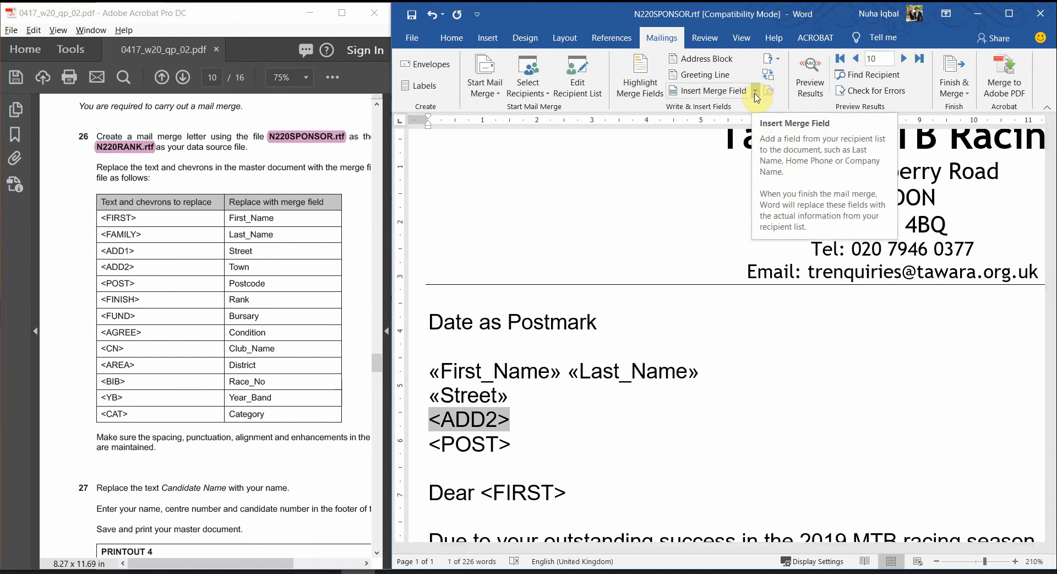
left_click(756, 92)
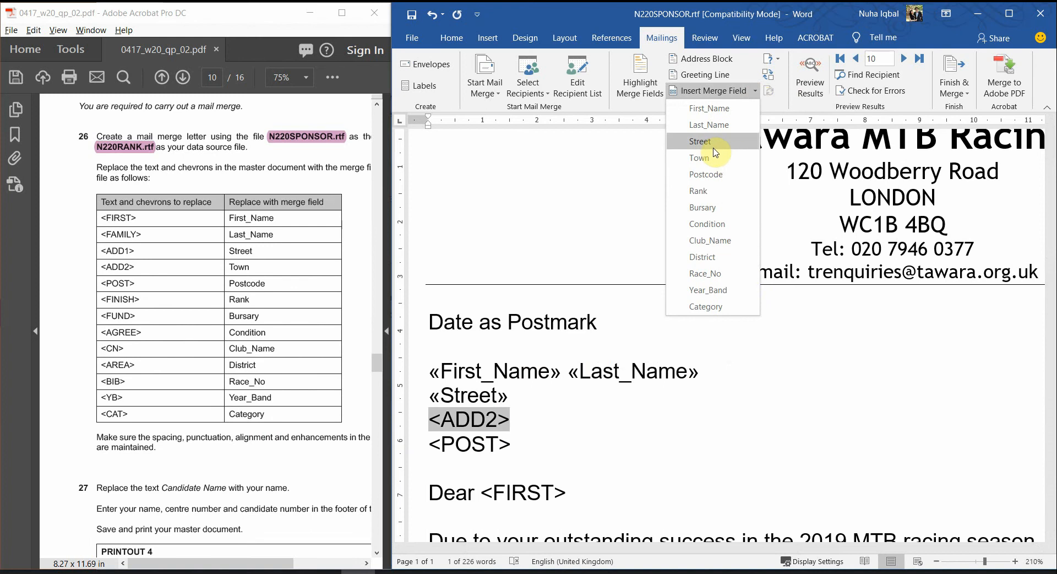
left_click(698, 157)
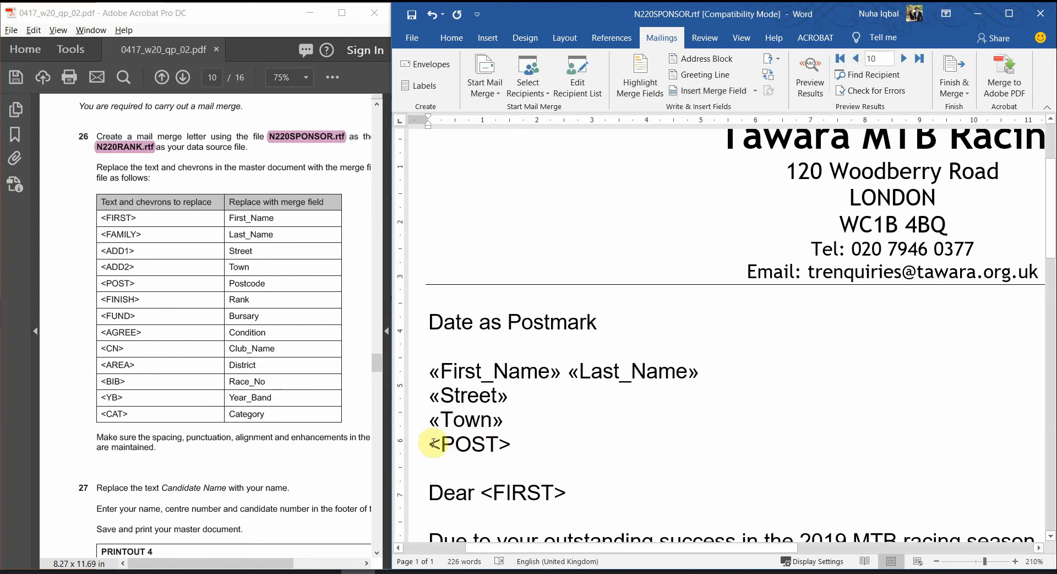
left_click_drag(433, 443, 508, 444)
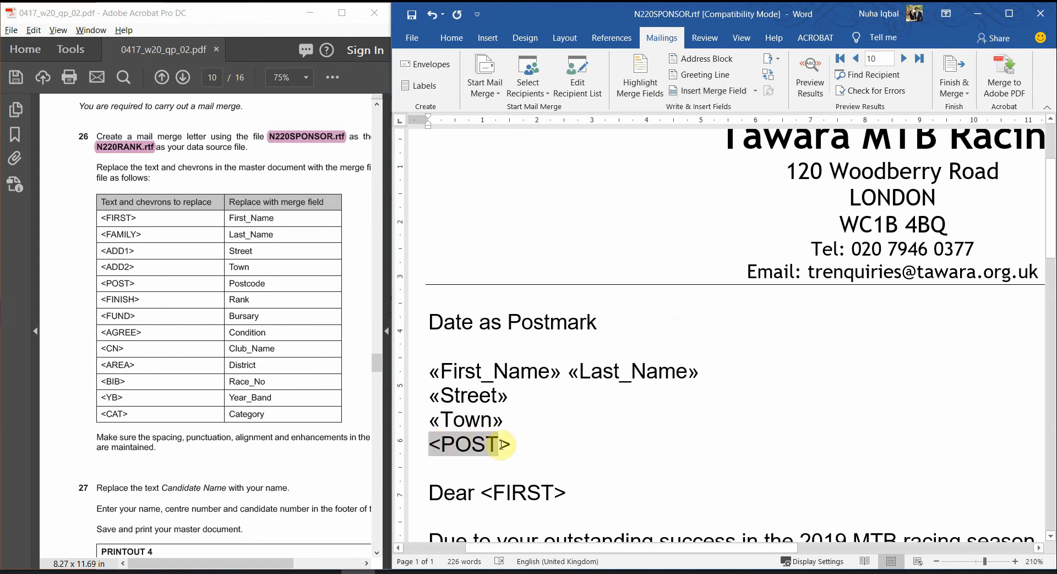
left_click(506, 448)
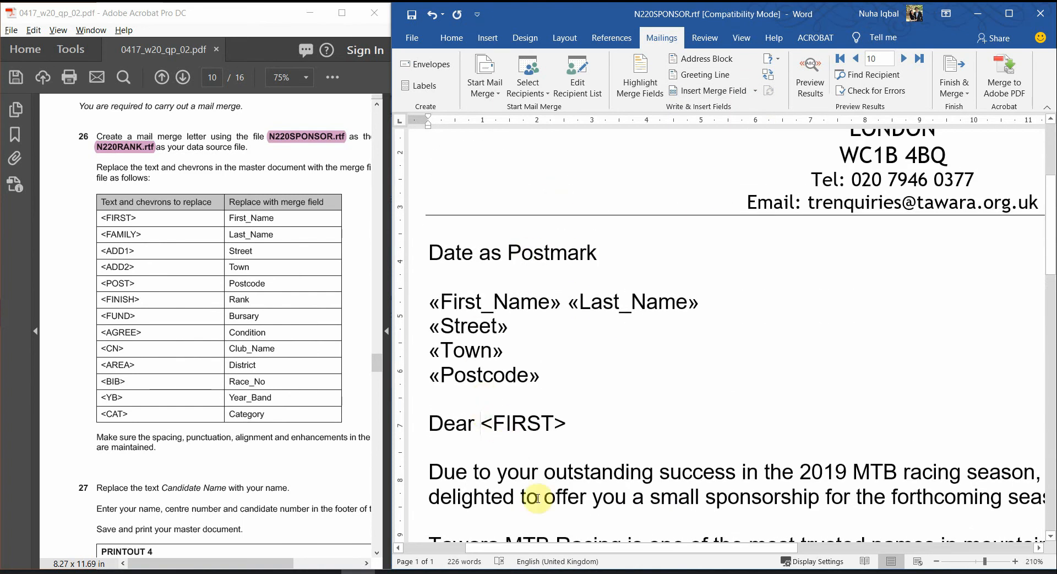
Insert the First_Name merge field in place of <FIRST> in the greeting line
double_click(519, 423)
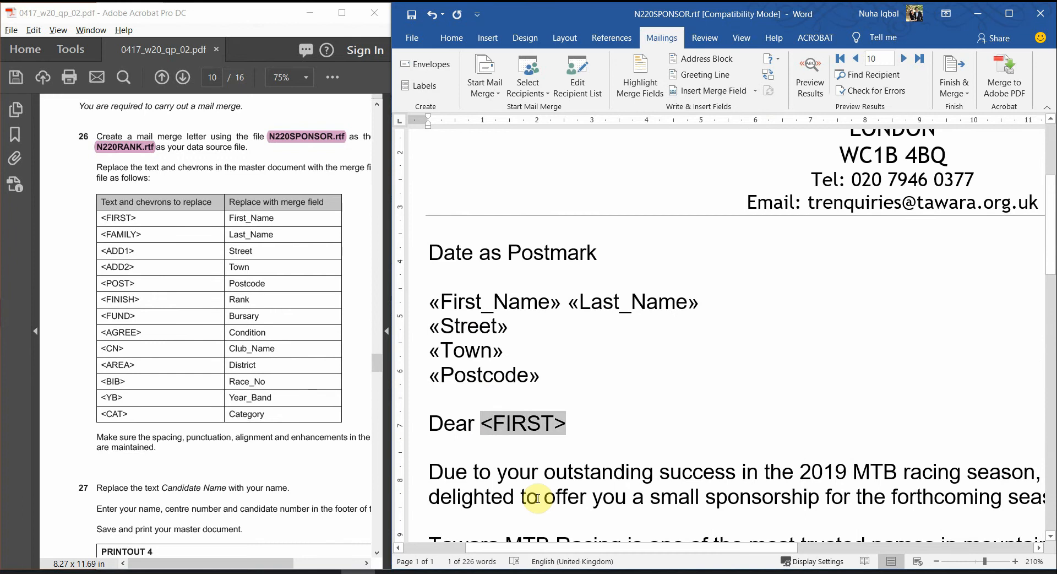
left_click(768, 90)
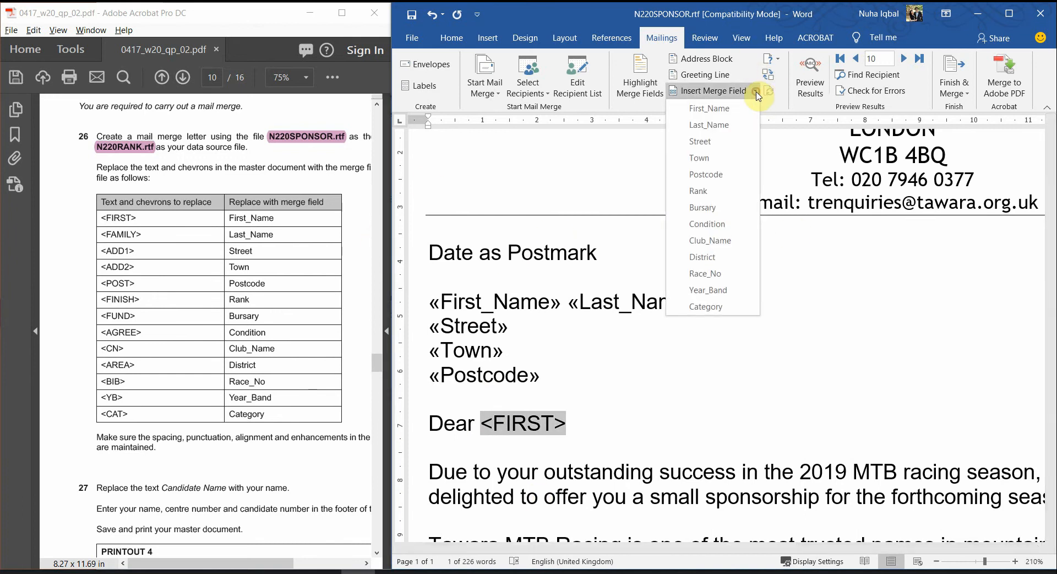
left_click(709, 108)
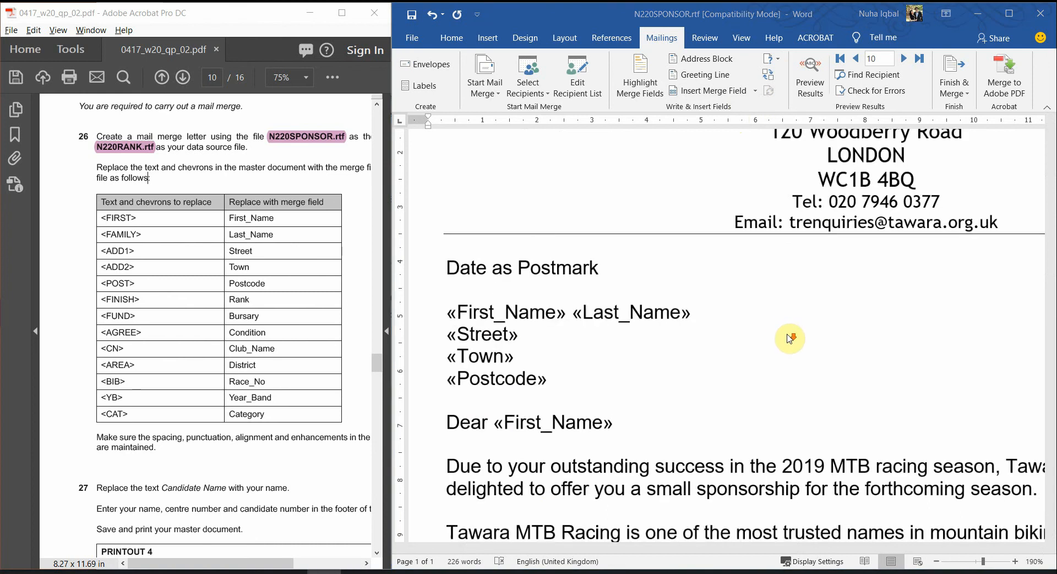
scroll("down", 3)
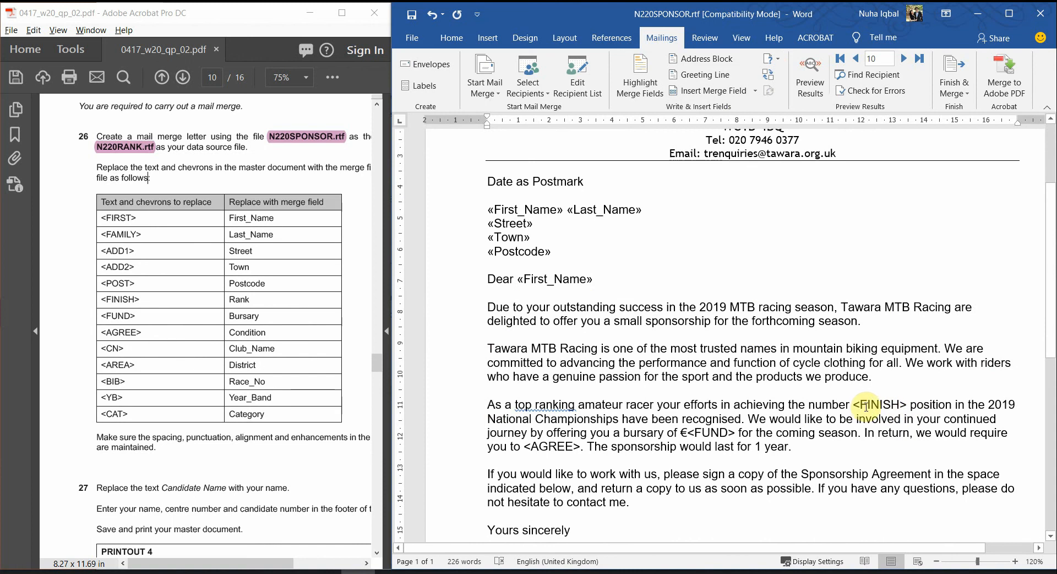
Insert Rank for <FINISH>, Bursary for <FUND> and Condition for <AGREE> in the body paragraph
double_click(875, 404)
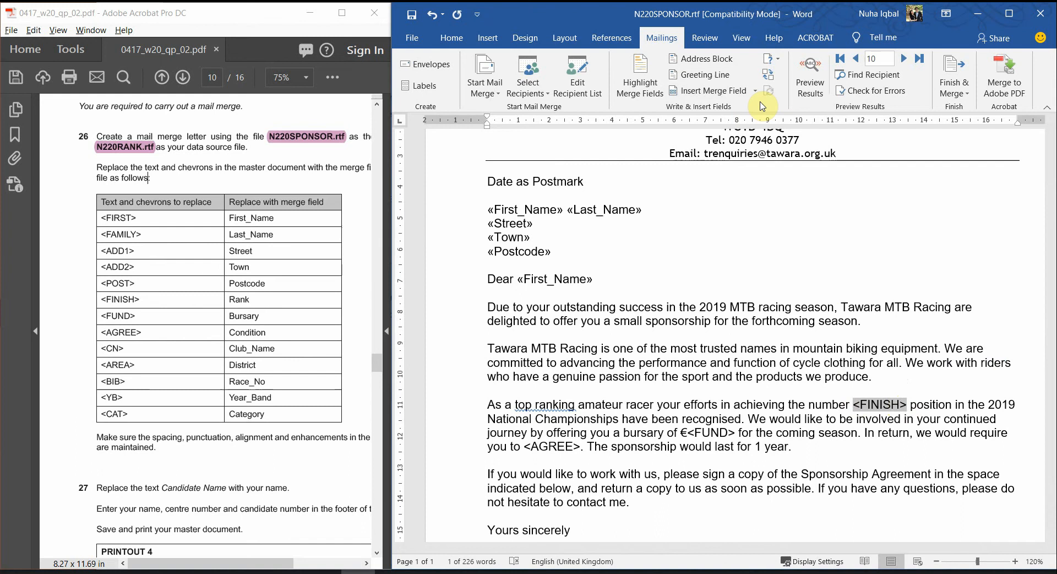
left_click(759, 91)
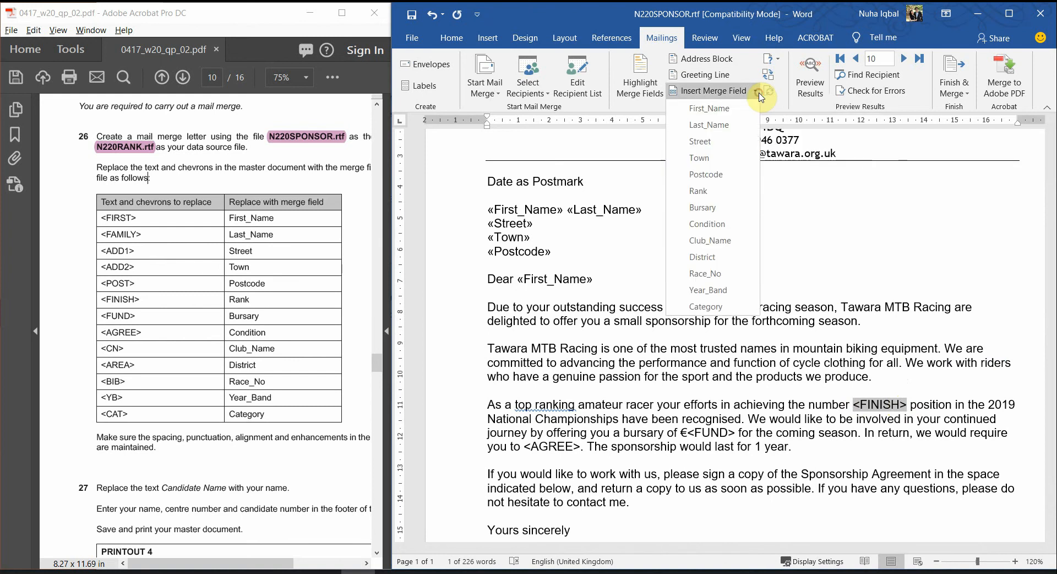
left_click(699, 190)
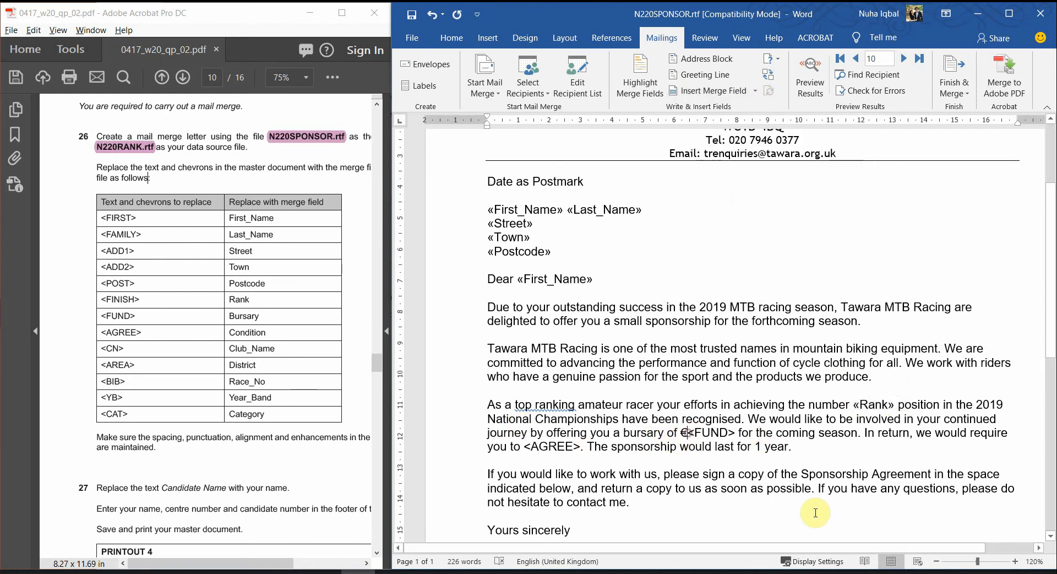
double_click(711, 432)
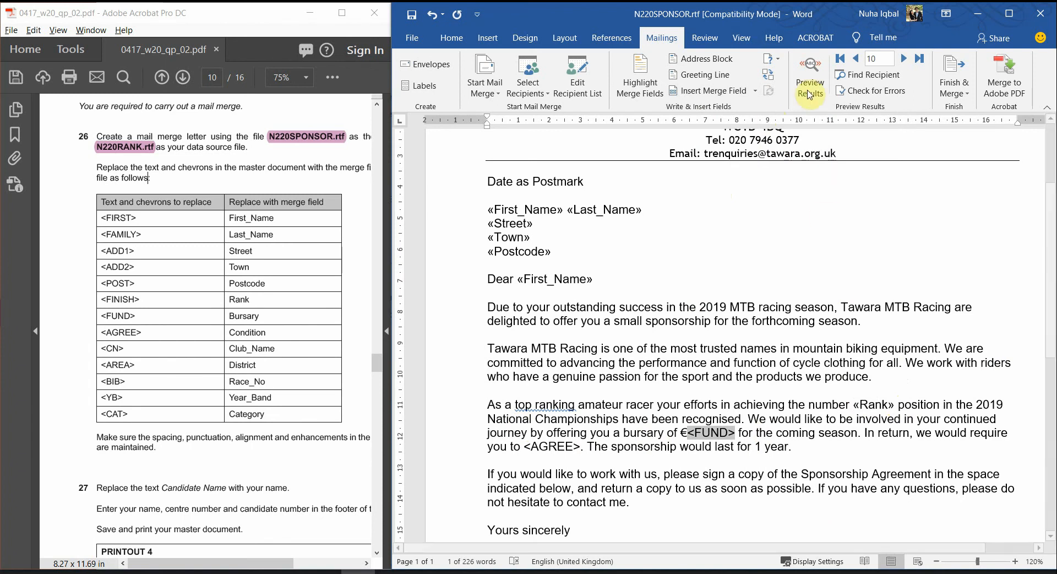
left_click(809, 77)
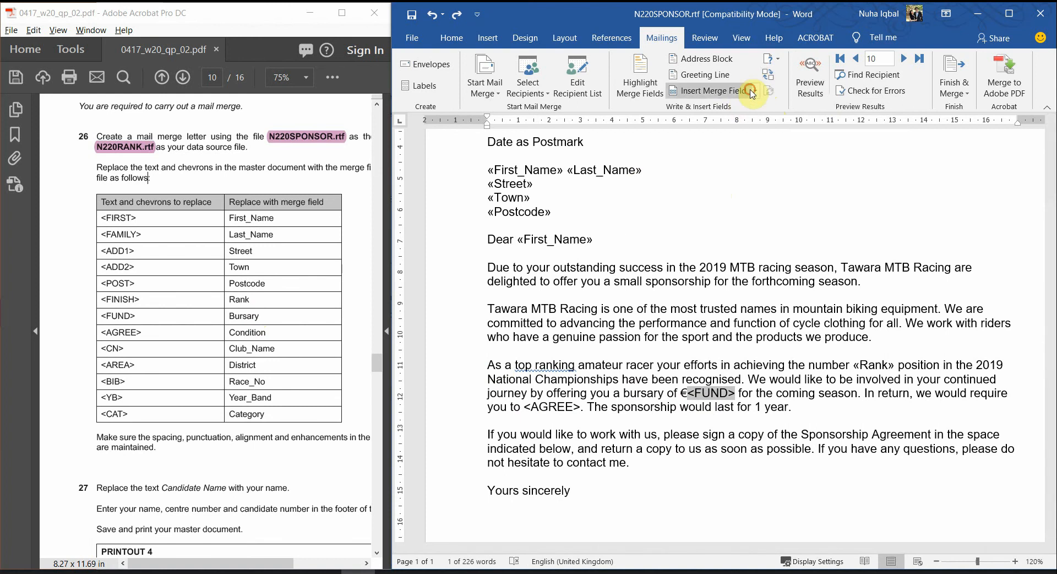
left_click(709, 90)
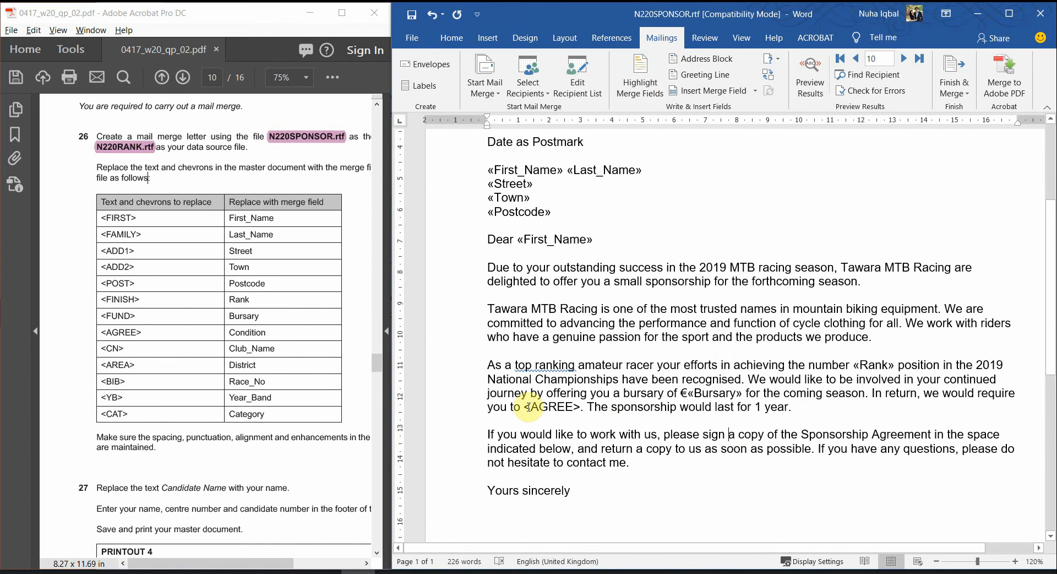
double_click(551, 406)
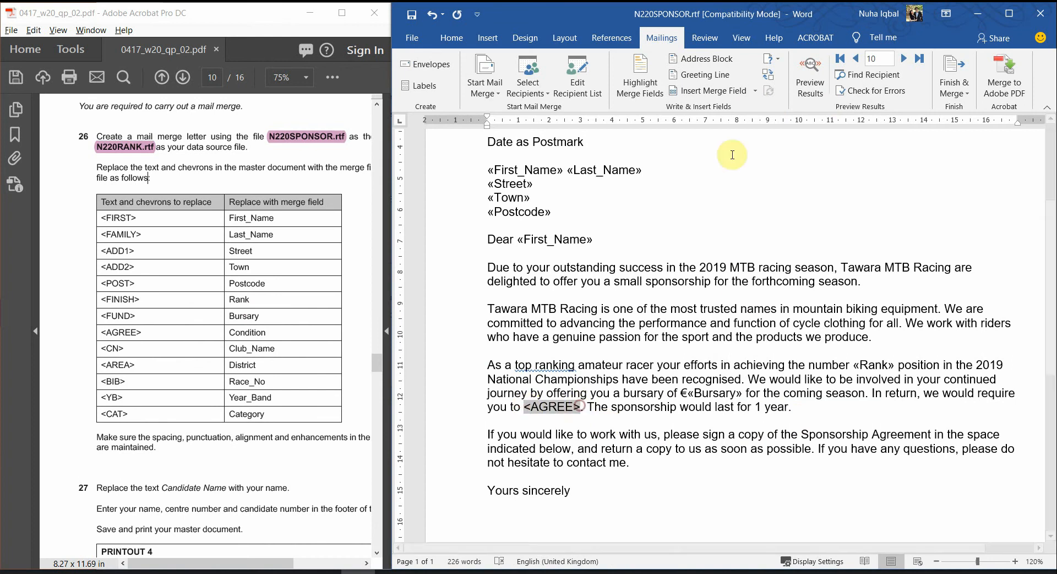
left_click(717, 90)
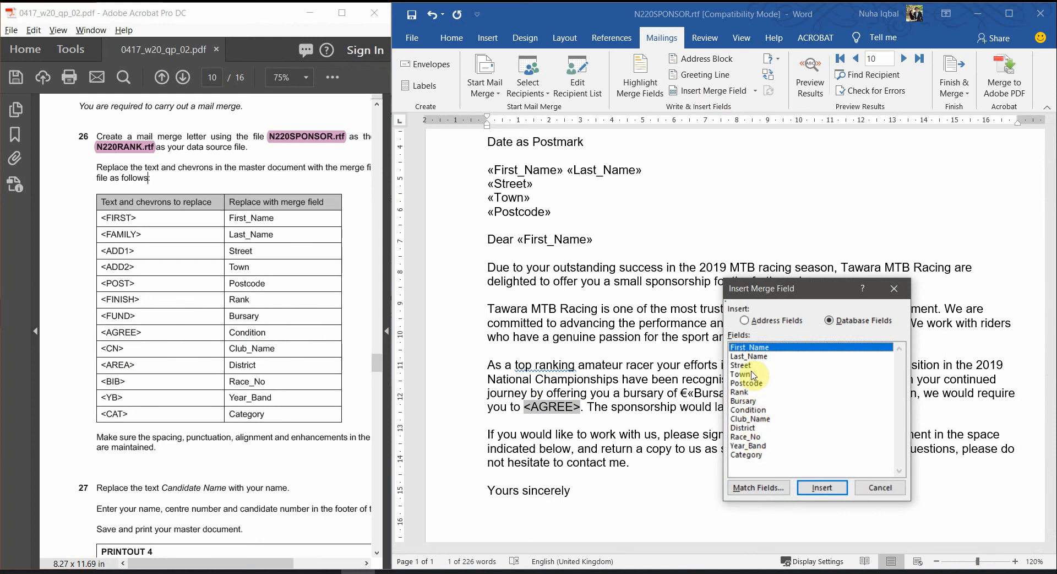
left_click(748, 410)
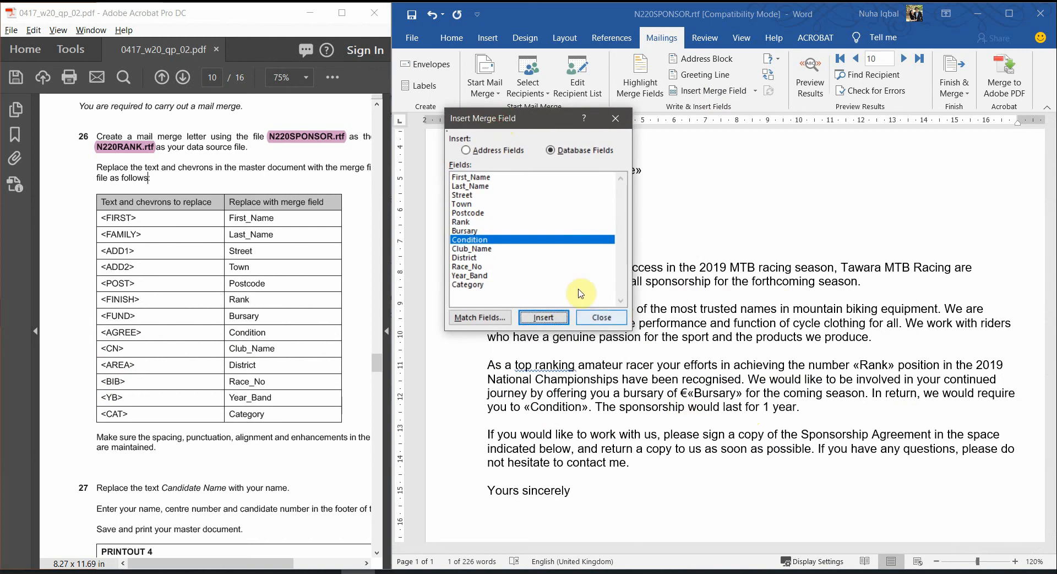
left_click(599, 317)
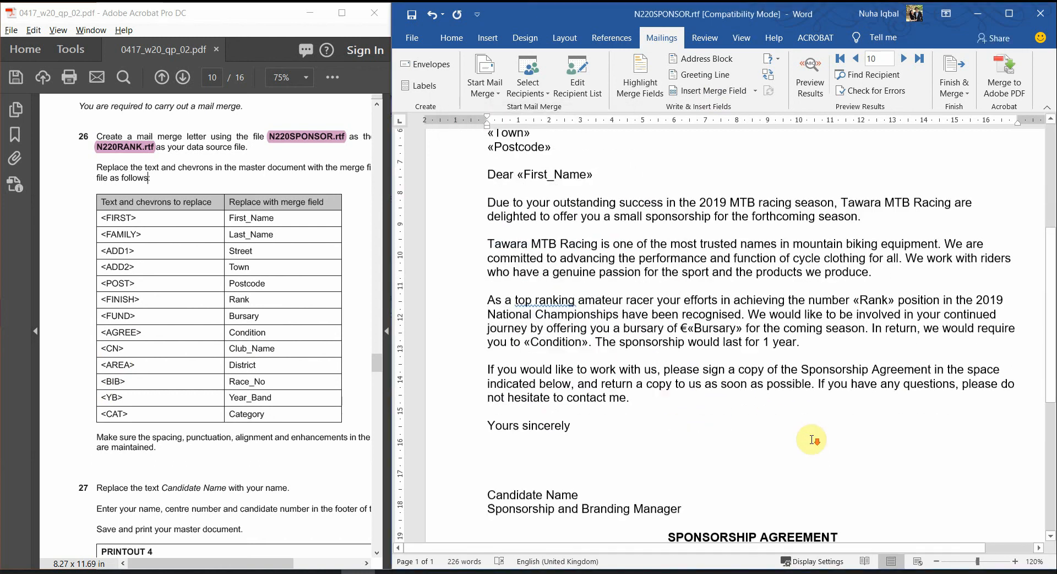
scroll("down", 3)
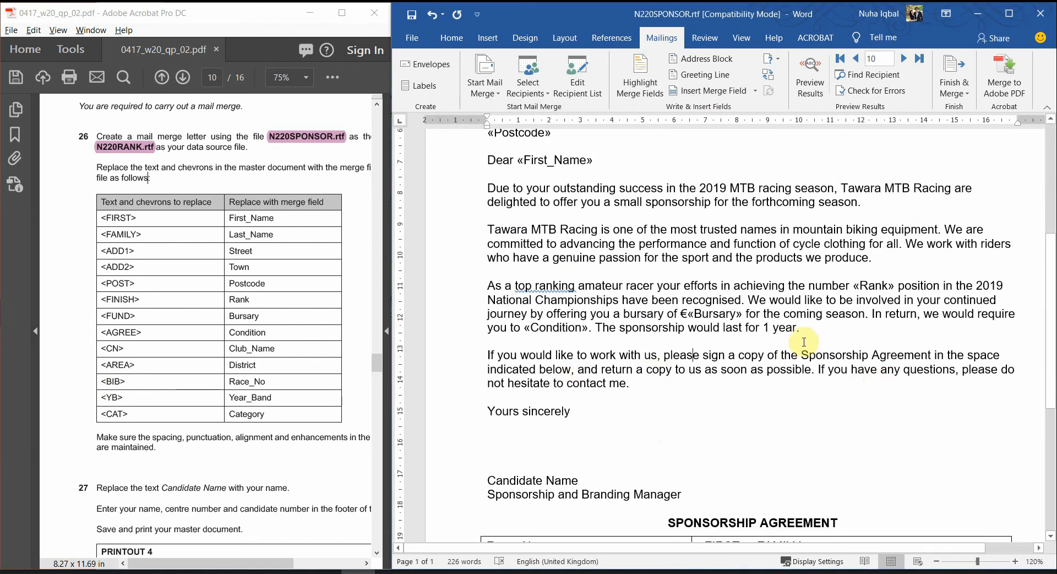
Insert the First_Name merge field for <FIRST> in the sponsorship agreement table
left_click_drag(580, 285, 800, 329)
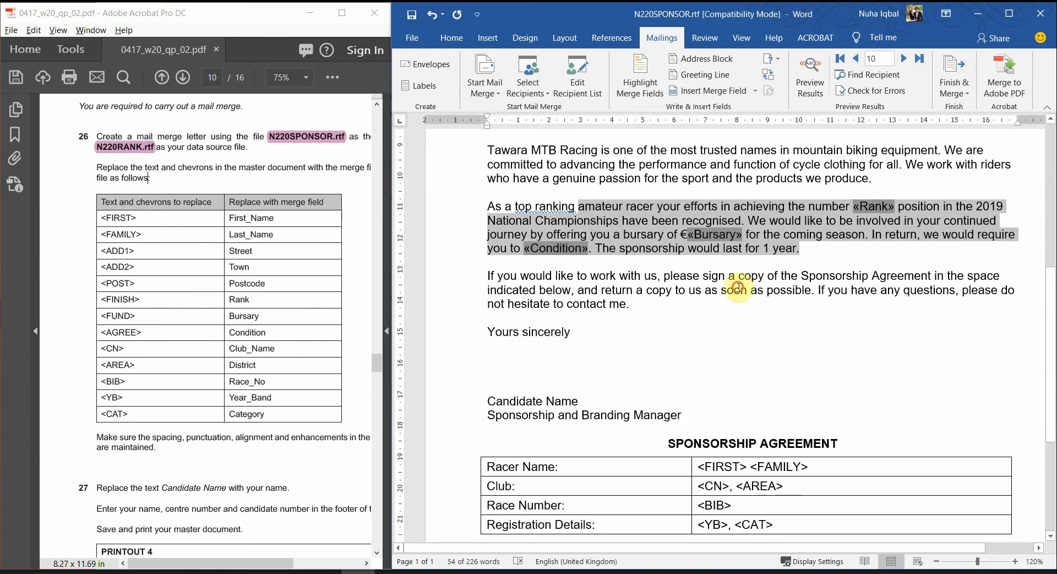
scroll("down", 3)
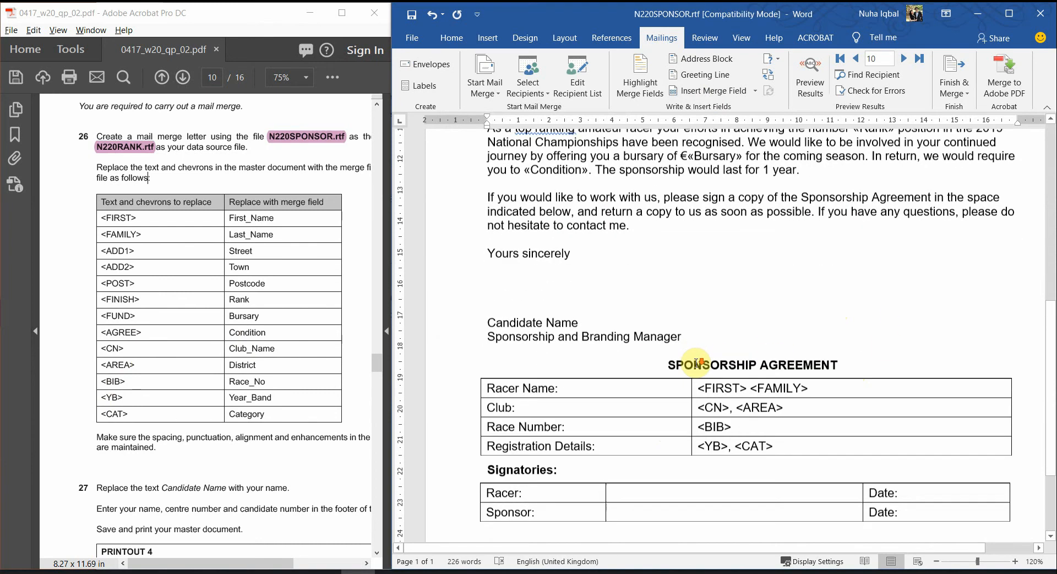
scroll("down", 3)
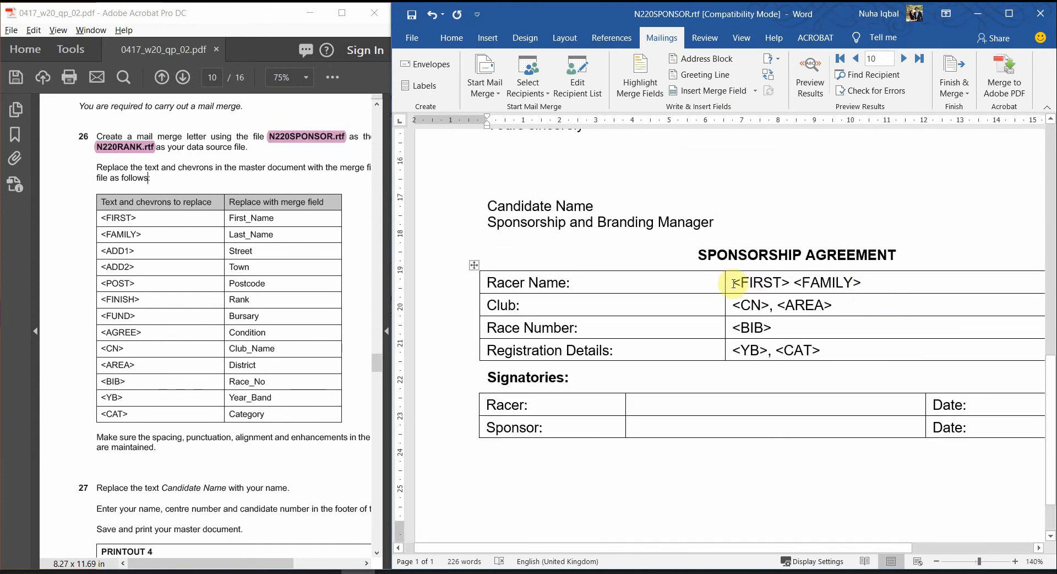
double_click(761, 283)
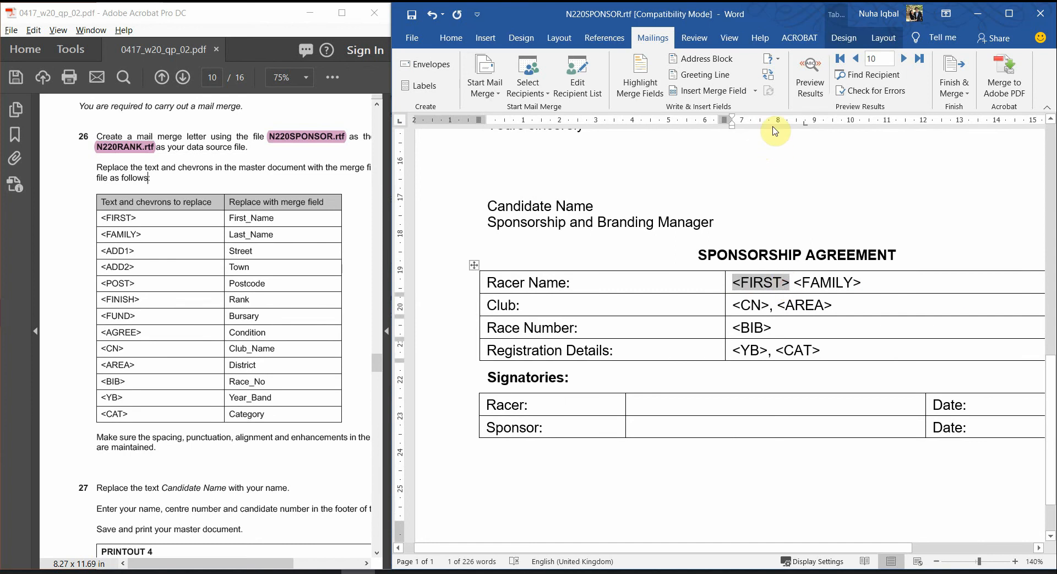
left_click(711, 90)
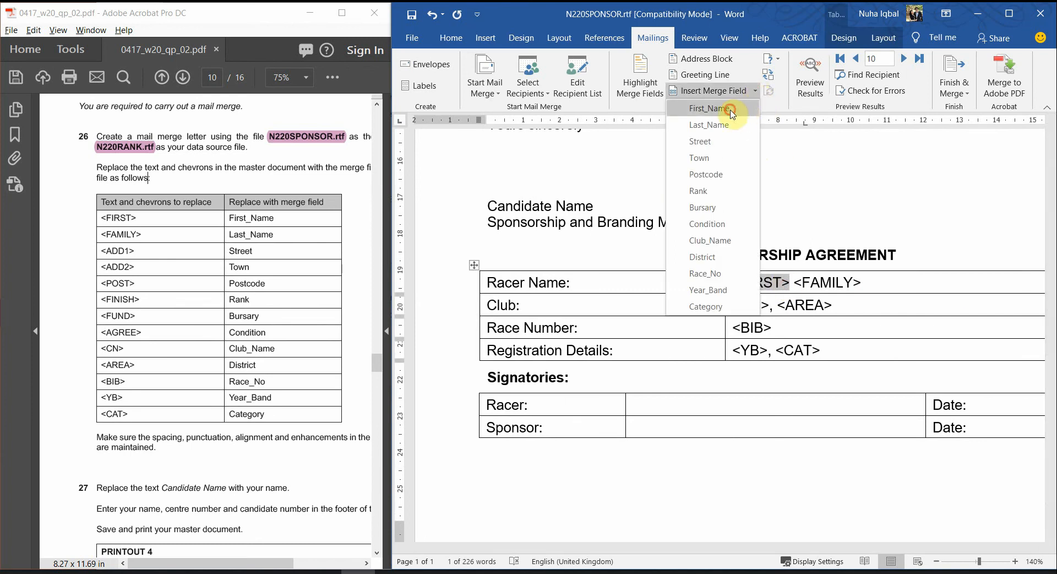
left_click(707, 108)
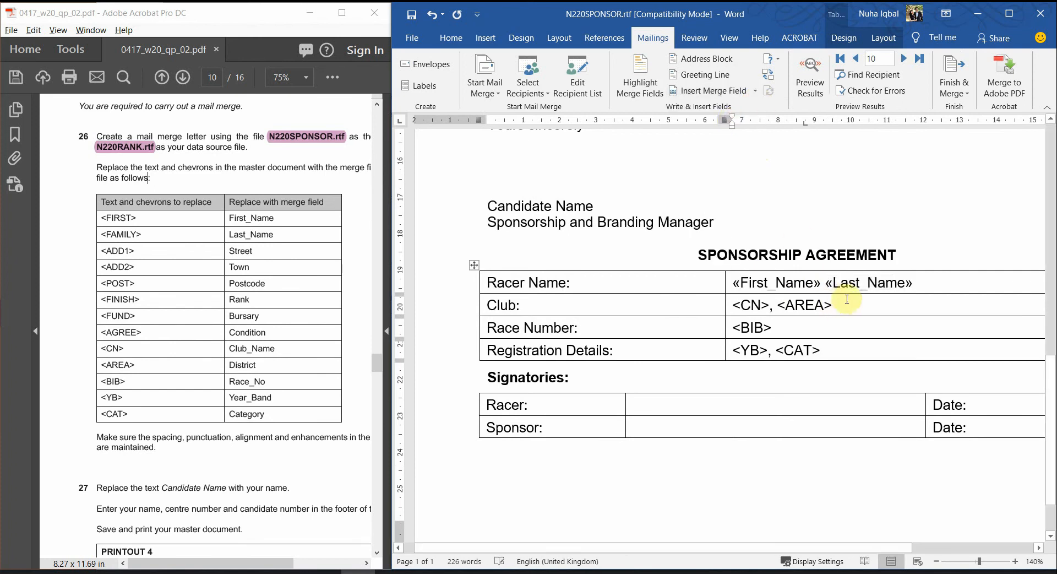
Replace <CN>, <AREA>, <BIB> and <YB> with Club_Name, District, Race_No and Year_Band fields
double_click(745, 305)
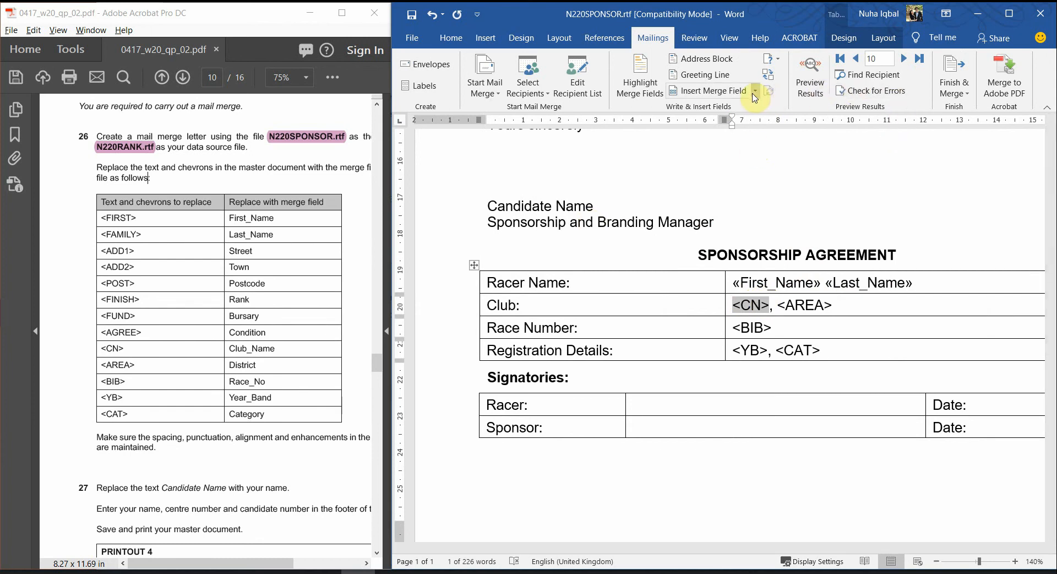
left_click(756, 90)
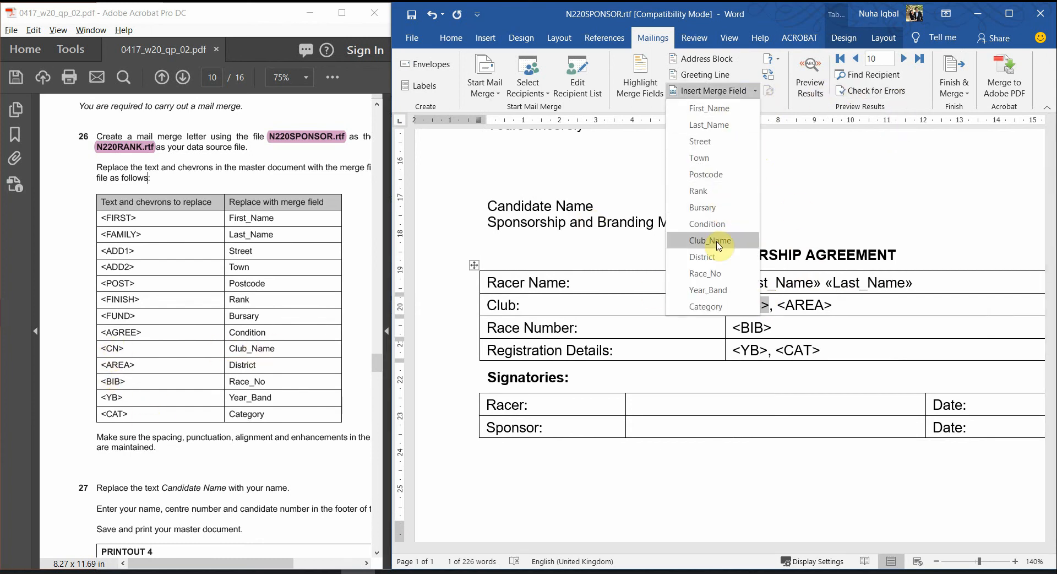
left_click(708, 240)
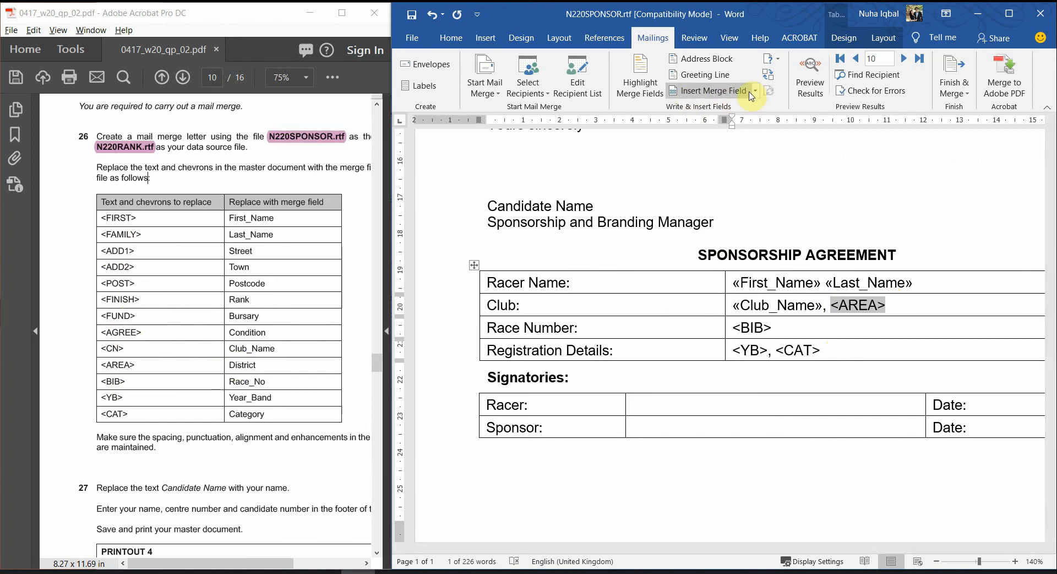
left_click(753, 91)
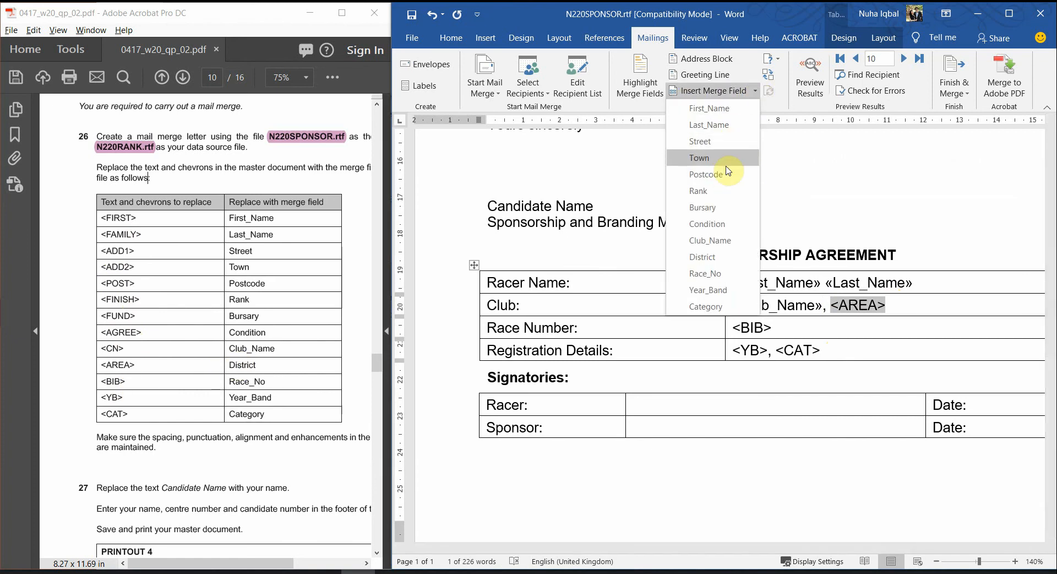
left_click(702, 256)
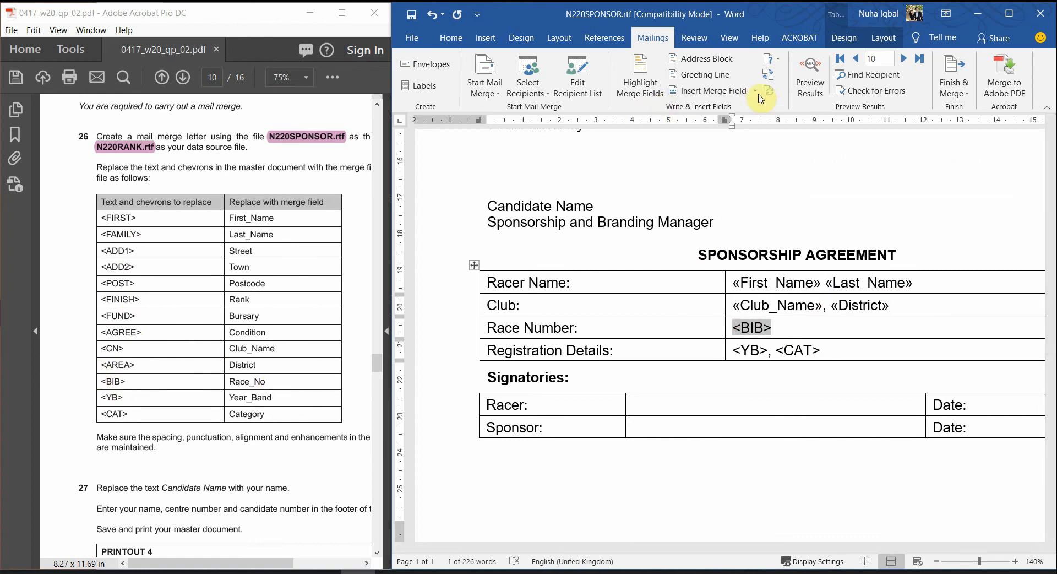
left_click(714, 90)
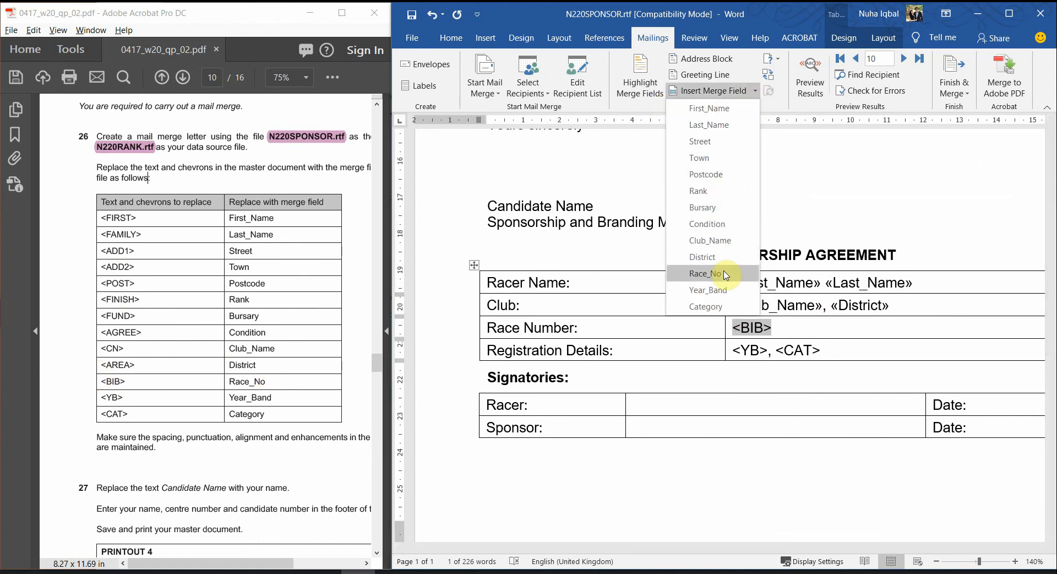
left_click(705, 273)
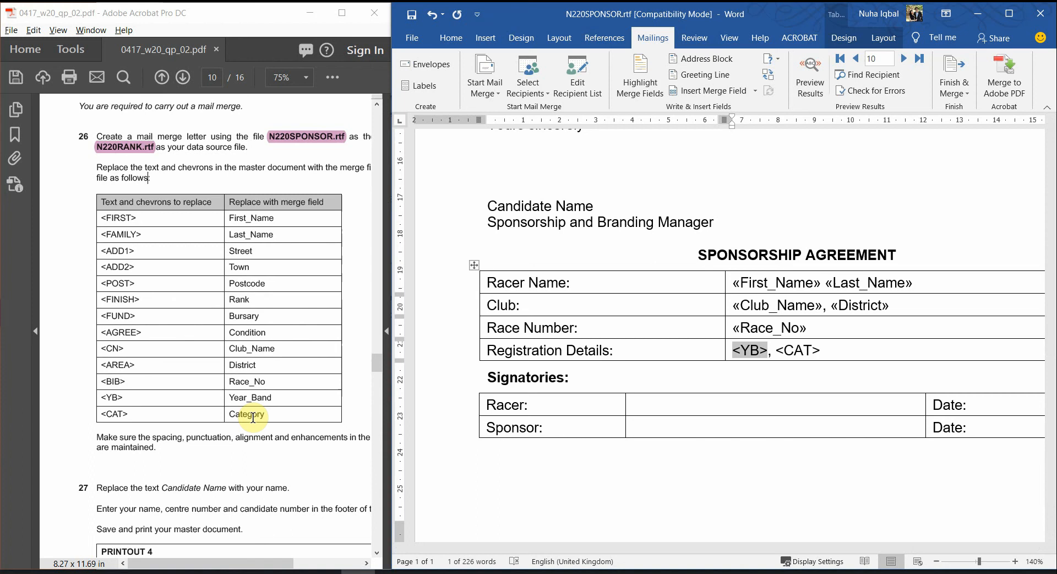
left_click(709, 90)
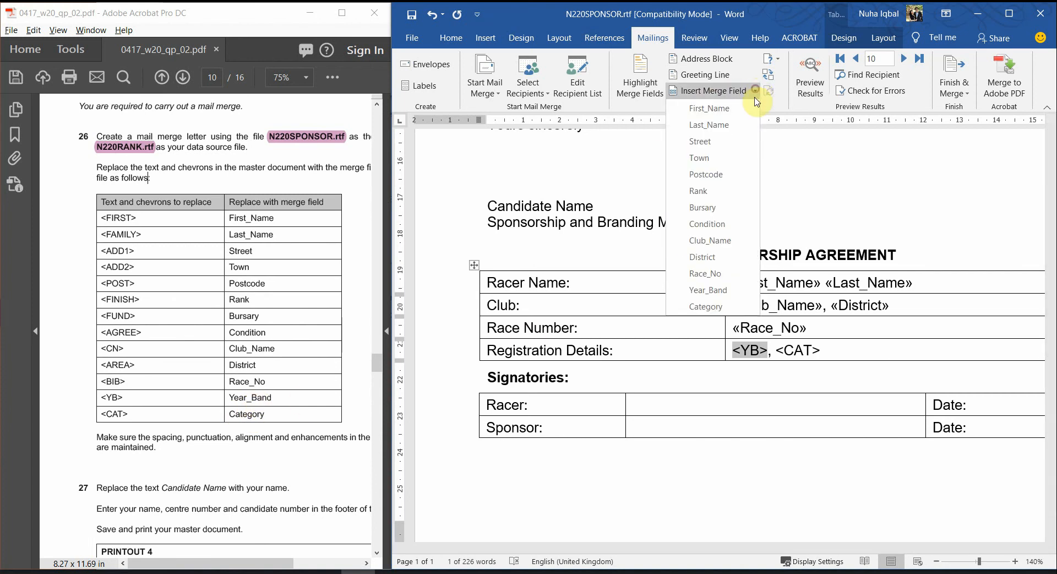
left_click(708, 290)
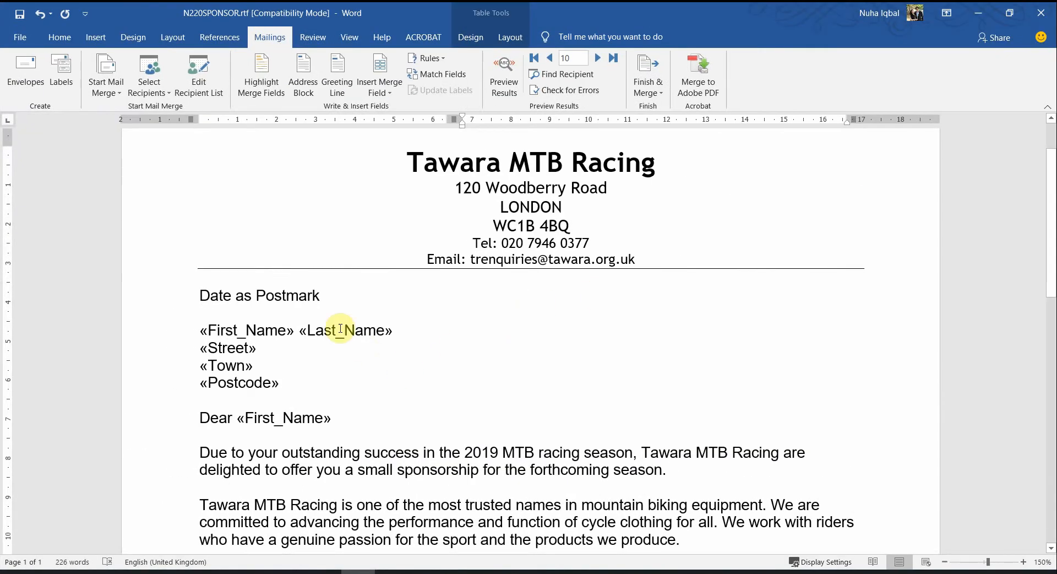
Inspect the «First_Name» «Last_Name» fields at full width to confirm their spacing is kept
double_click(345, 329)
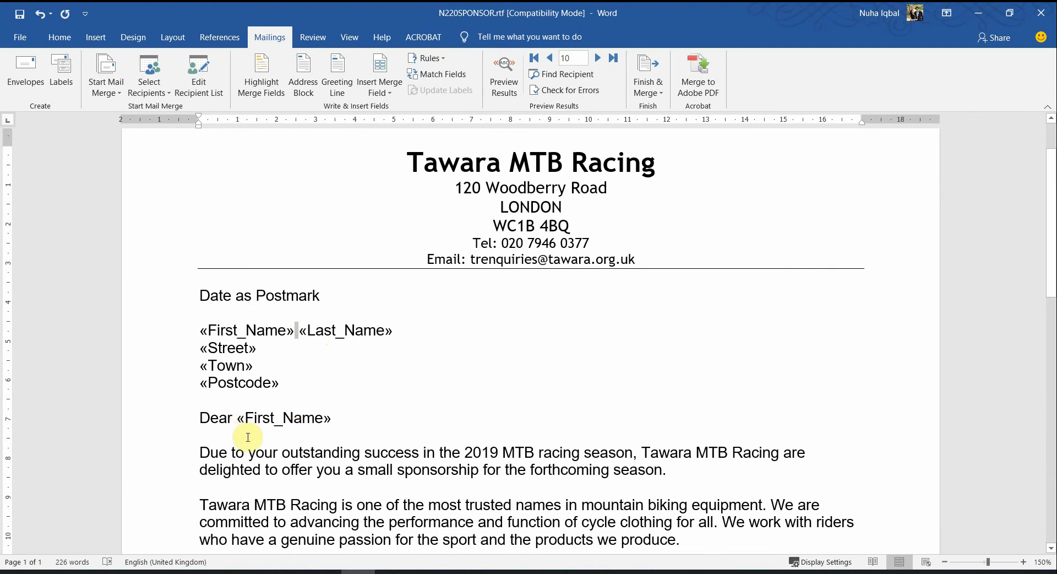
scroll("down", 3)
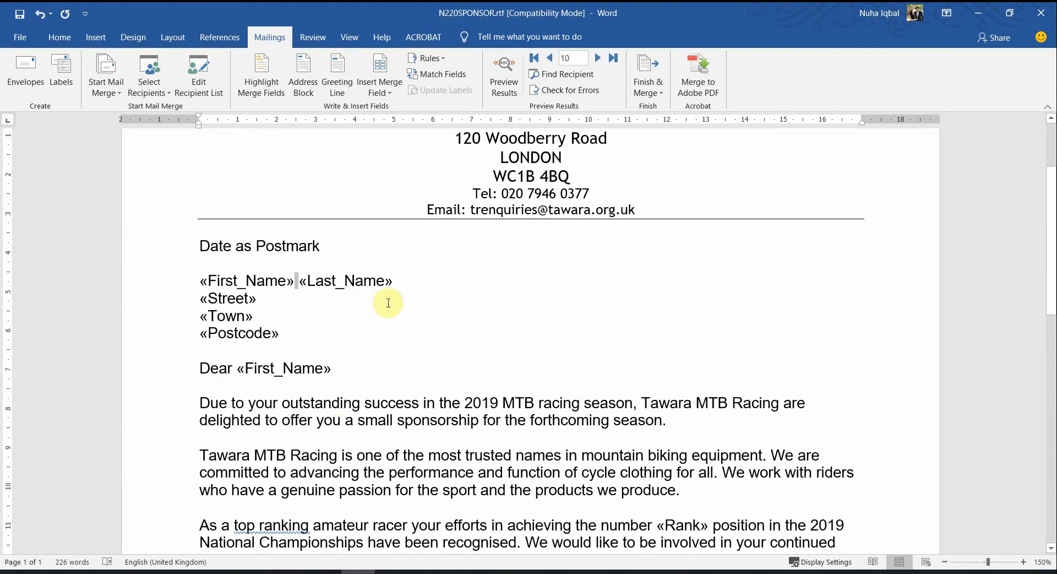
double_click(346, 281)
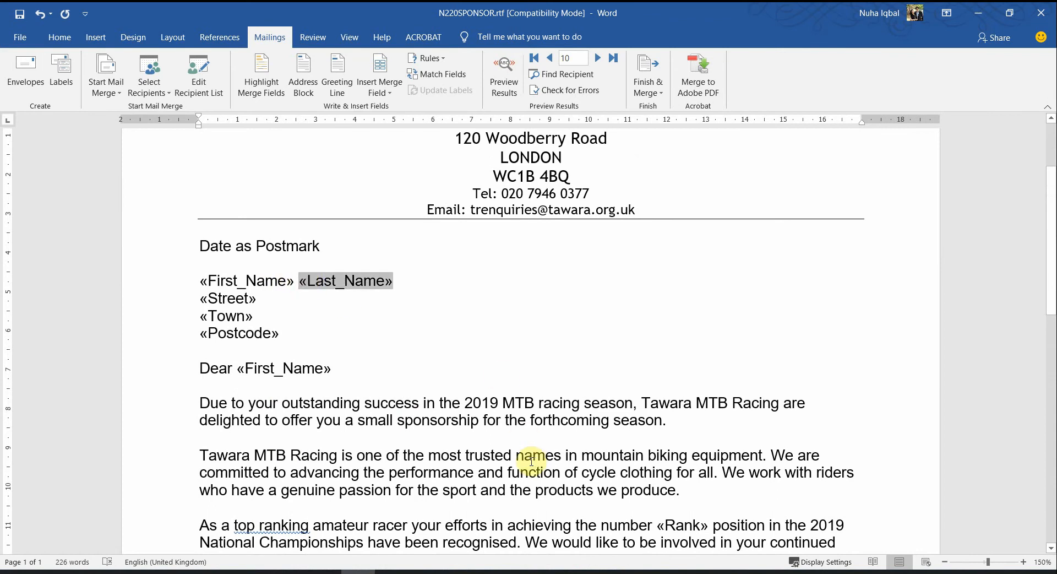
mouse_move(363, 402)
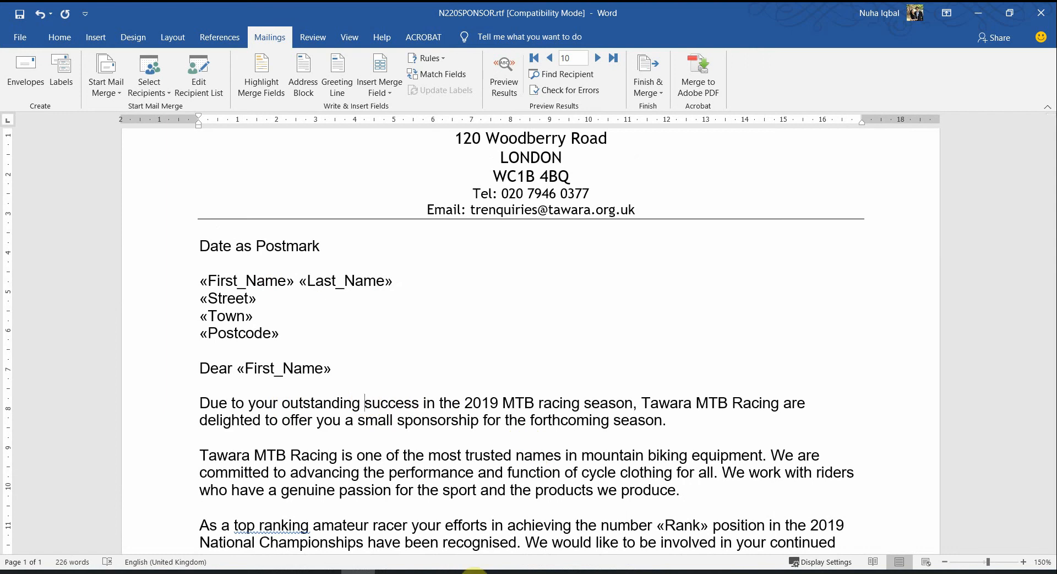
double_click(390, 402)
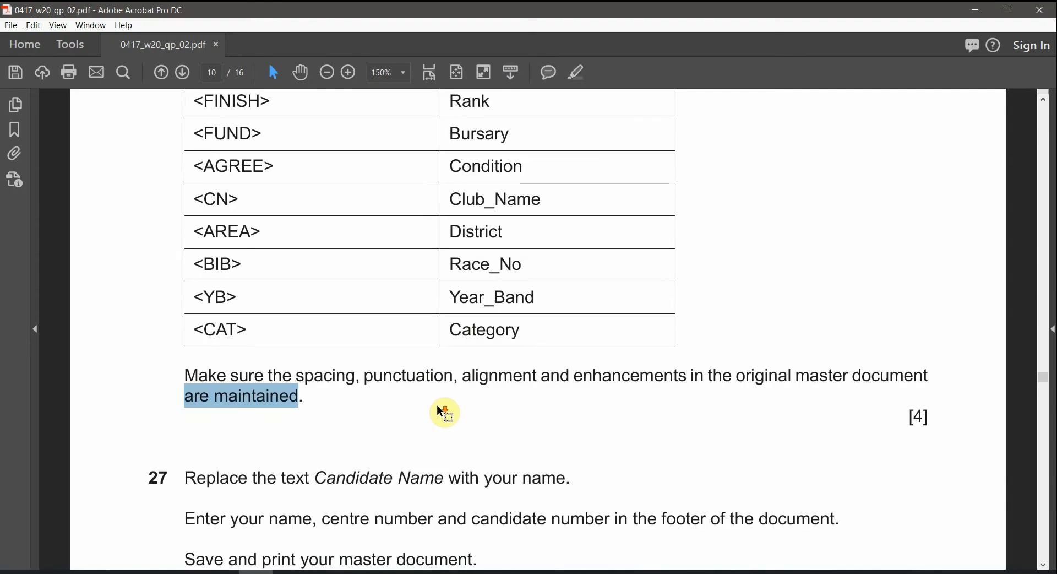
Read question 27, then type 'Nuha' over the Candidate Name text in the letter
scroll("down", 3)
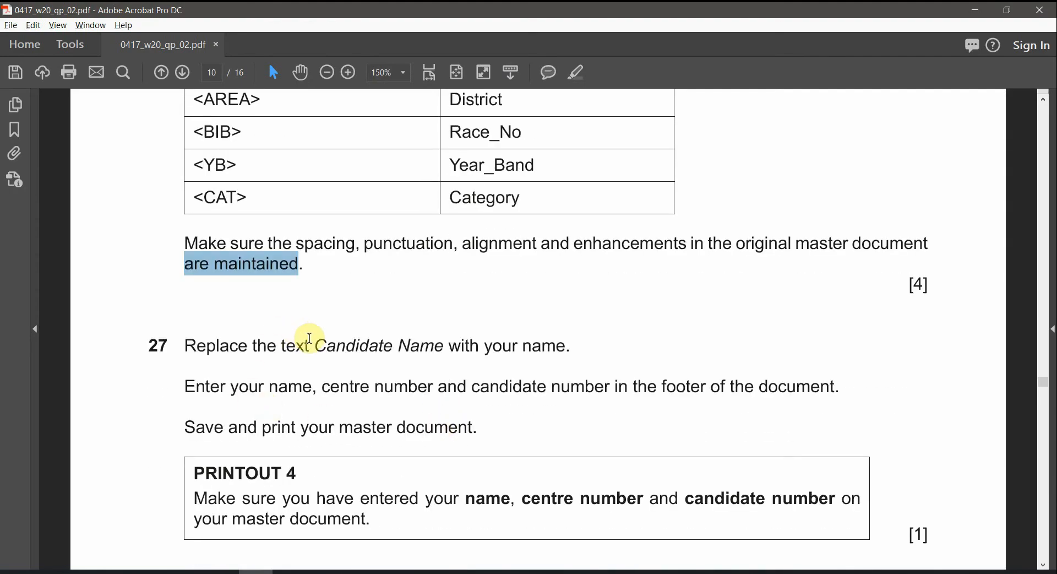
left_click(326, 73)
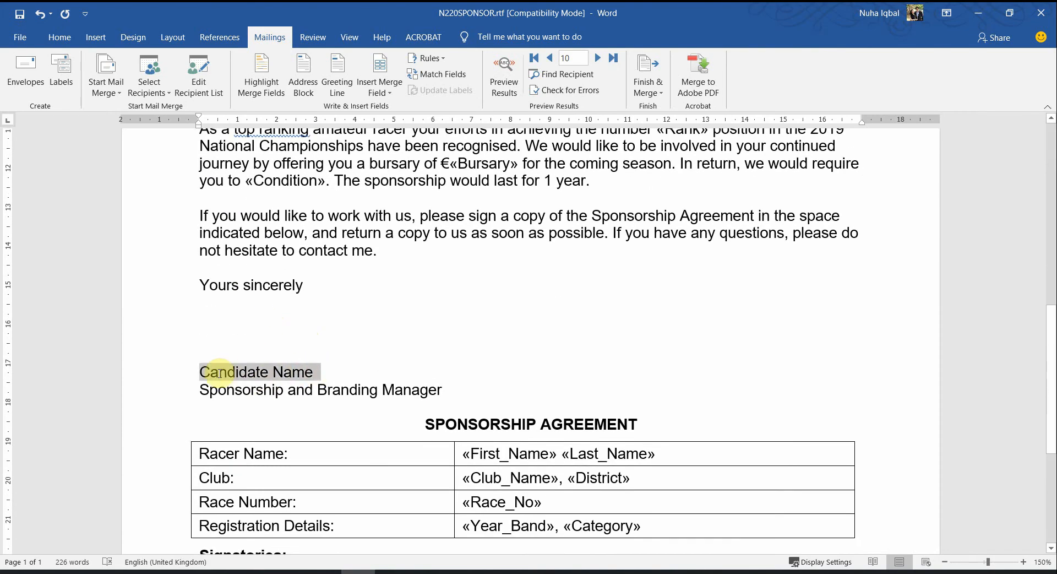
type("Nuha")
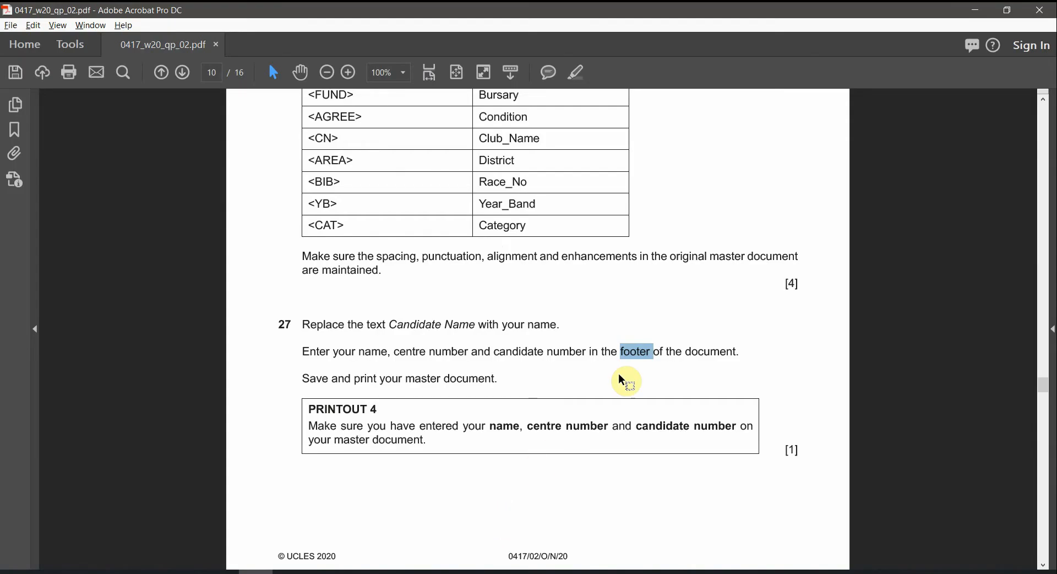
Add a Blank (Three Columns) footer and enter the name Nuha, centre number and candidate number
left_click(348, 73)
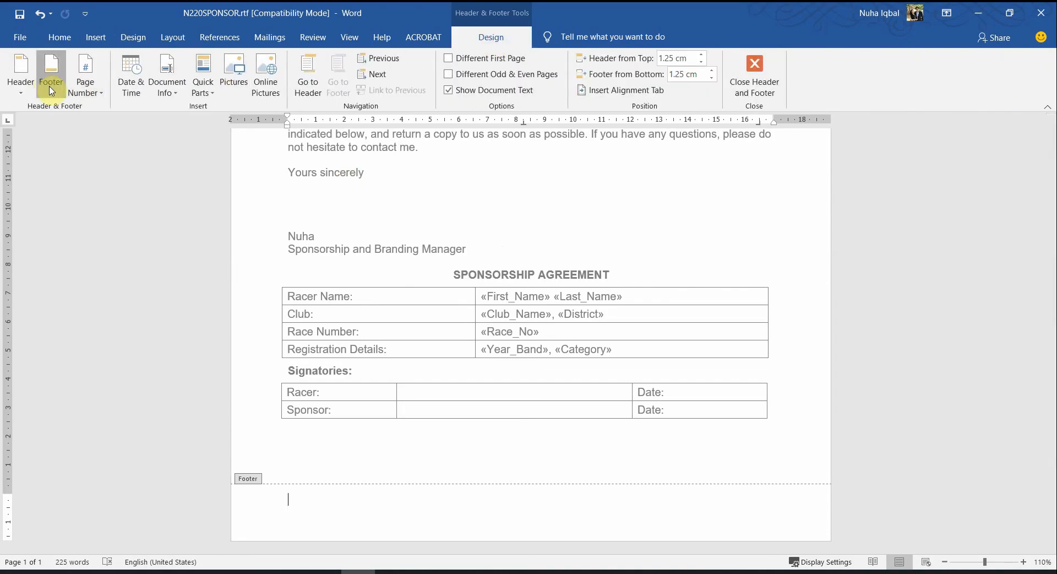
left_click(51, 74)
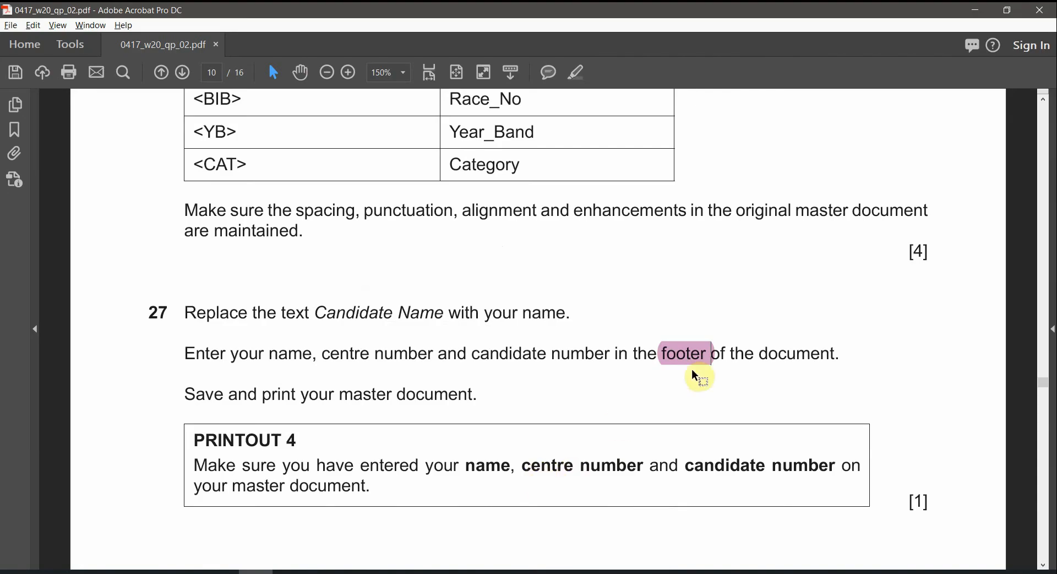
left_click_drag(229, 352, 546, 352)
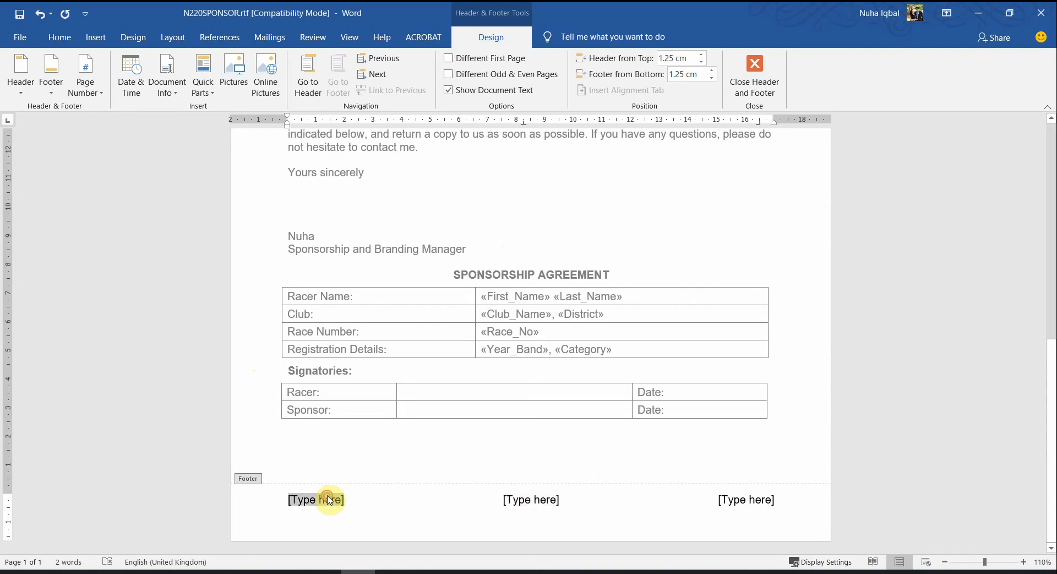
type("Nuha")
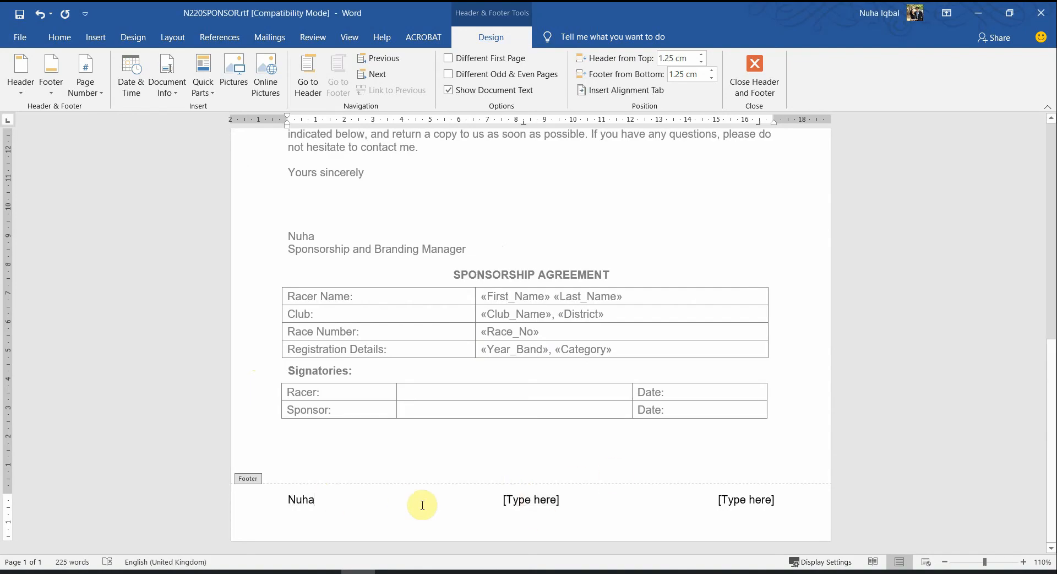
type("MM")
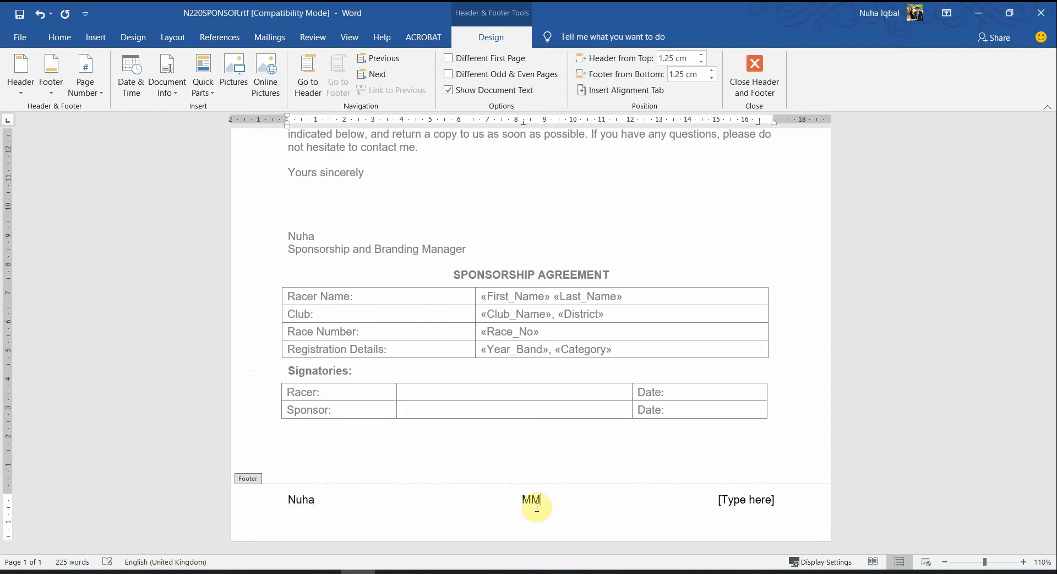
type("012")
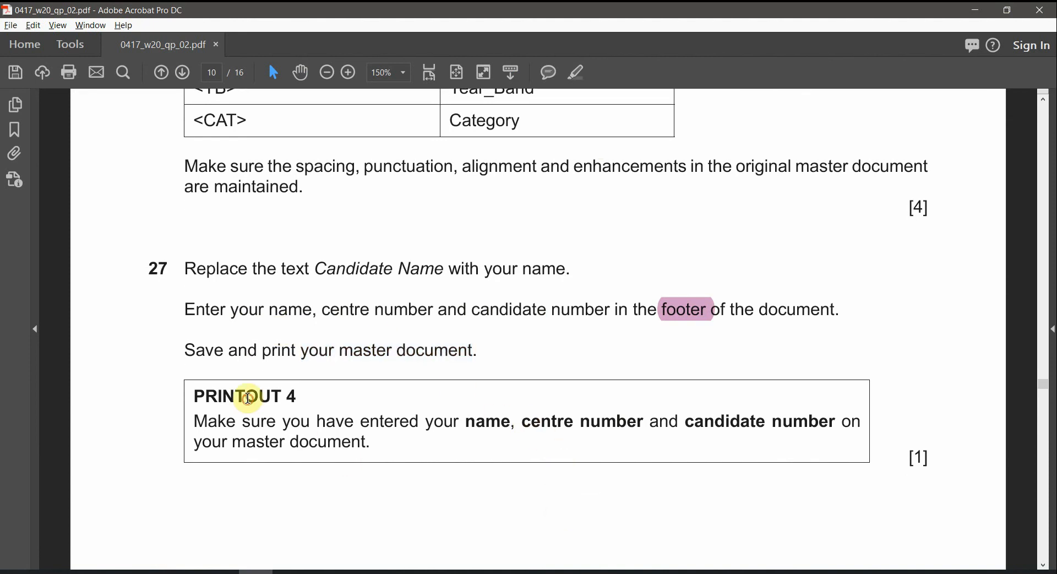
mouse_move(258, 425)
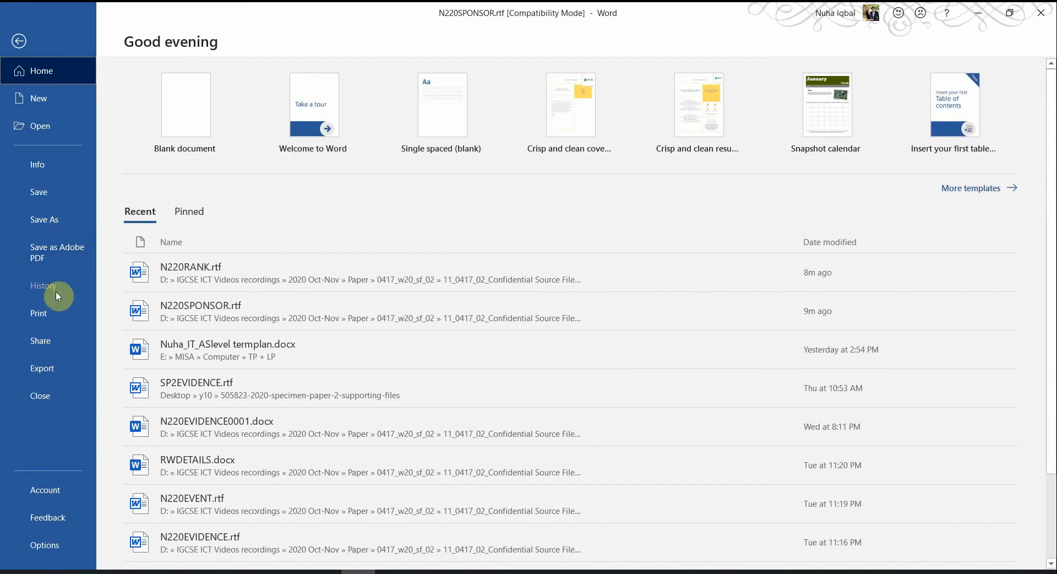
Preview the one-page master letter for printing with footer details visible
left_click(39, 312)
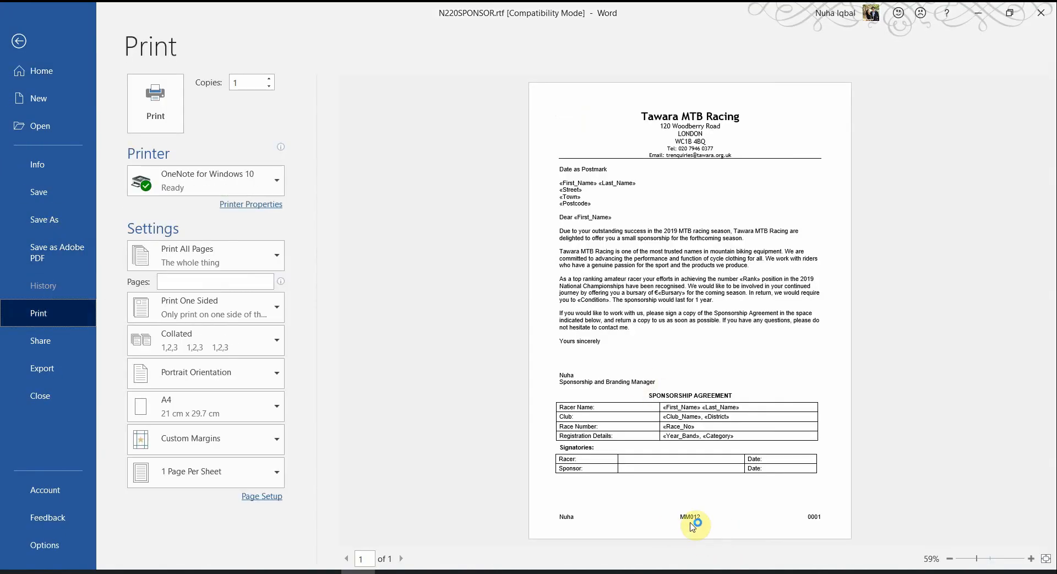
mouse_move(713, 508)
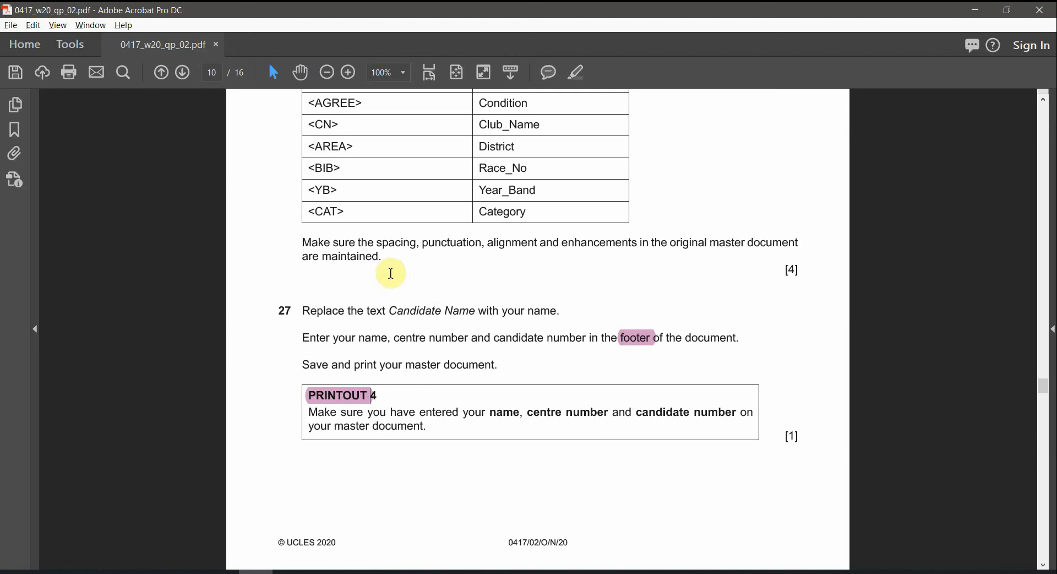
Read questions 28 and 29 in Acrobat and reach Word's blank recipient filter options
left_click(348, 73)
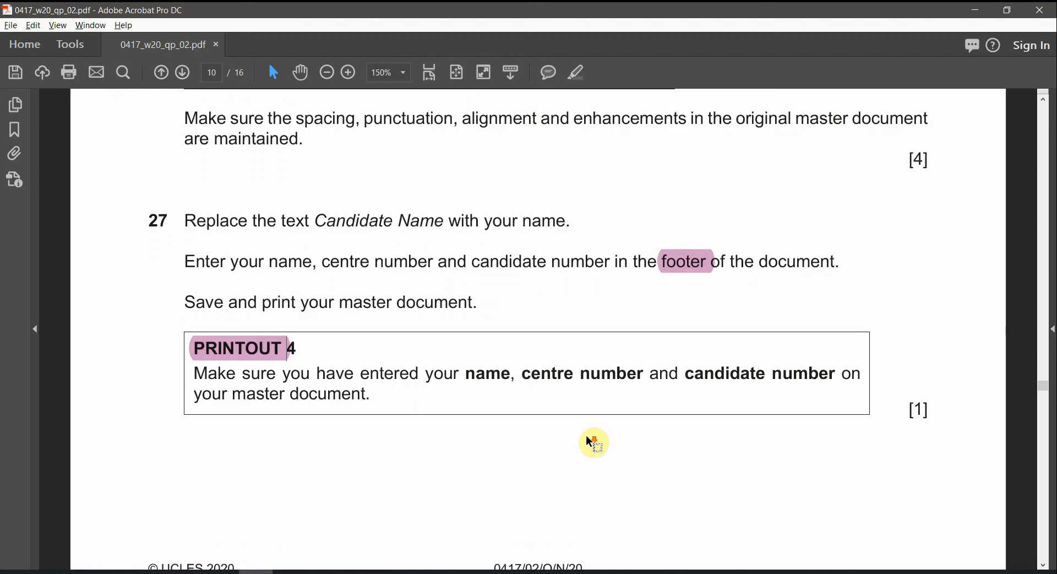
scroll("down", 3)
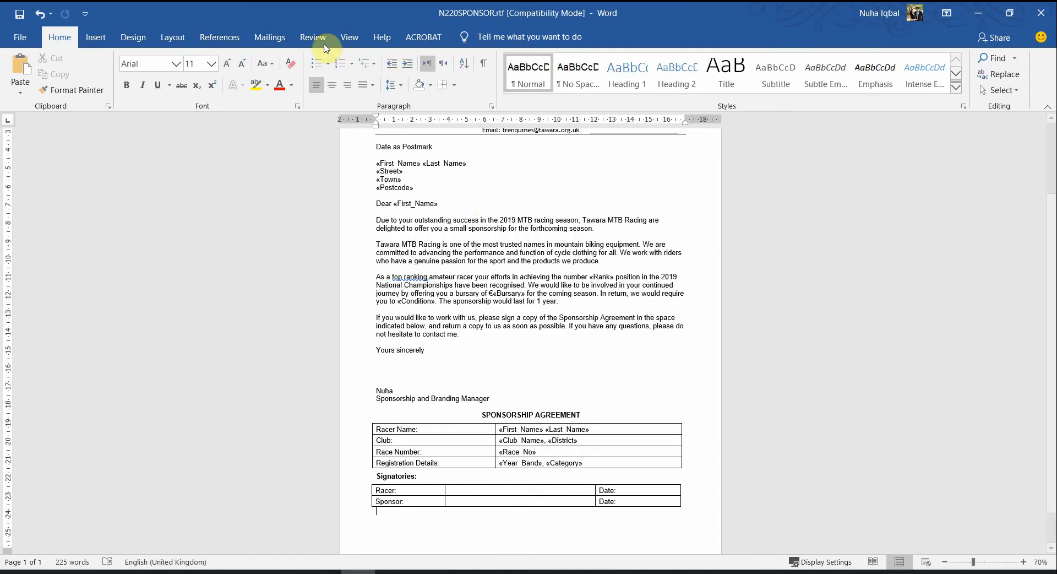
left_click(268, 37)
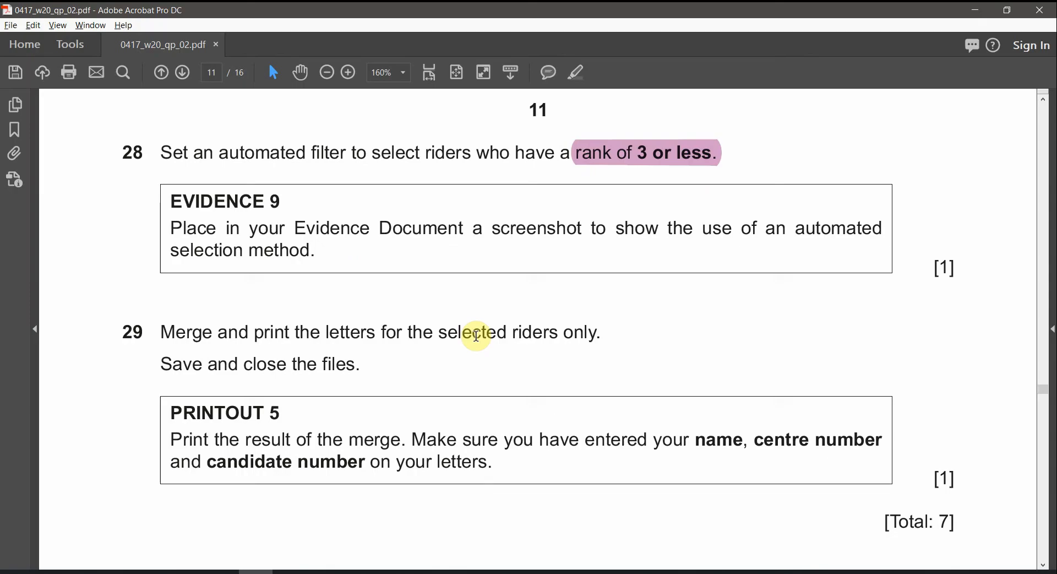
mouse_move(446, 152)
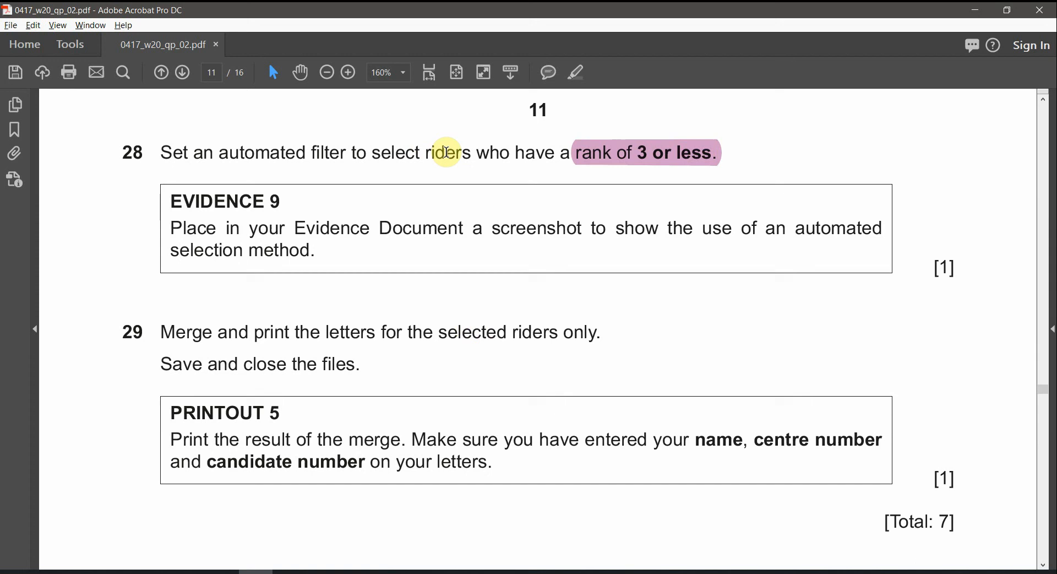
double_click(448, 152)
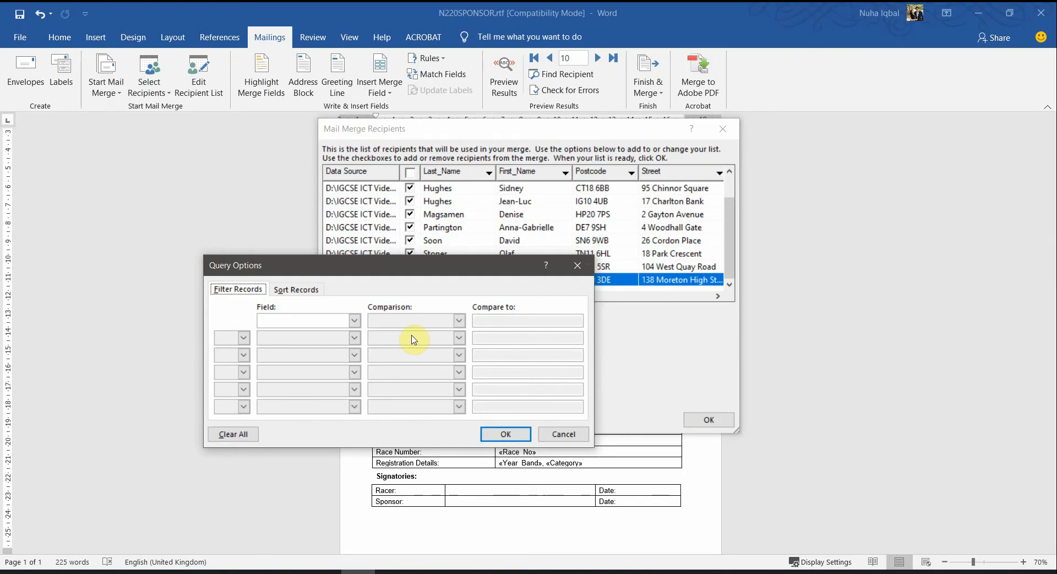
Filter recipients on the Rank field compared to 3 and confirm the condition
left_click(354, 319)
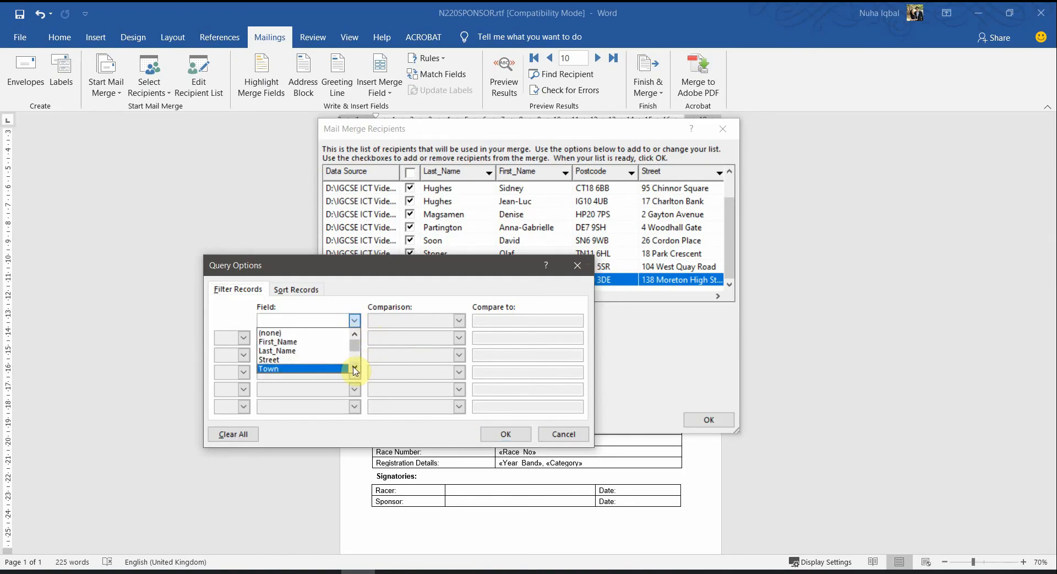
scroll("down", 3)
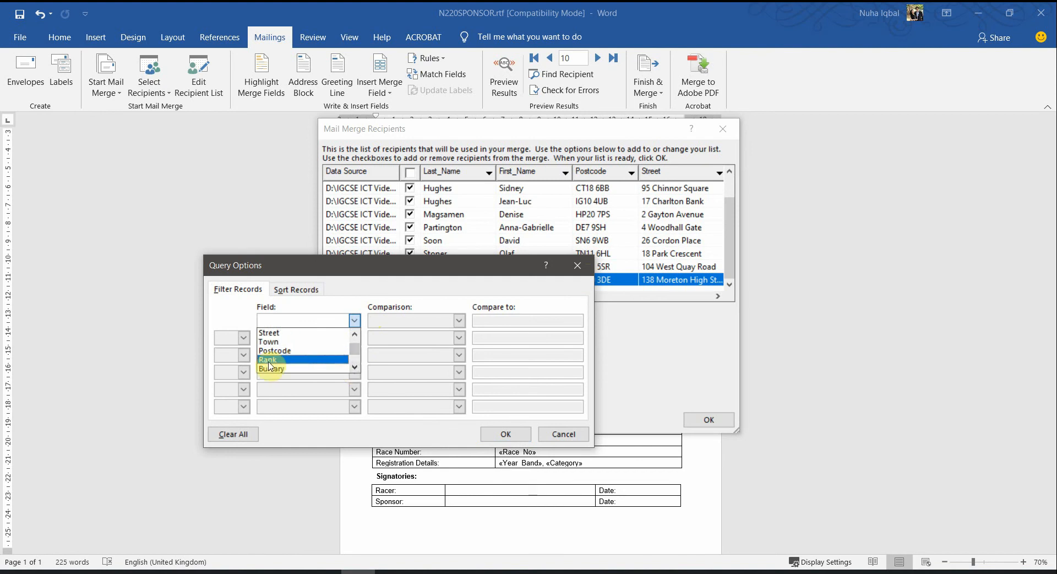
left_click(270, 359)
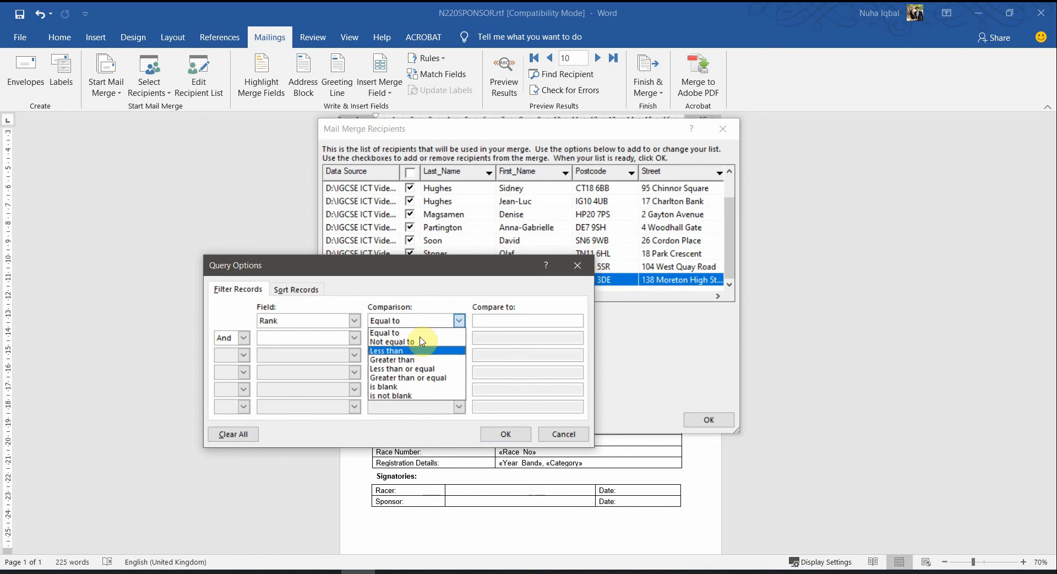
mouse_move(417, 359)
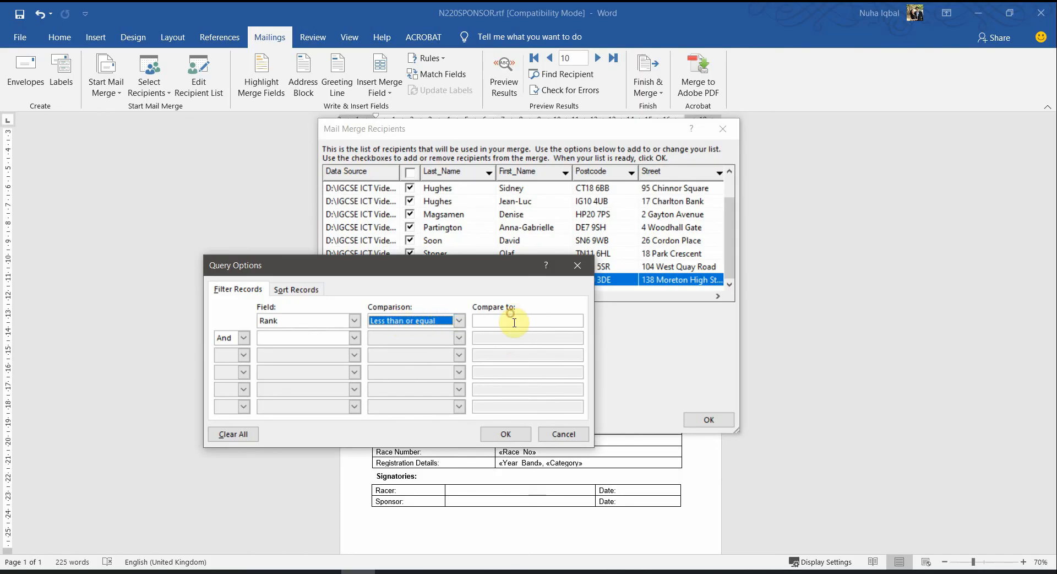
type("3")
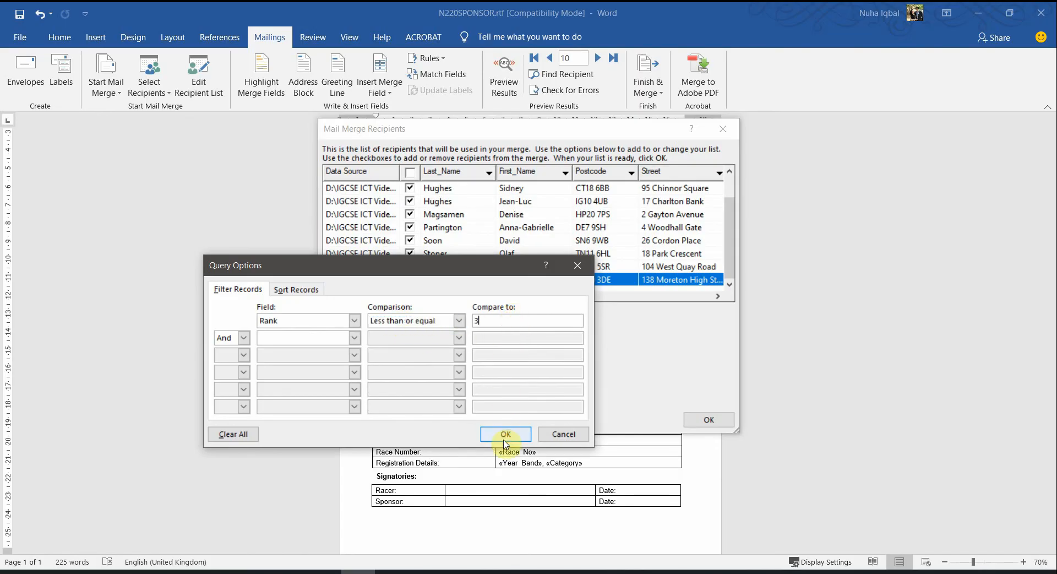
left_click(505, 434)
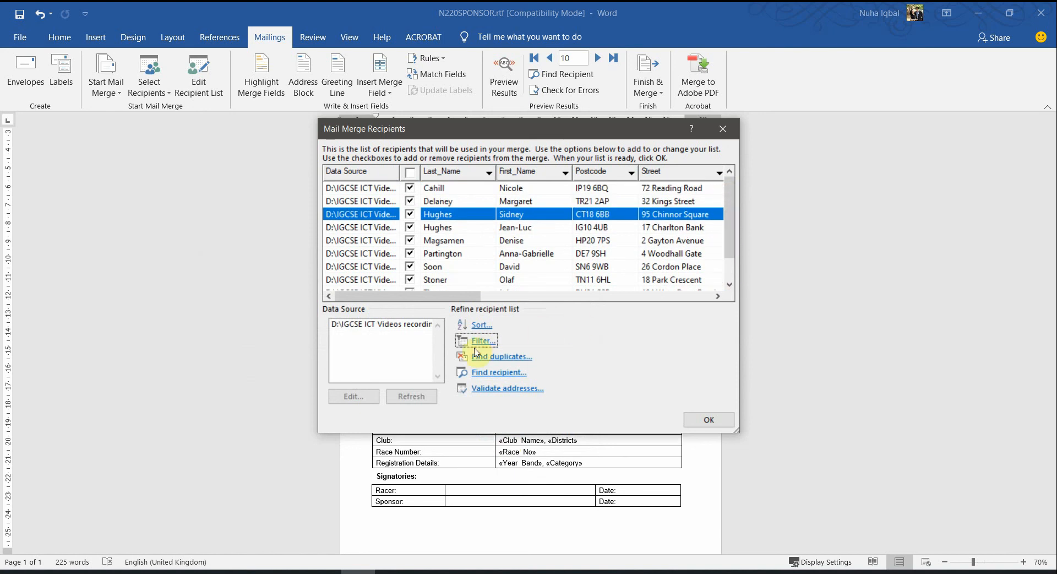
Set the filter to Rank less than or equal to 3, leaving three riders, and close the list
left_click(481, 341)
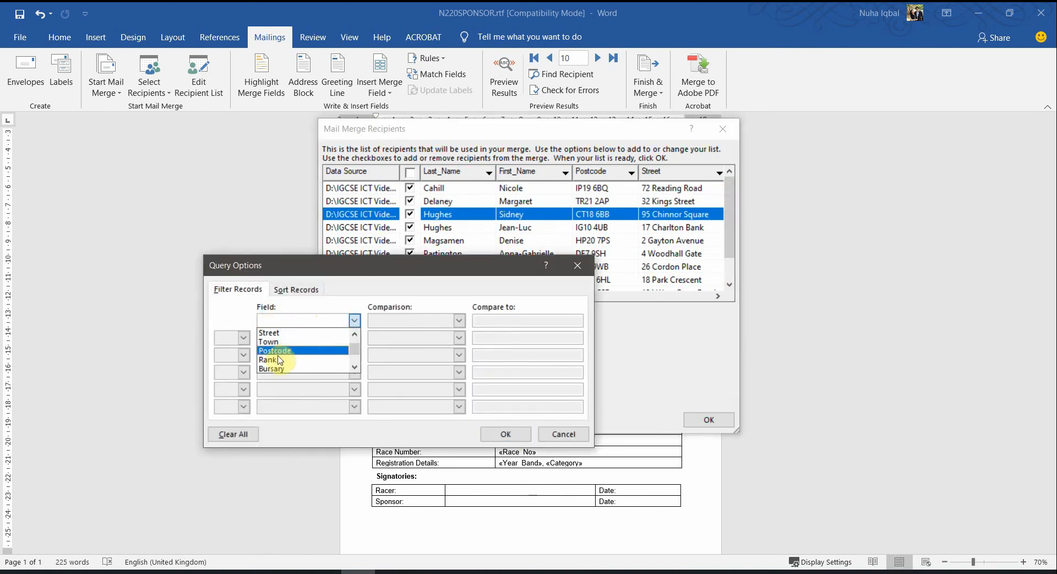
left_click(275, 359)
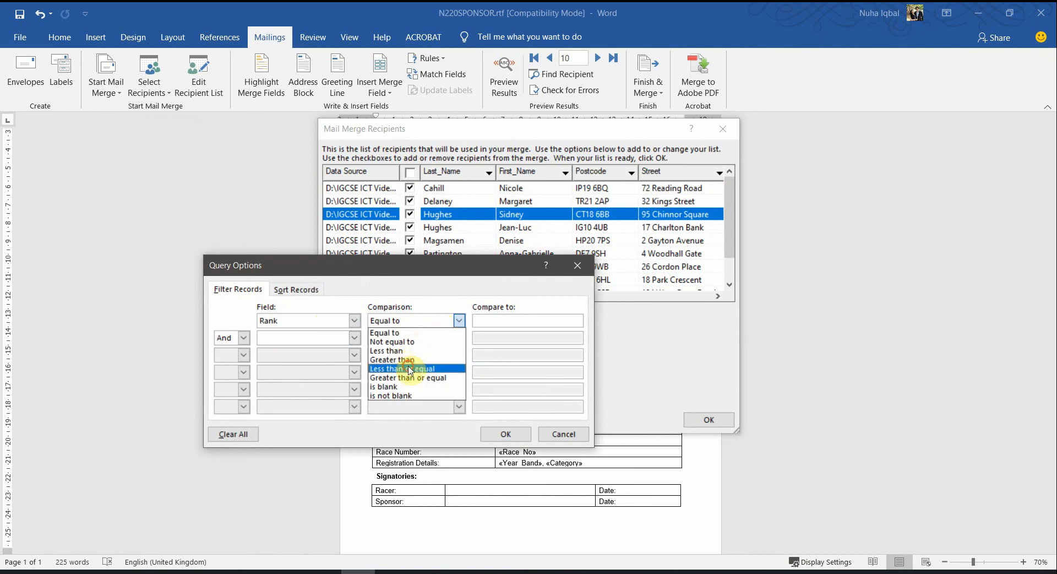
left_click(410, 369)
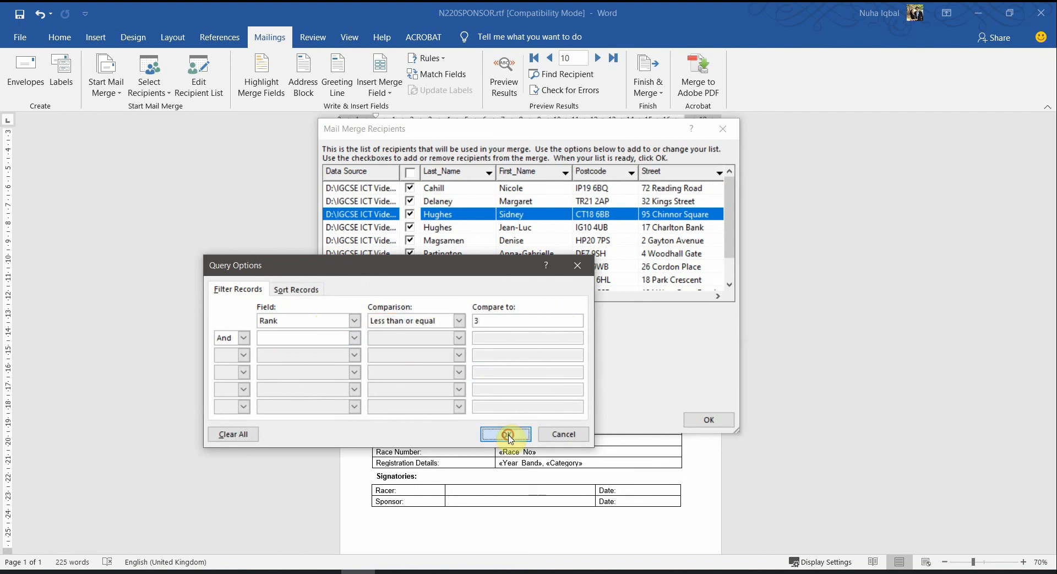
left_click(505, 434)
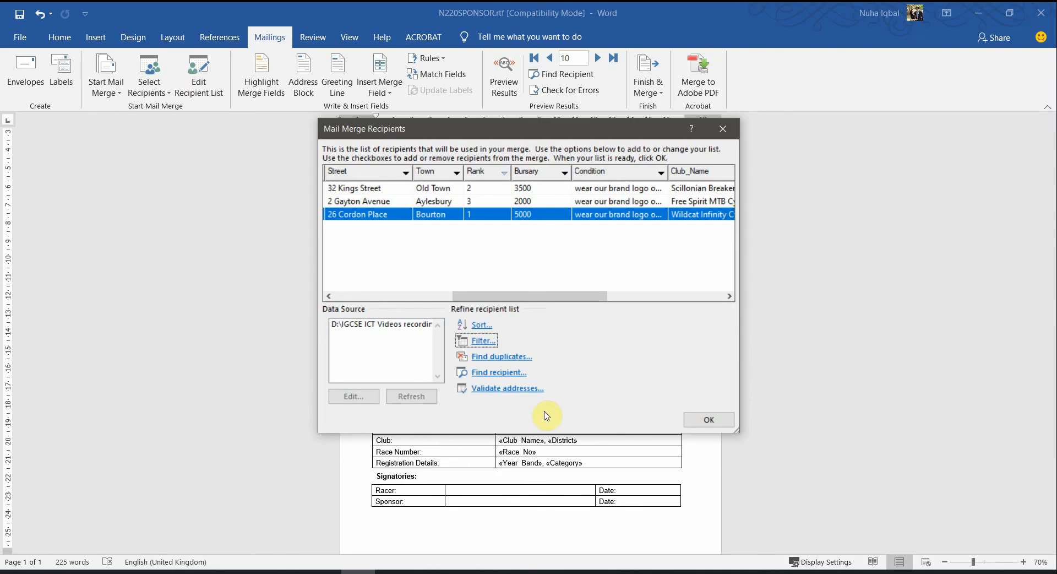
left_click(709, 420)
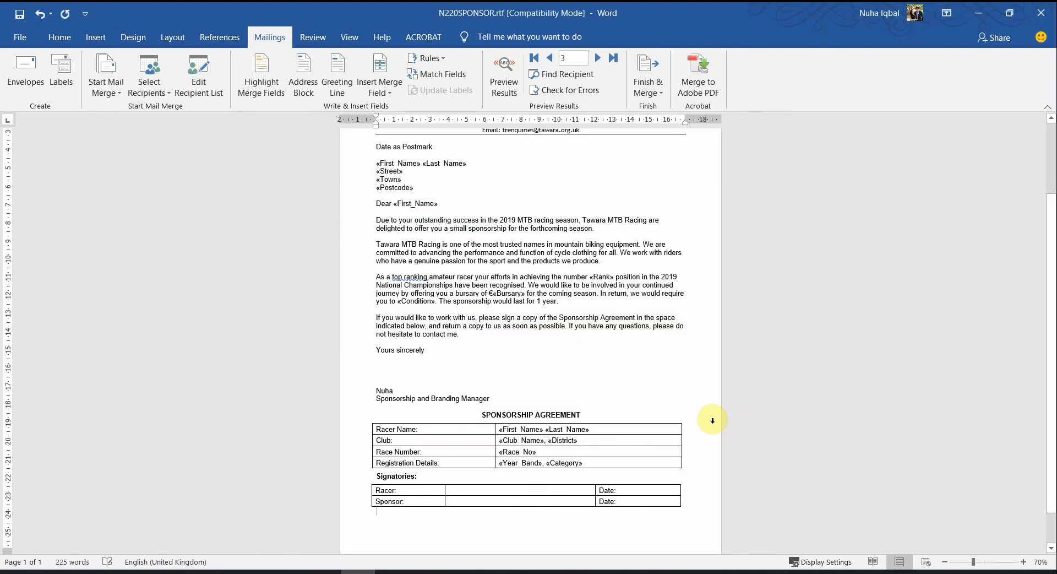
Preview the letter with David Soon's rank 1 details, then return to the question paper
left_click(549, 57)
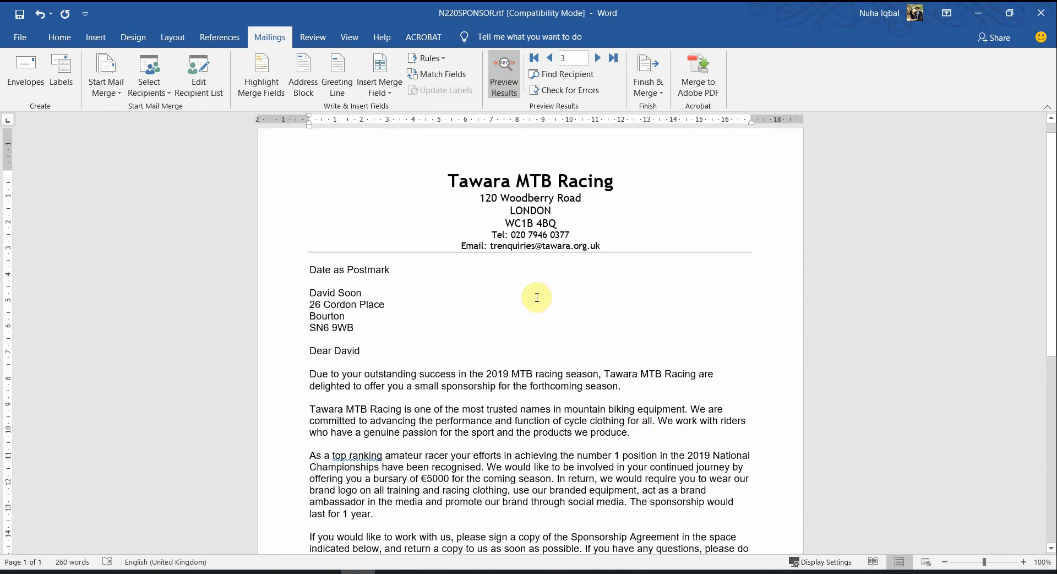
left_click(611, 59)
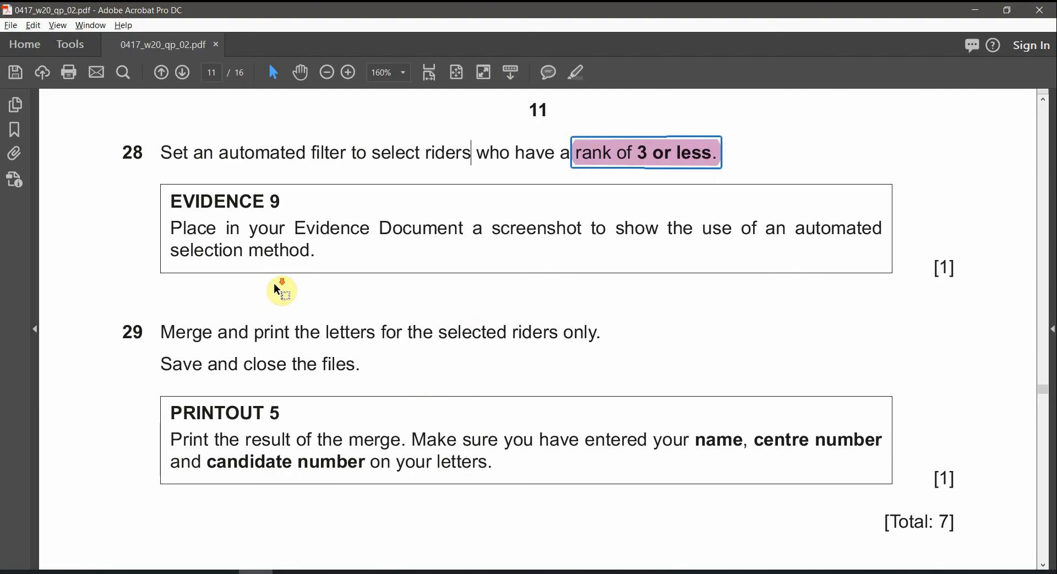
Select the Evidence 9 heading to review the screenshot requirement for question 28
left_click(326, 72)
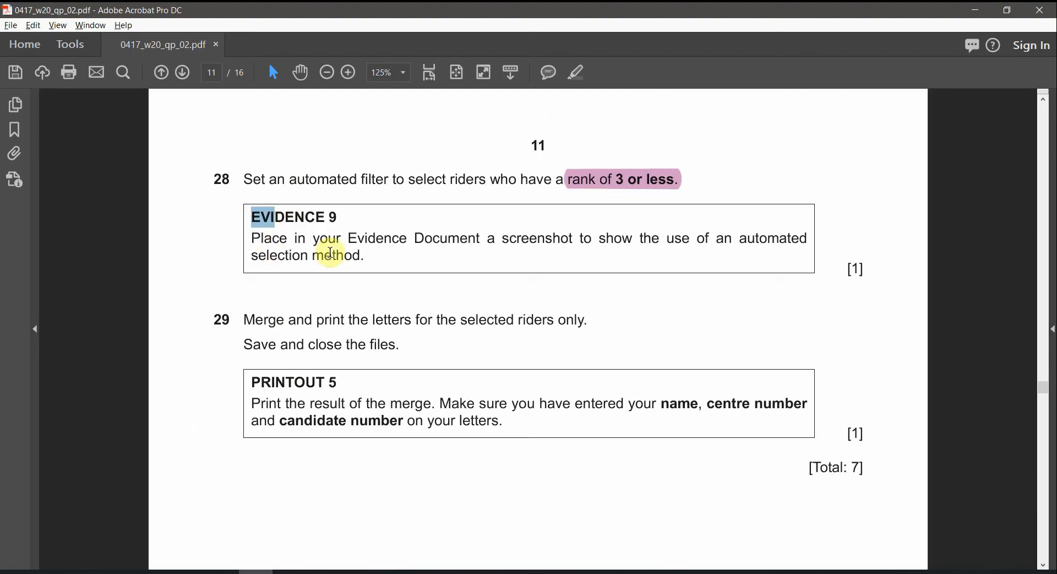
mouse_move(581, 244)
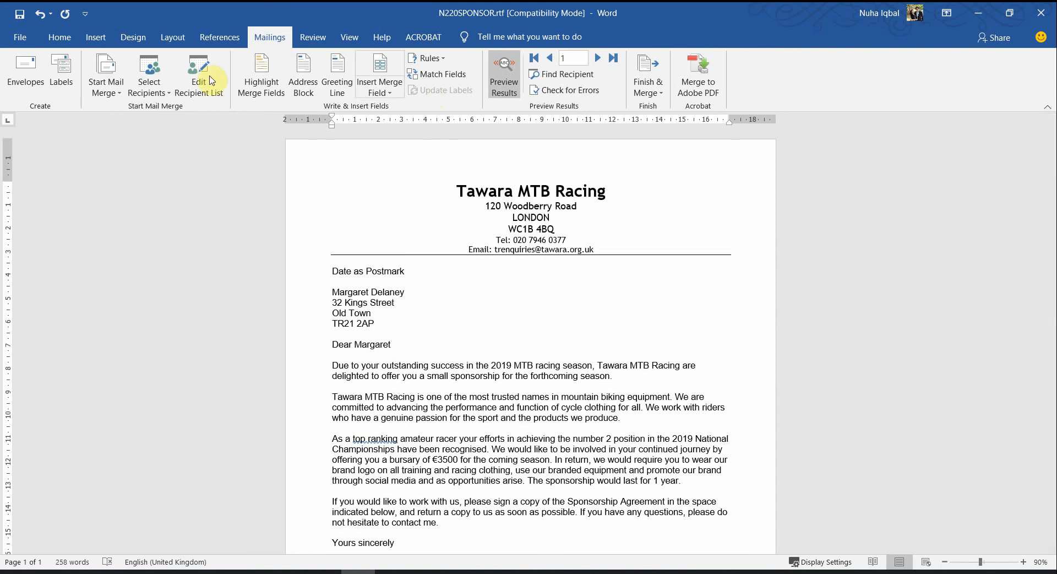
Show the Rank less than or equal to 3 filter beside the three filtered recipients
left_click(198, 74)
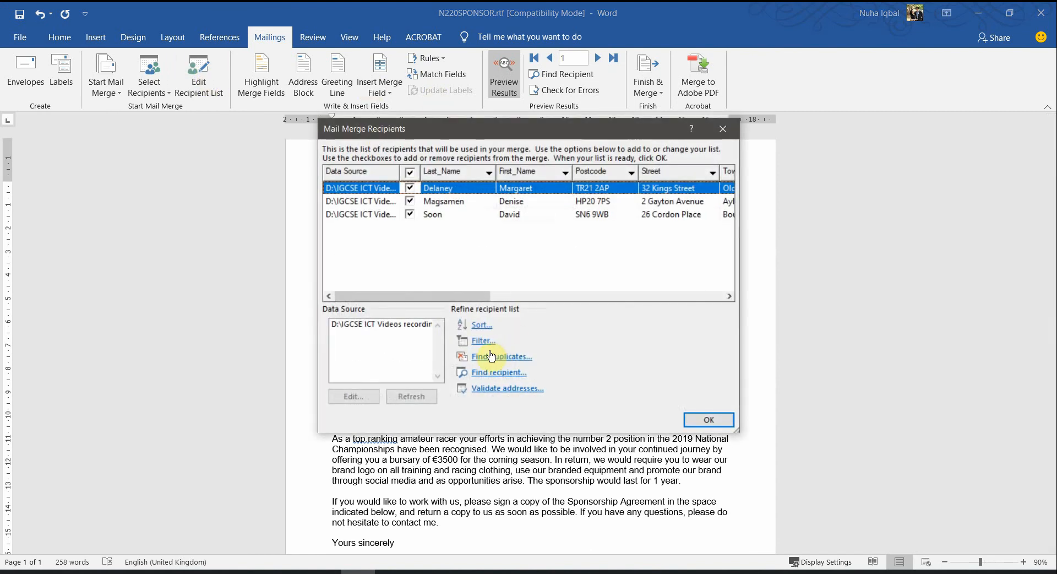
left_click(482, 341)
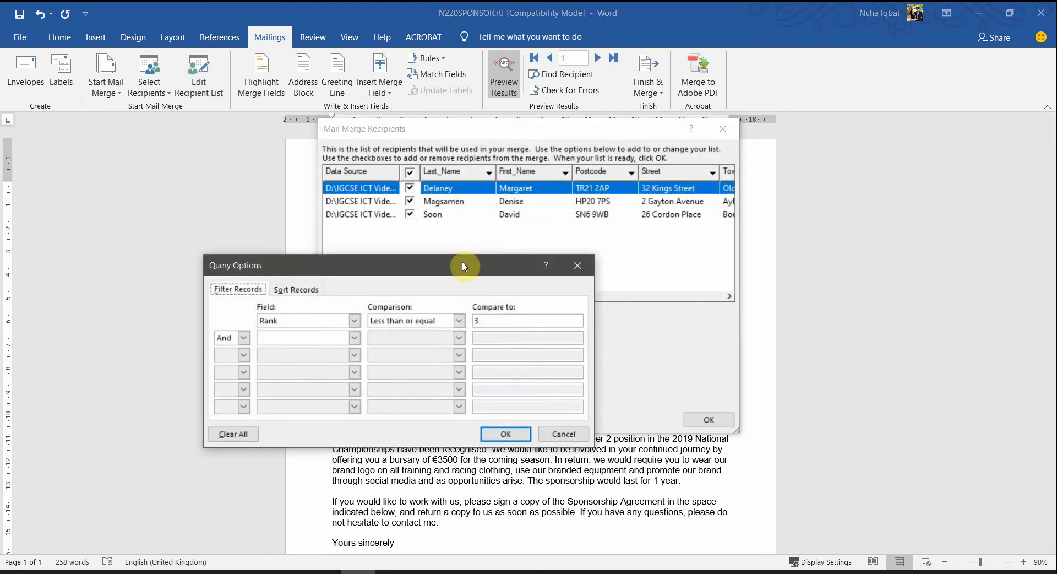
left_click_drag(464, 266, 593, 248)
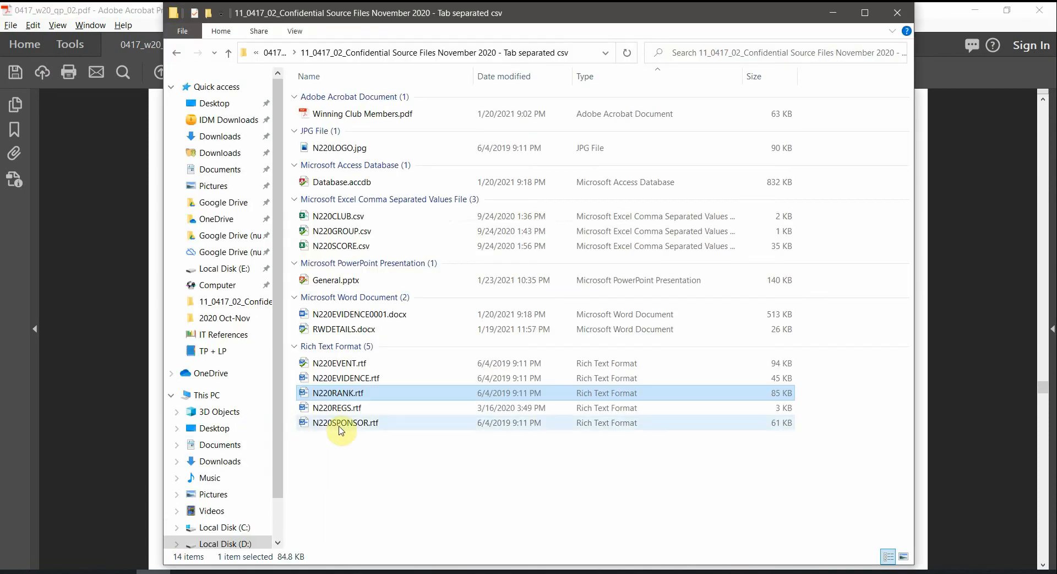
Paste the Rank filter screenshot into the N220EVIDENCE0001.docx evidence document
double_click(346, 422)
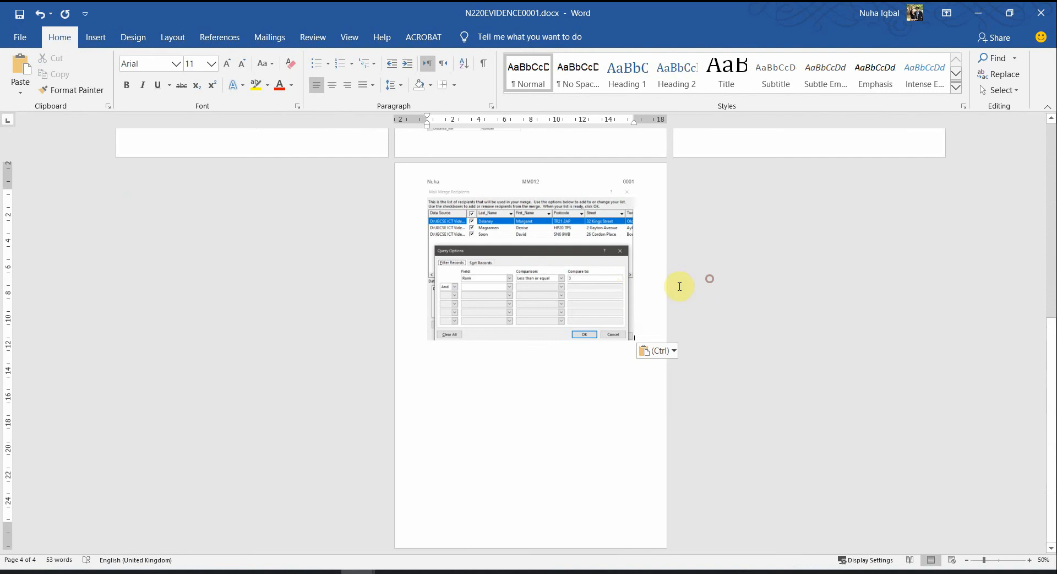
left_click(510, 250)
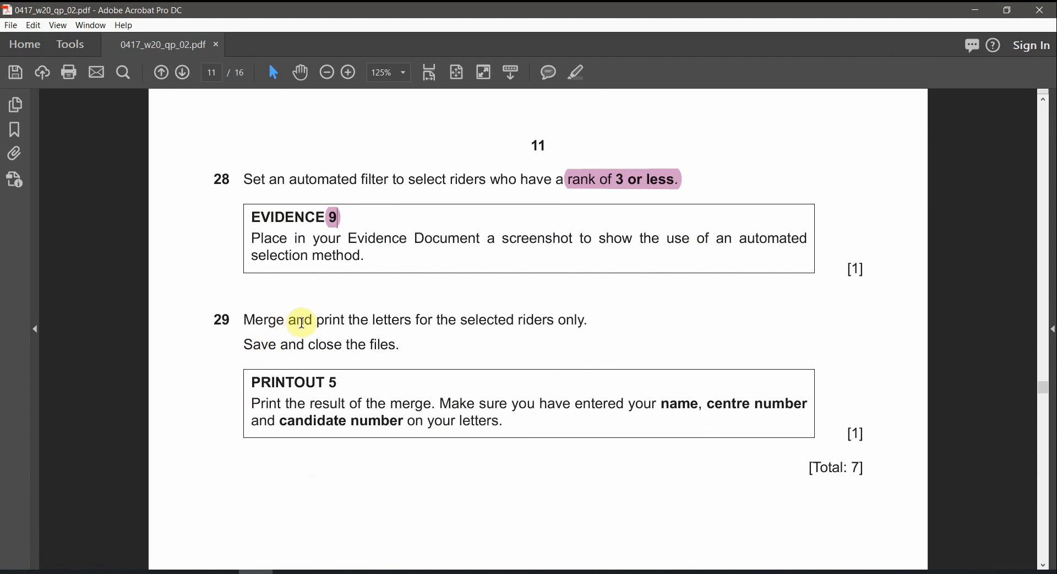
Select the 'riders only' wording in question 29 for highlighting
double_click(389, 320)
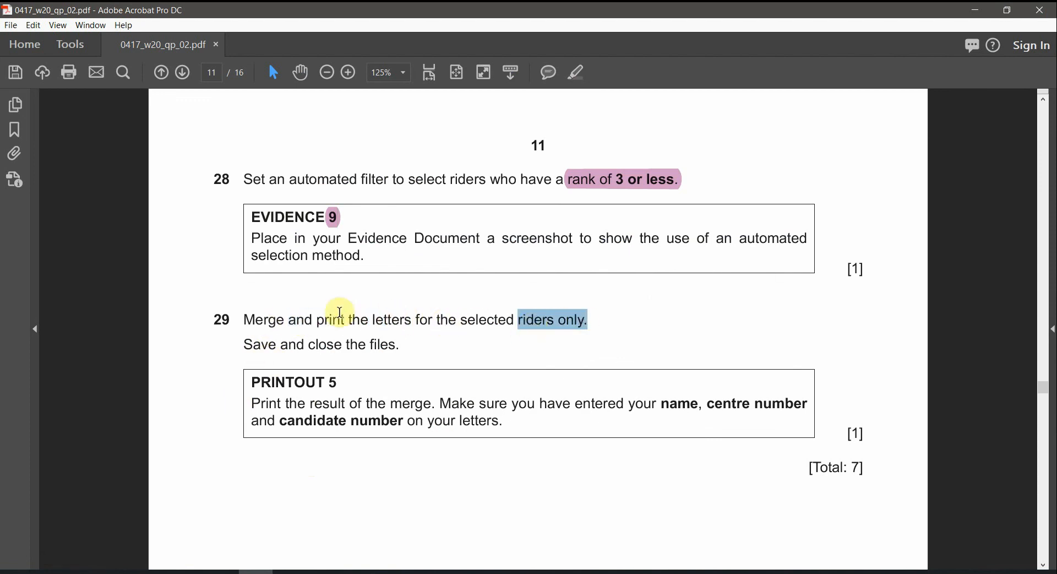
left_click_drag(244, 345, 342, 345)
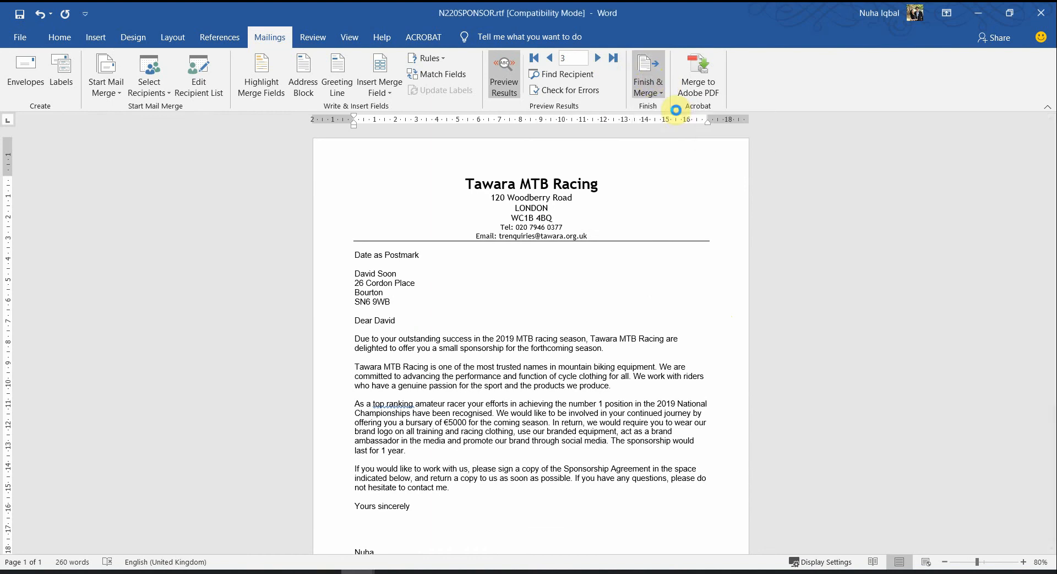
Merge all filtered records into individual letters and bring up the print preview via File > Print
left_click(646, 74)
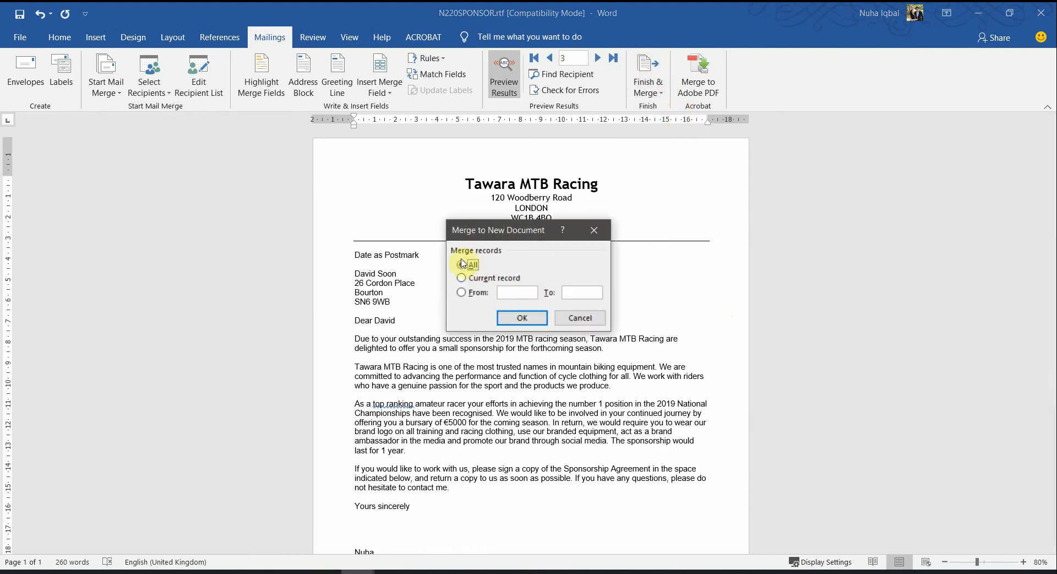
left_click(521, 317)
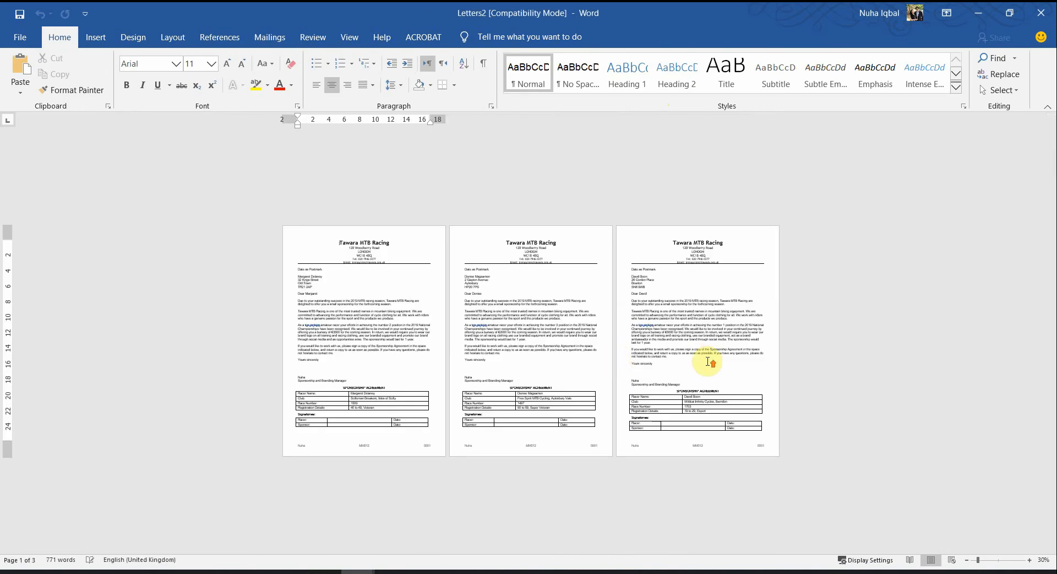
left_click(20, 38)
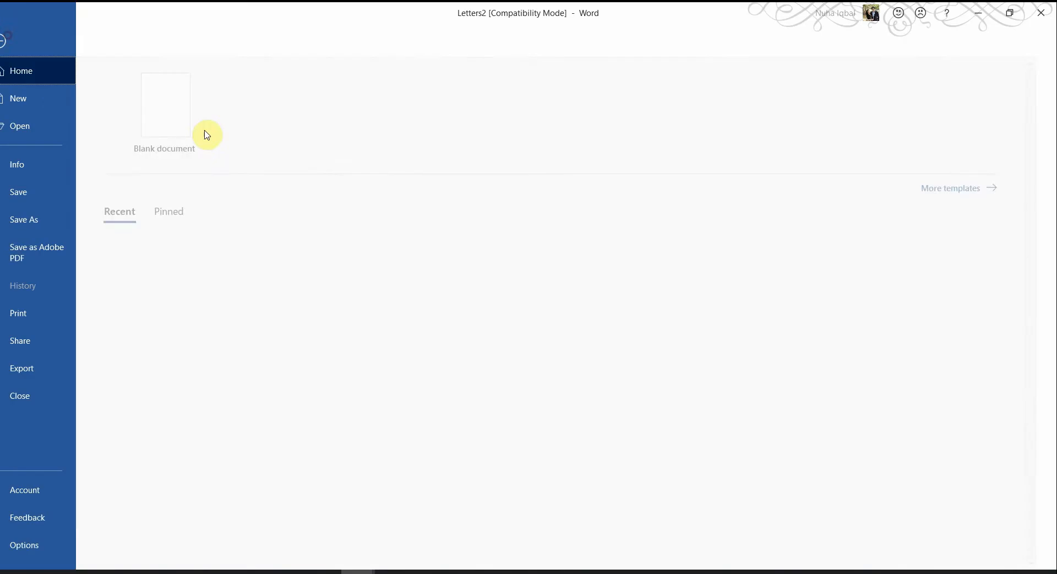
left_click(19, 313)
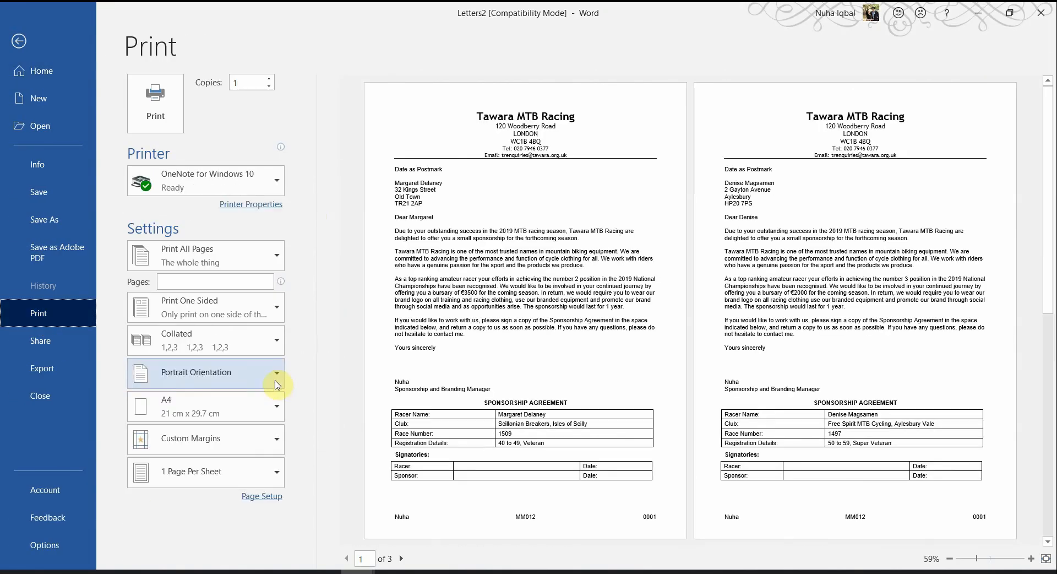
mouse_move(467, 513)
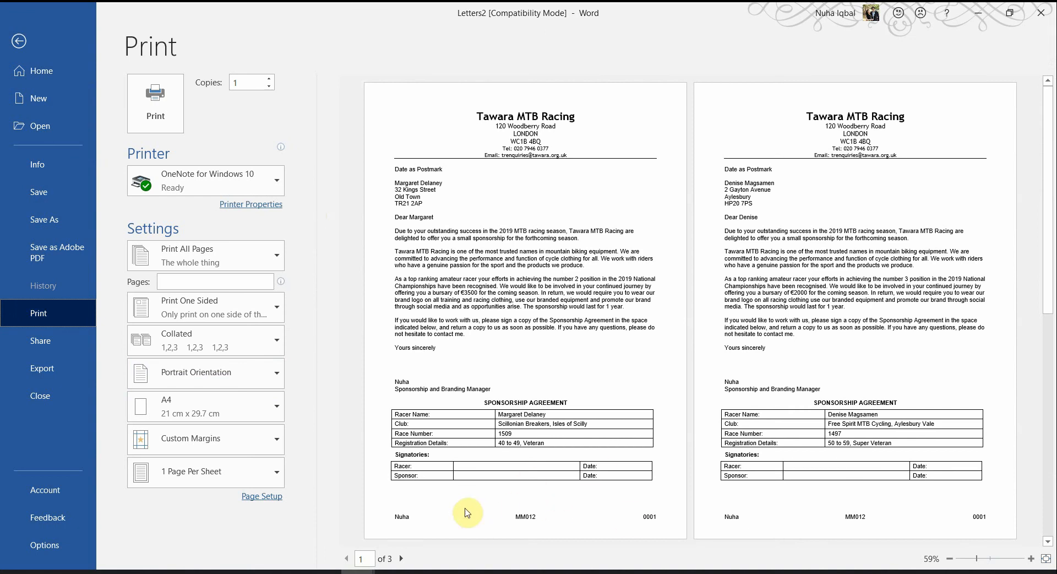
mouse_move(813, 493)
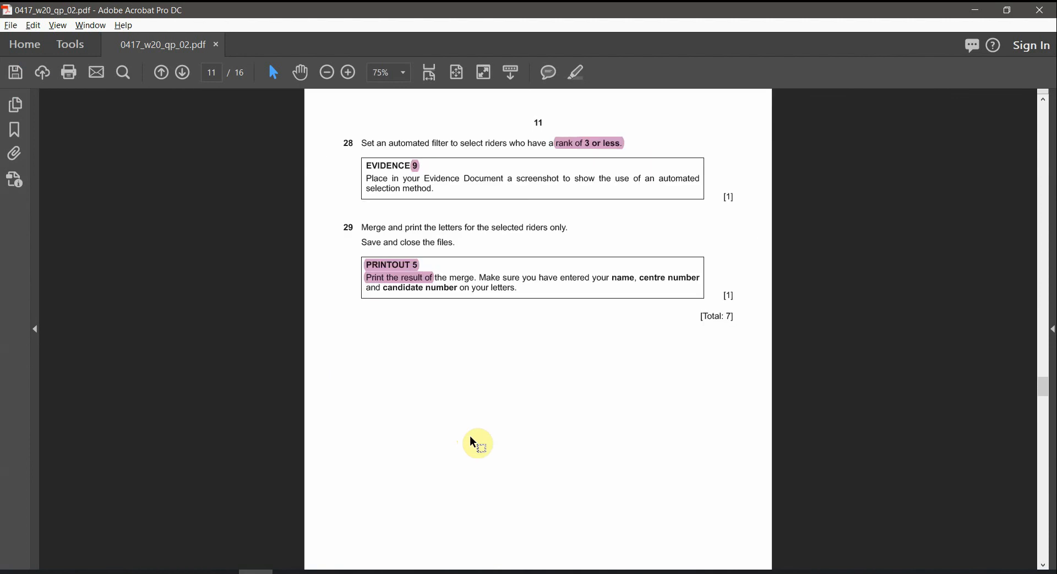
Scroll the question paper to page 12 and zoom in to 150% on the Printout 6 instructions
scroll("down", 3)
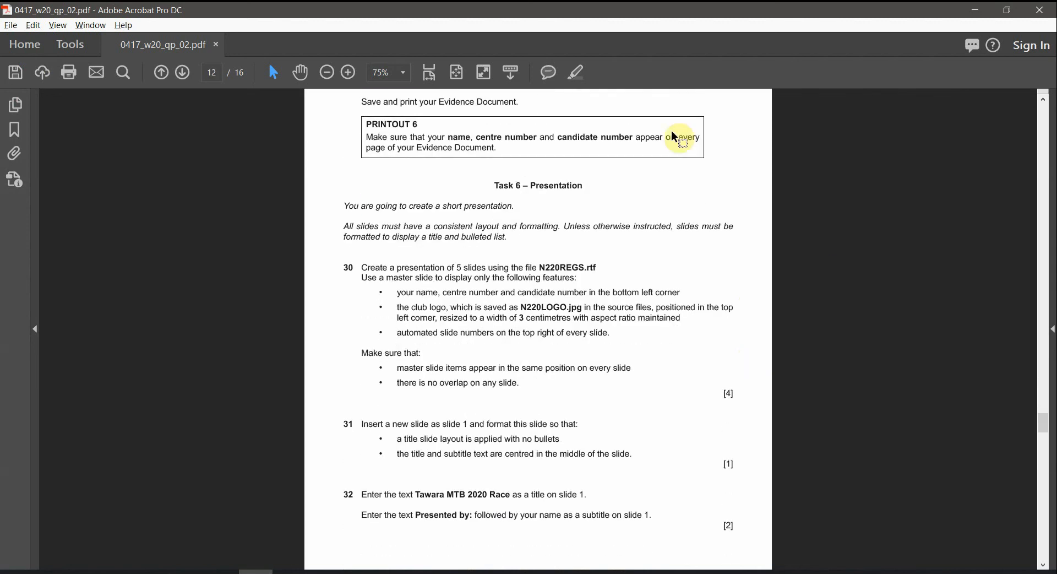
left_click(348, 73)
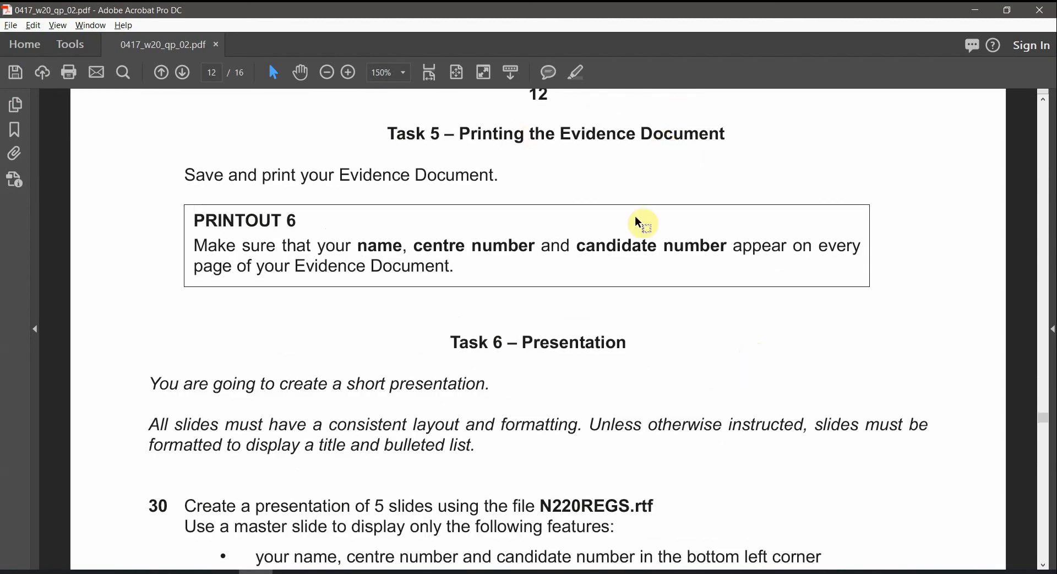